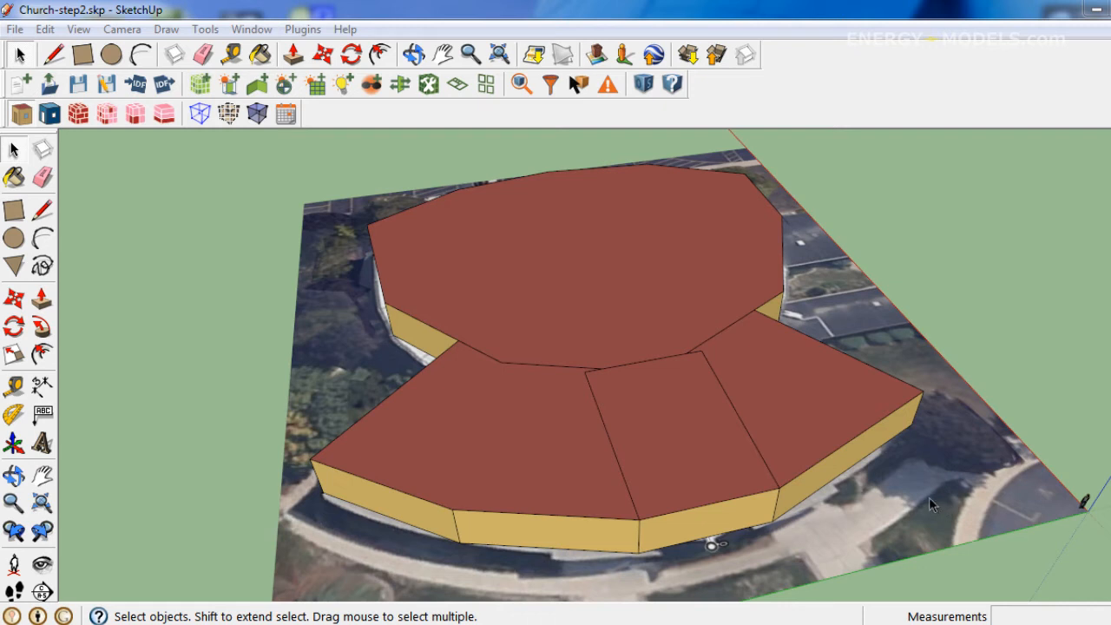
mouse_move(919, 502)
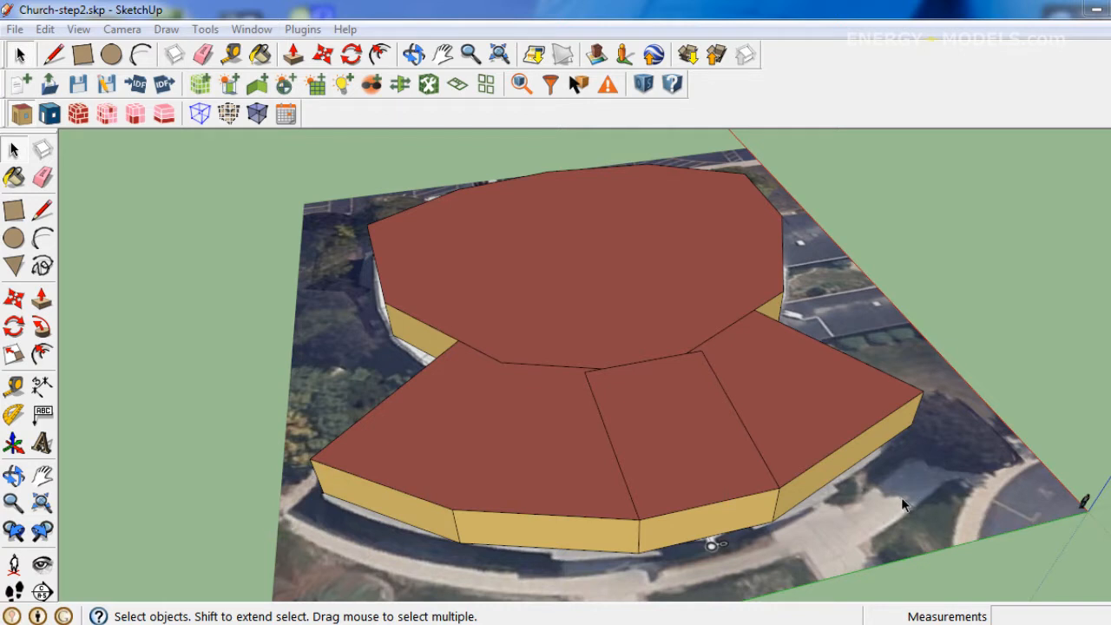
mouse_move(879, 489)
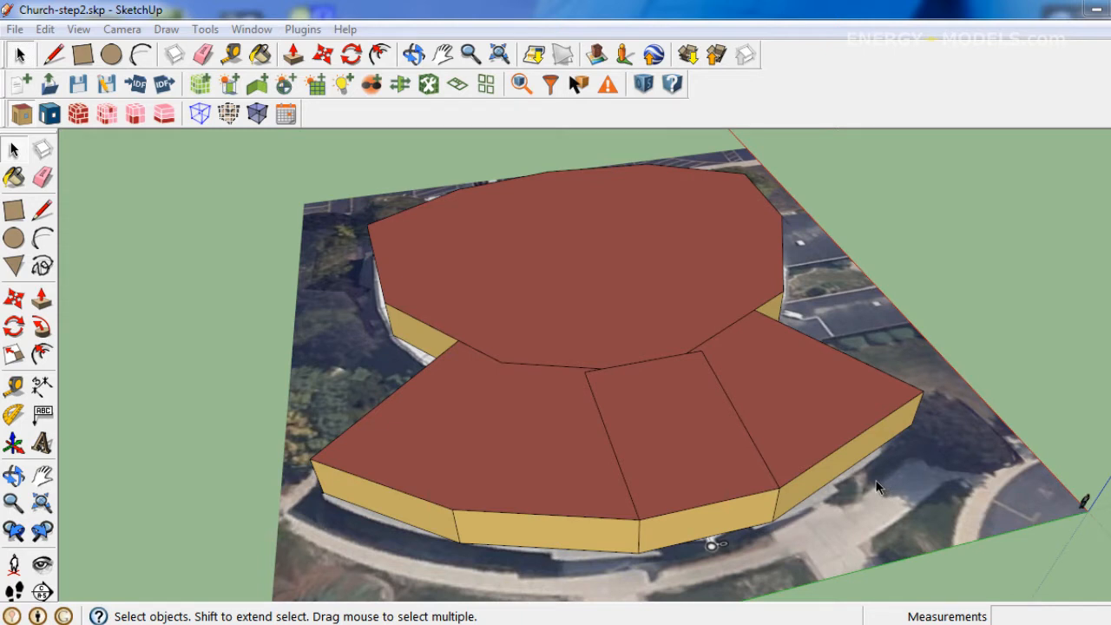
mouse_move(875, 483)
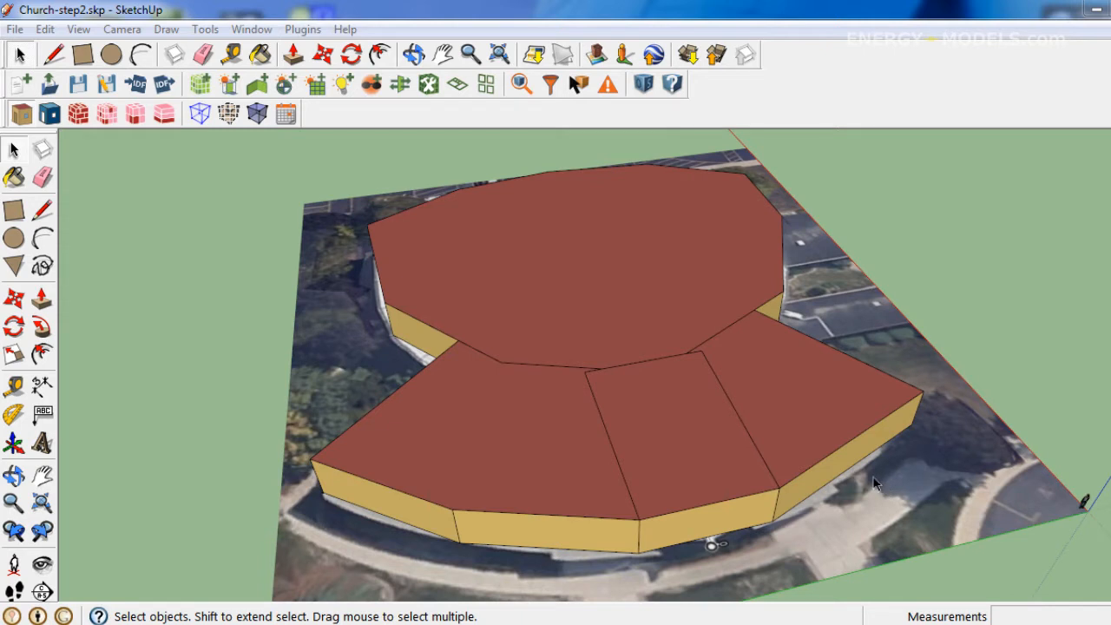
mouse_move(735, 459)
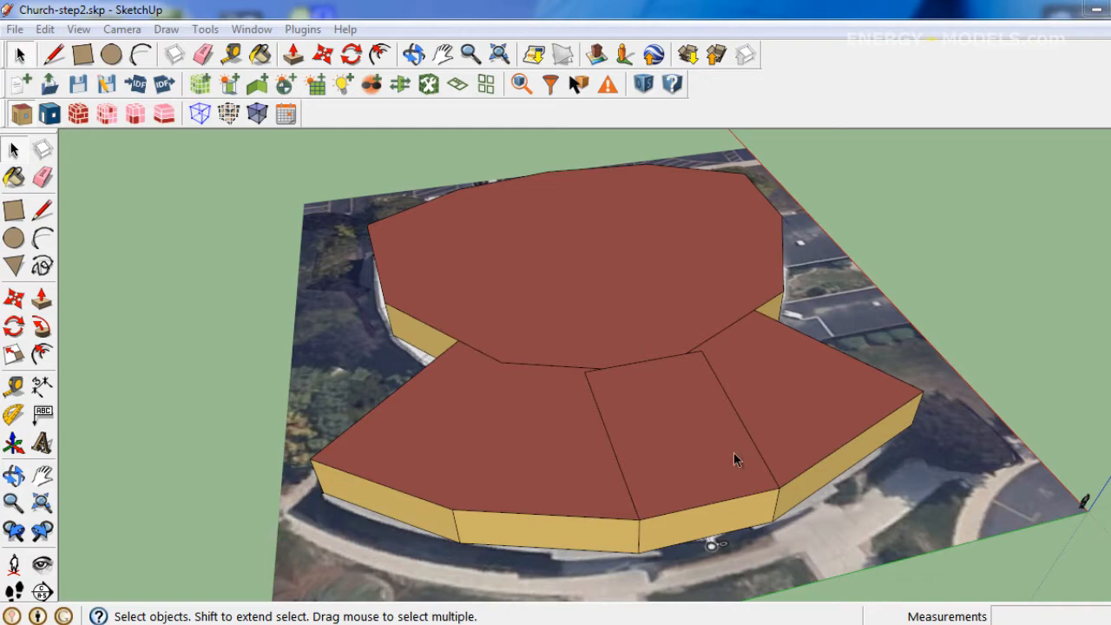
mouse_move(707, 463)
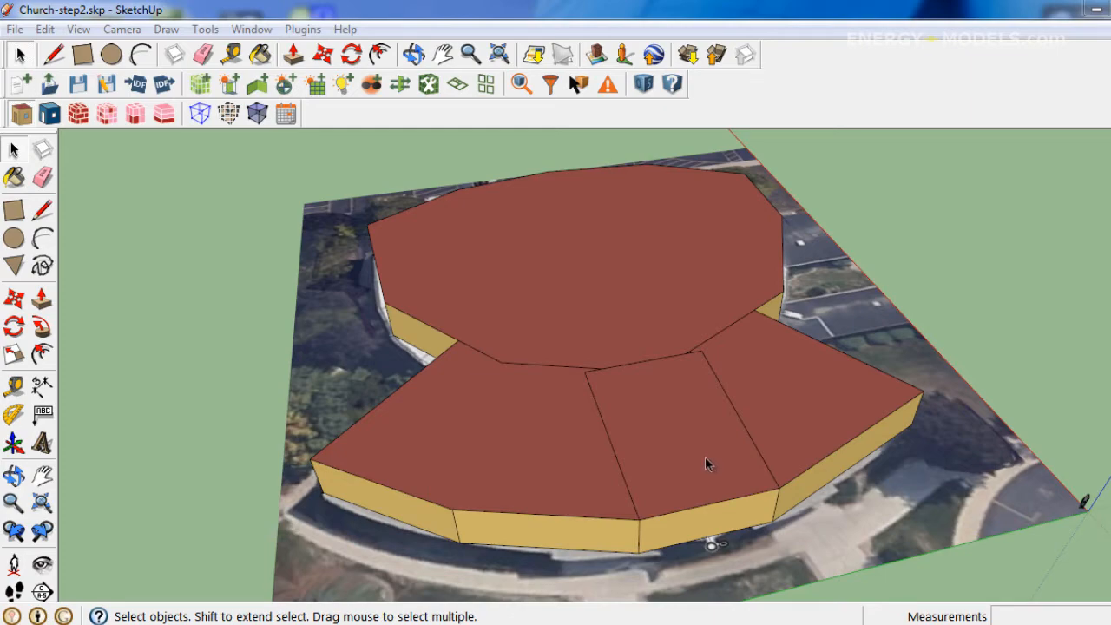
mouse_move(987, 468)
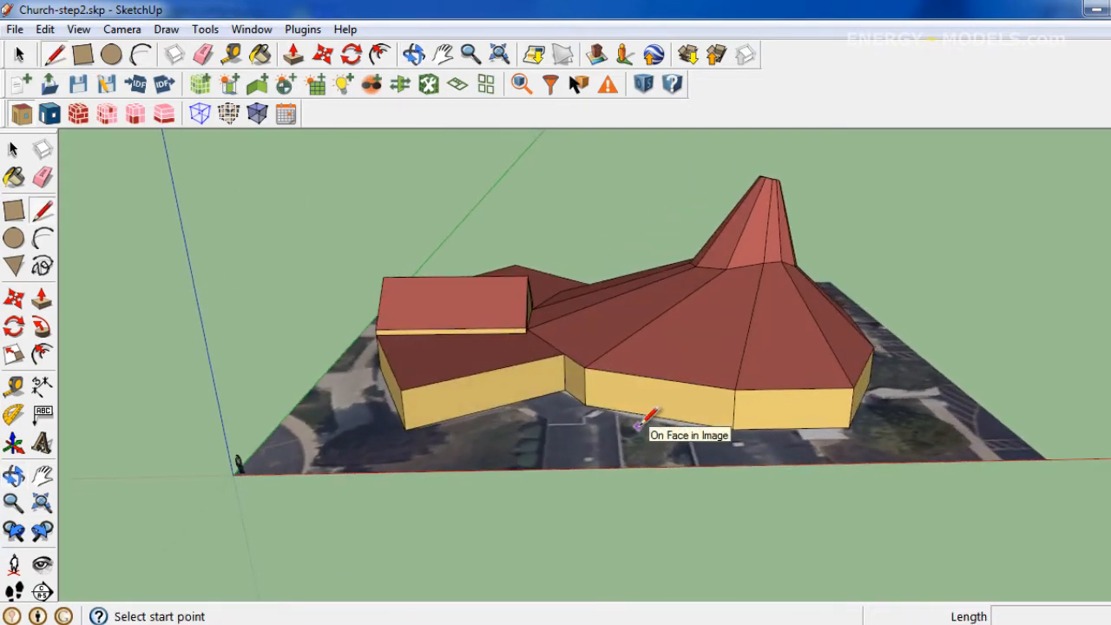
mouse_move(655, 434)
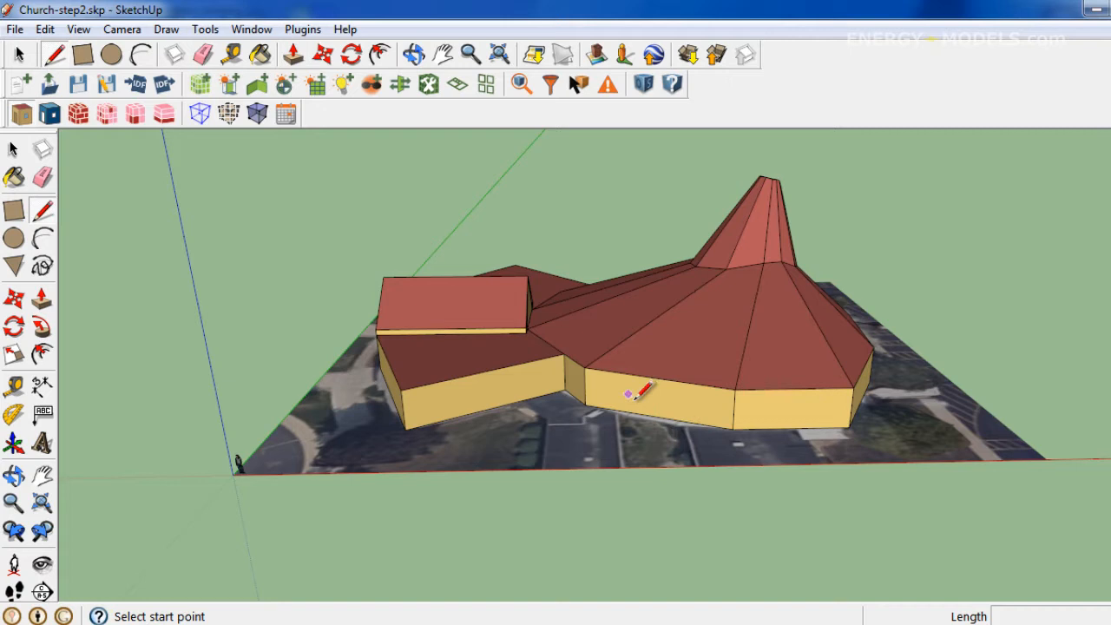
mouse_move(660, 408)
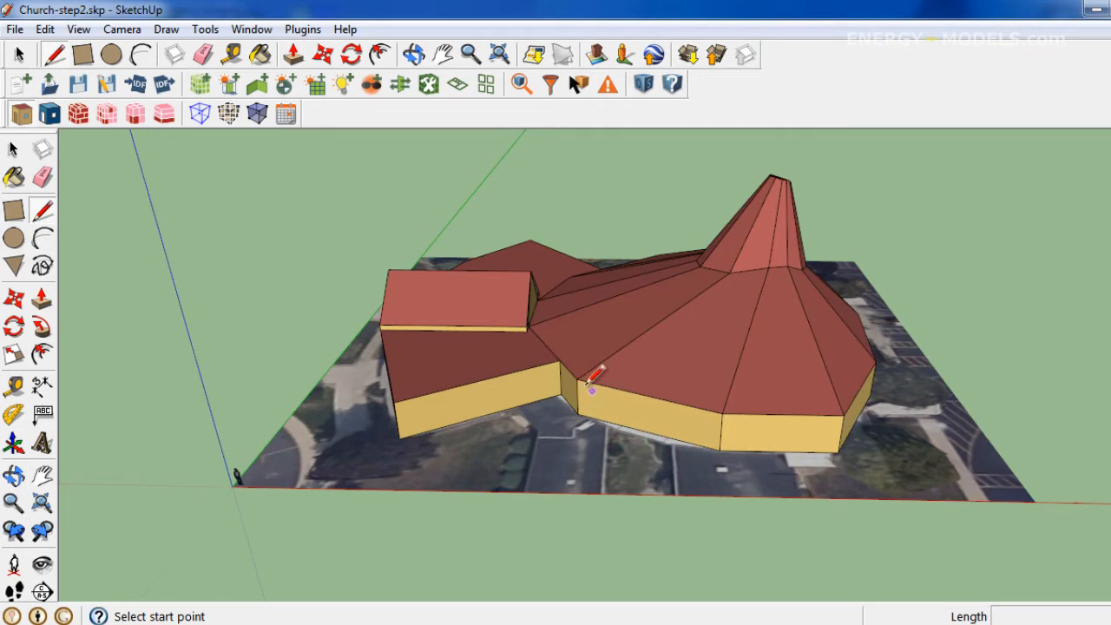
mouse_move(564, 356)
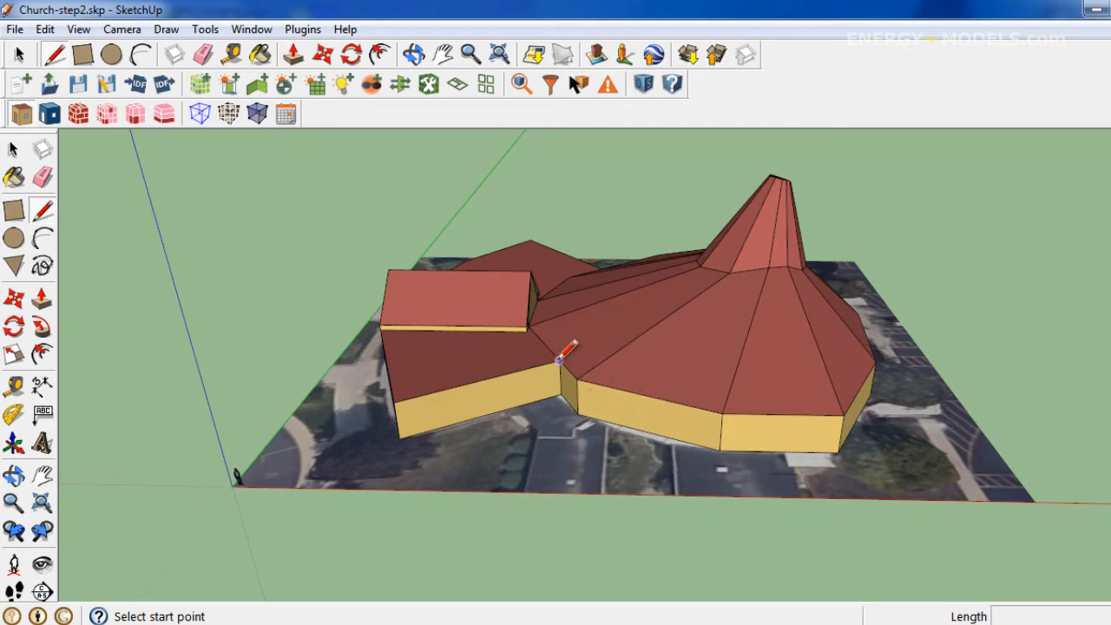
mouse_move(652, 473)
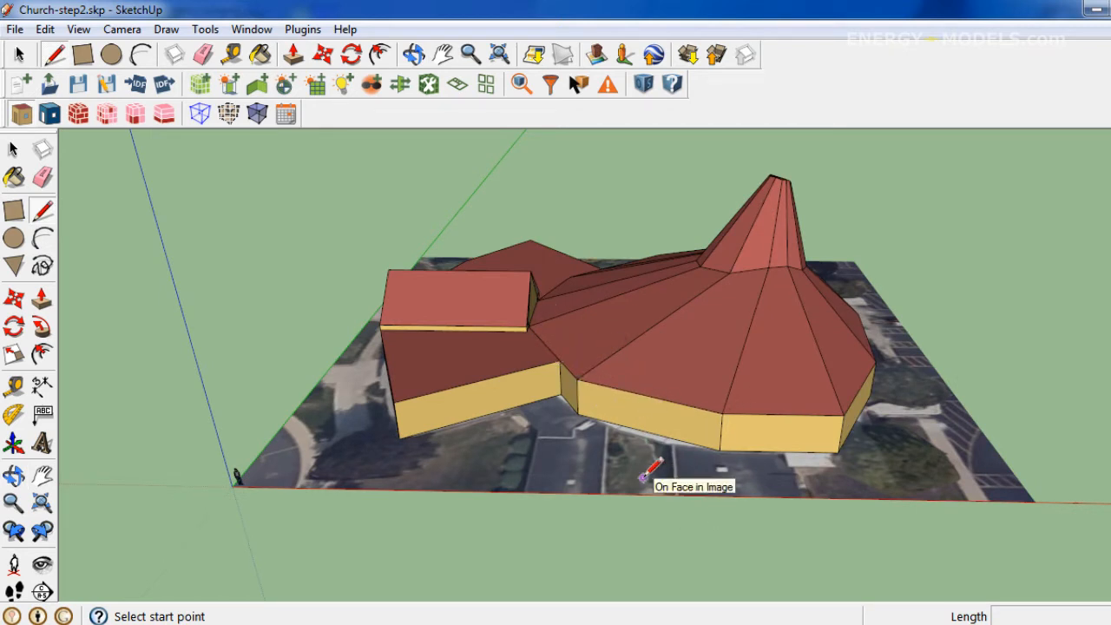
mouse_move(678, 447)
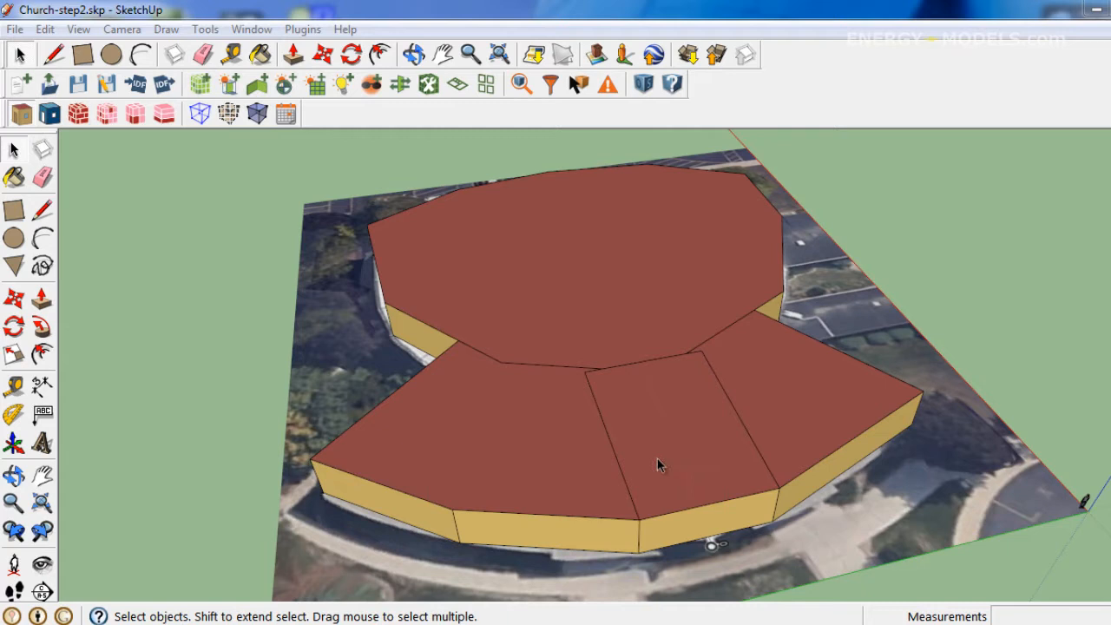
mouse_move(677, 507)
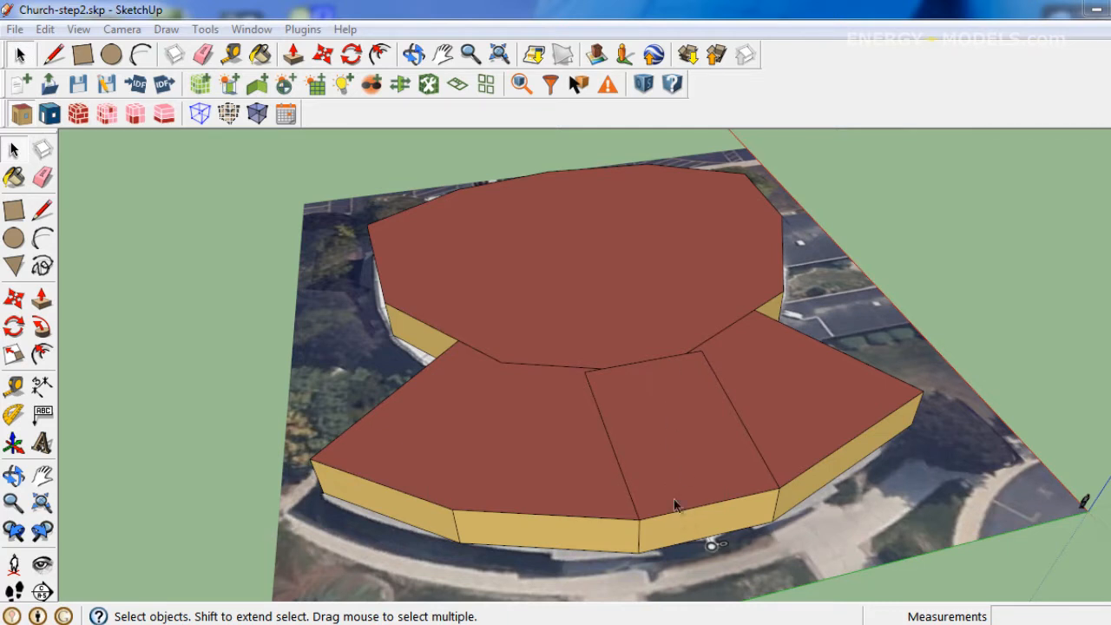
mouse_move(646, 408)
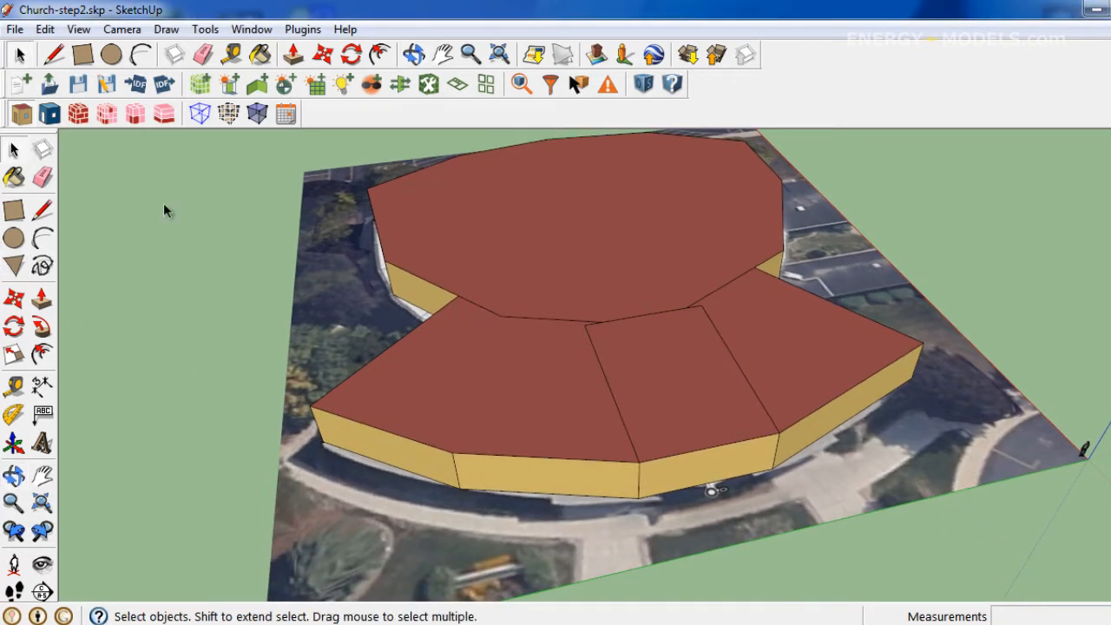
mouse_move(618, 378)
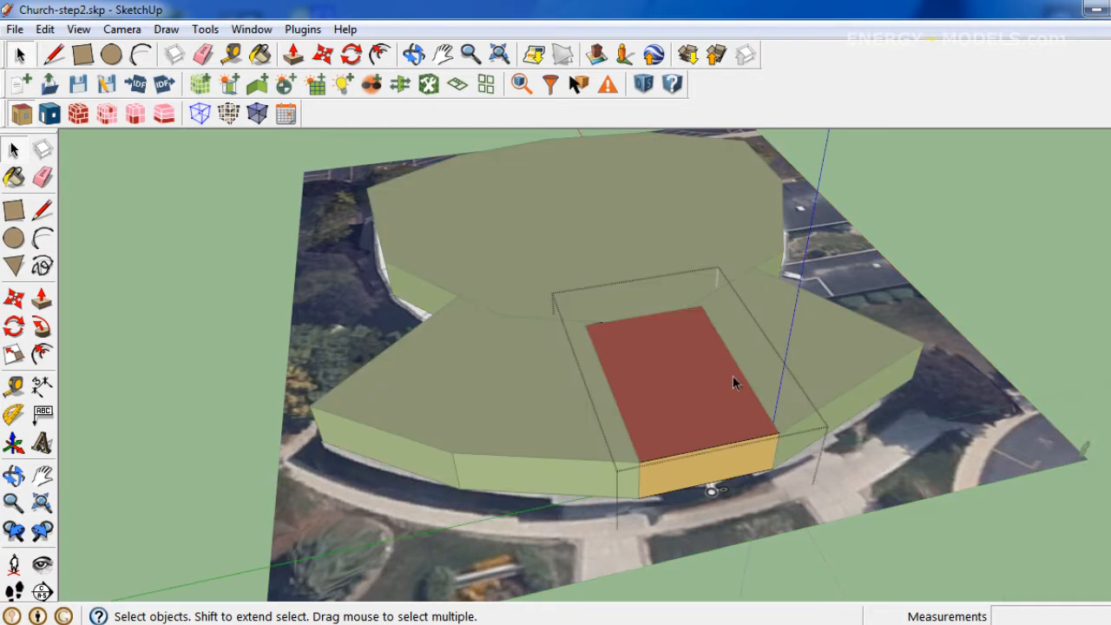
mouse_move(313, 332)
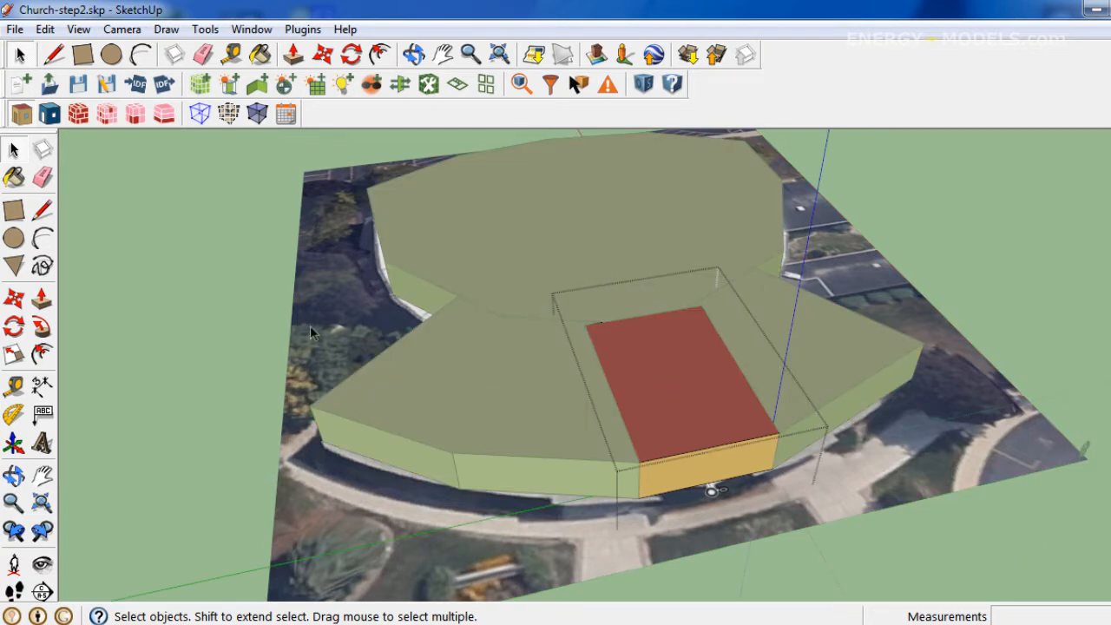
Enter the front block group's edit context so the rest of the church fades out
left_click(41, 313)
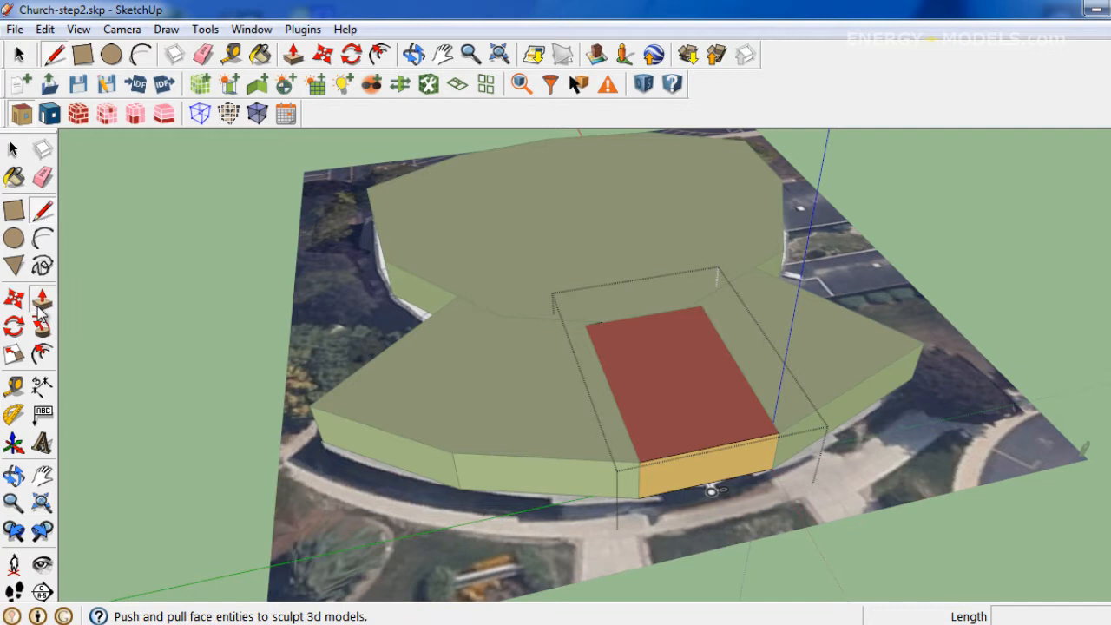
Push/pull the front block's top face up slightly, then orbit to look down on it
left_click(43, 310)
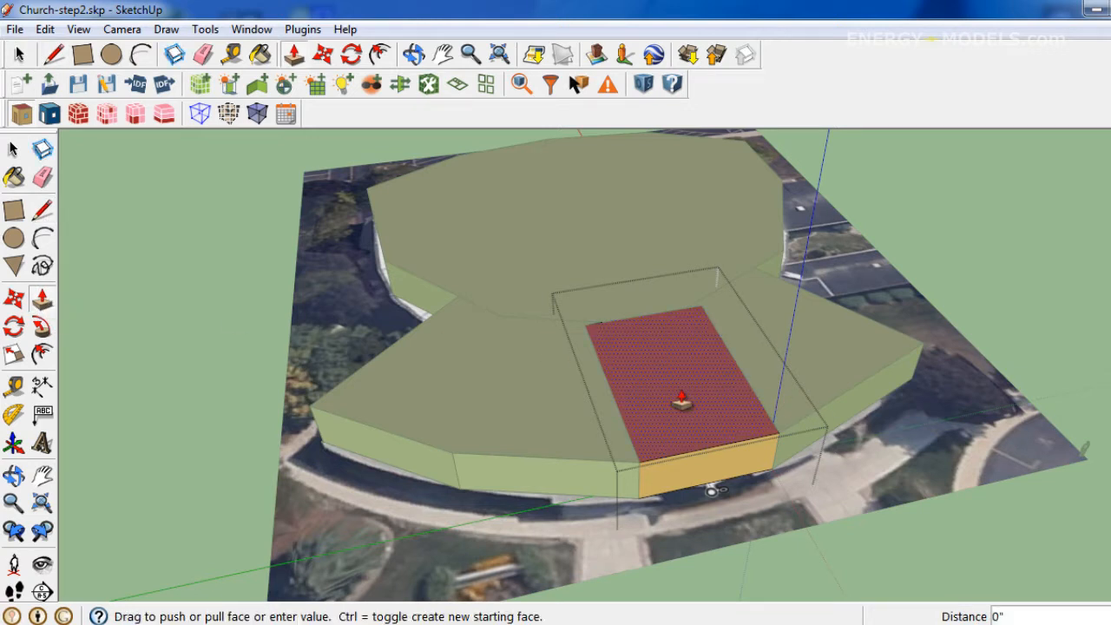
left_click_drag(682, 399, 682, 374)
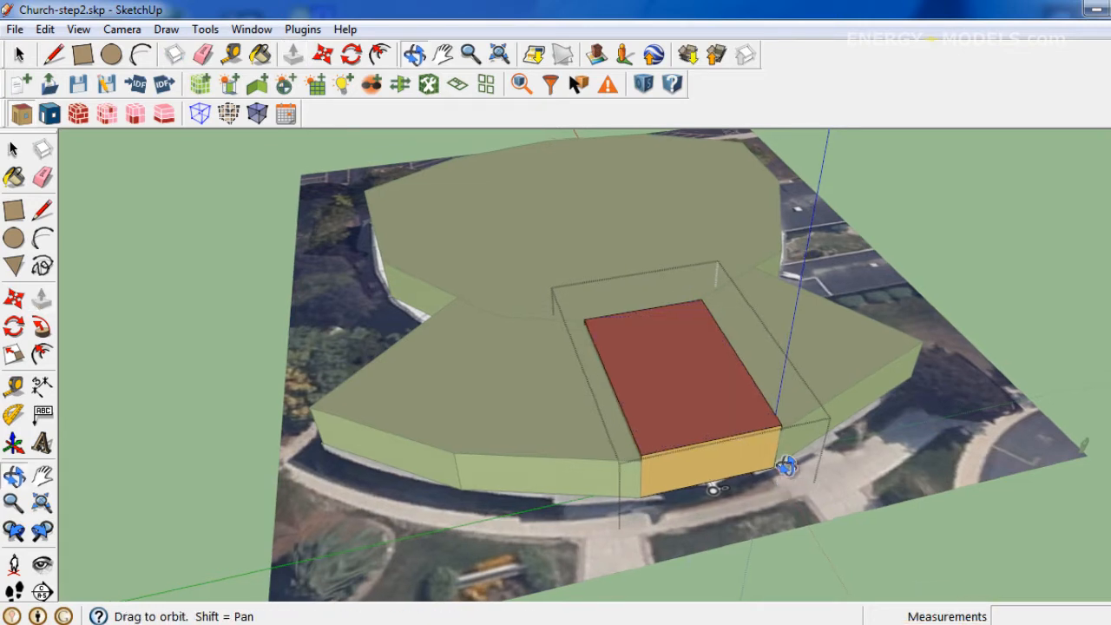
left_click_drag(786, 467, 611, 307)
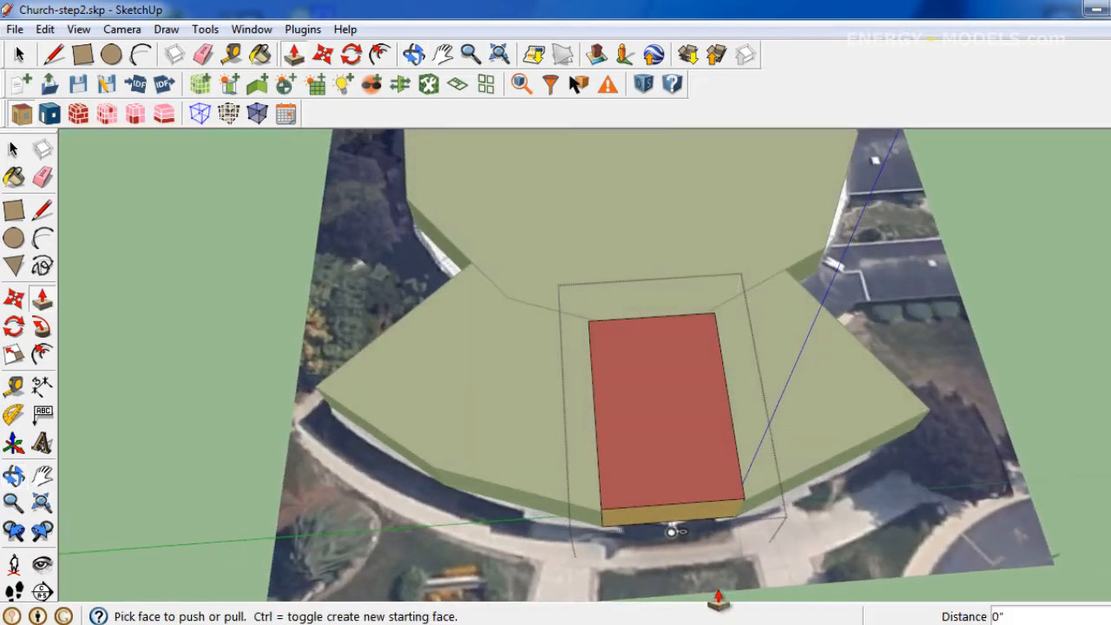
Draw a ridge line from the back edge's midpoint to the front edge of the block's roof
left_click(54, 53)
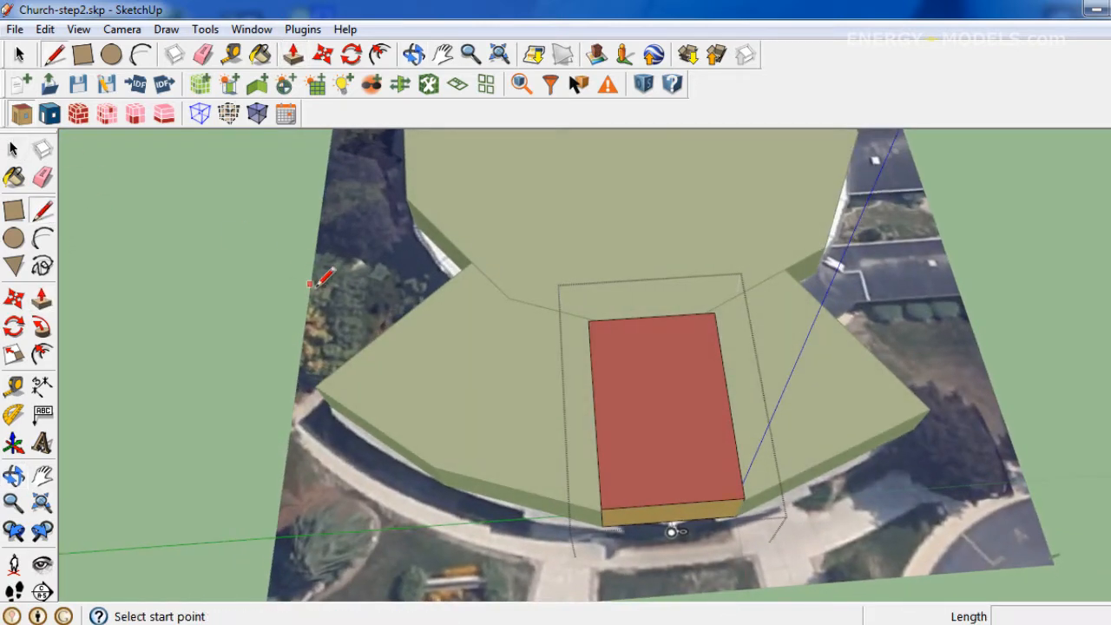
mouse_move(660, 313)
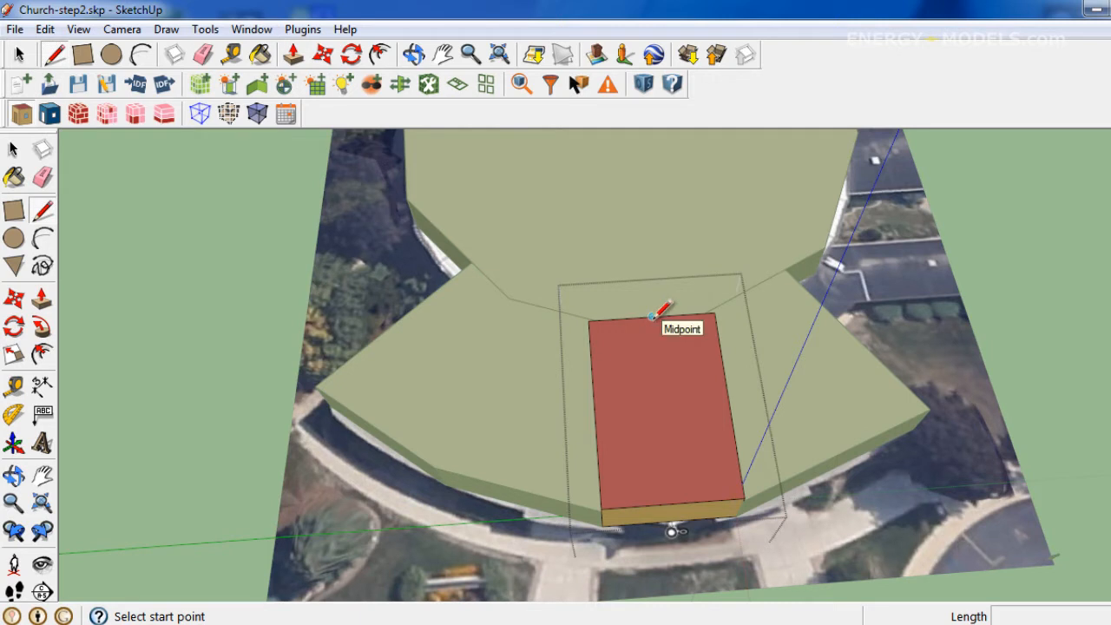
left_click(653, 316)
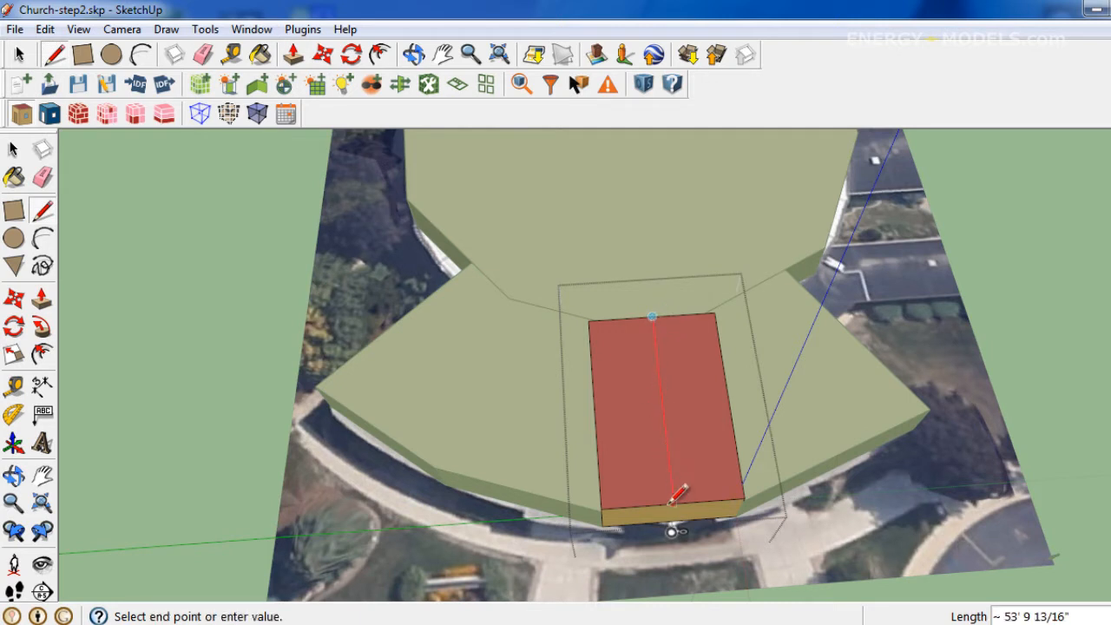
mouse_move(677, 499)
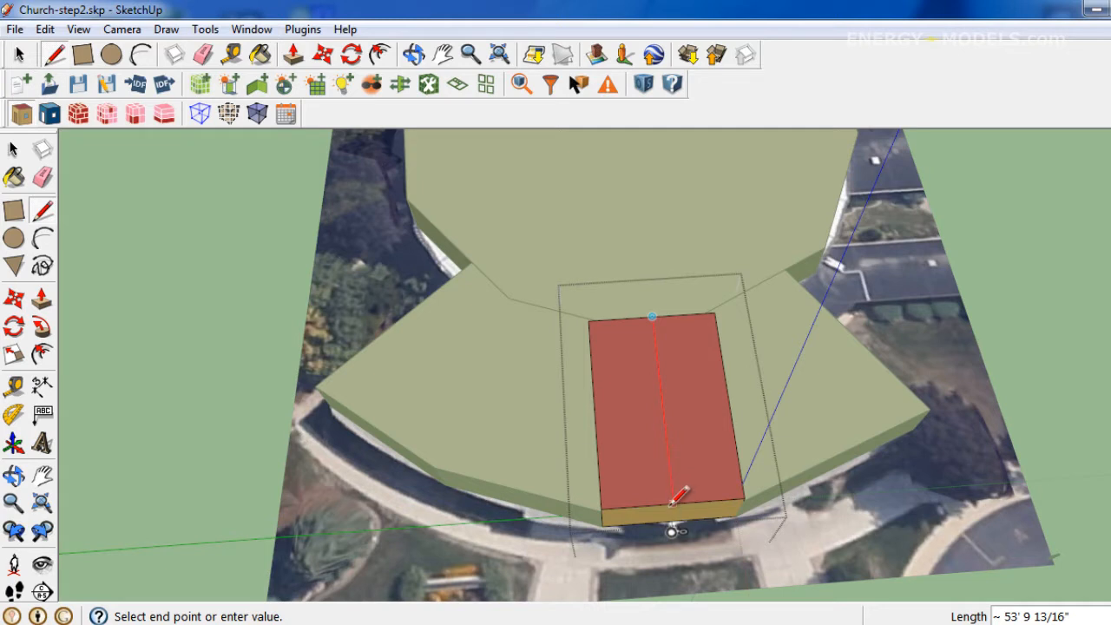
mouse_move(680, 499)
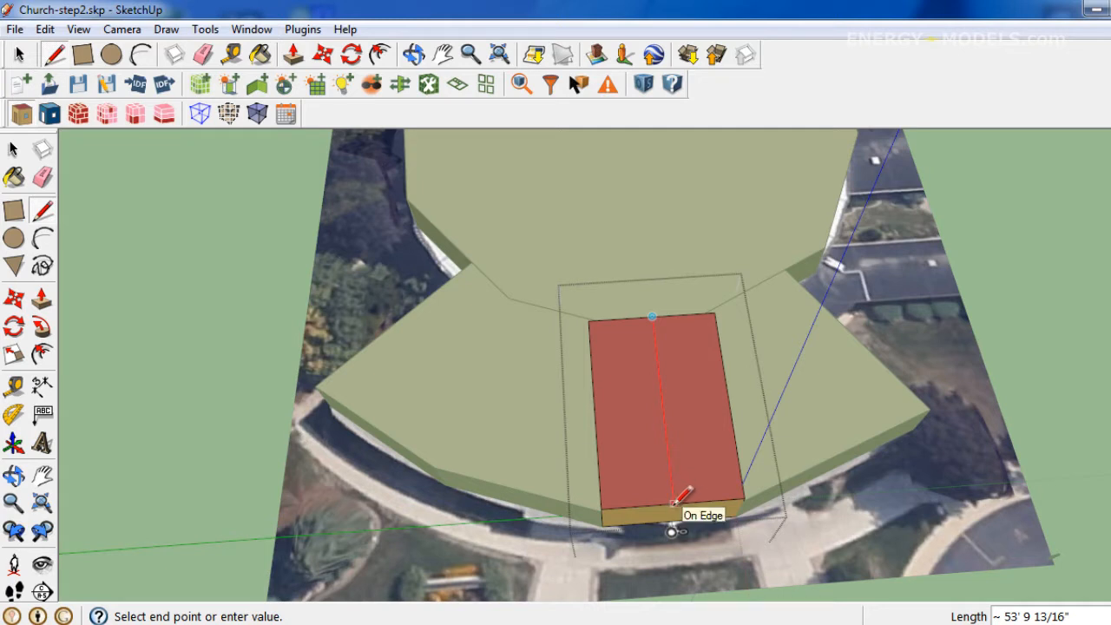
left_click(682, 495)
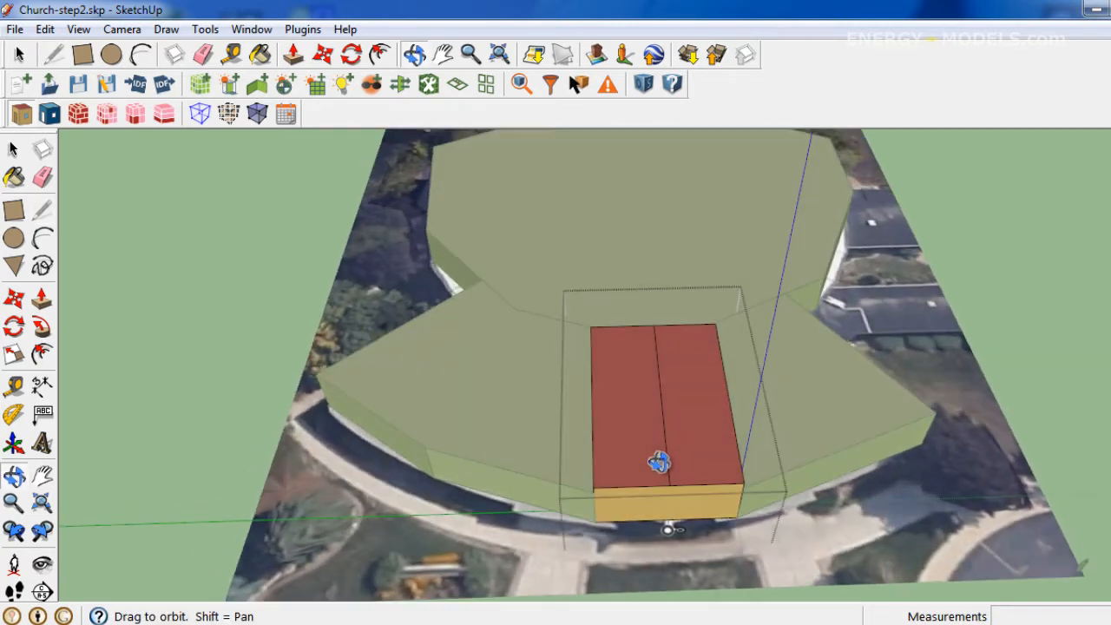
Move the ridge line up into a tall peak, then lower it to about two feet
left_click(14, 310)
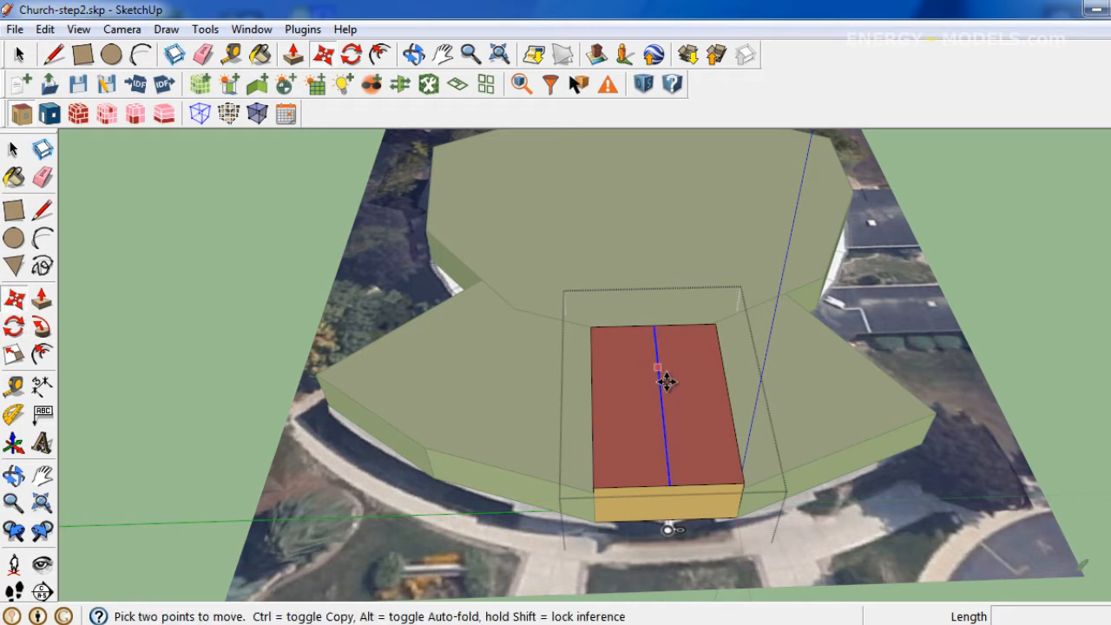
mouse_move(662, 390)
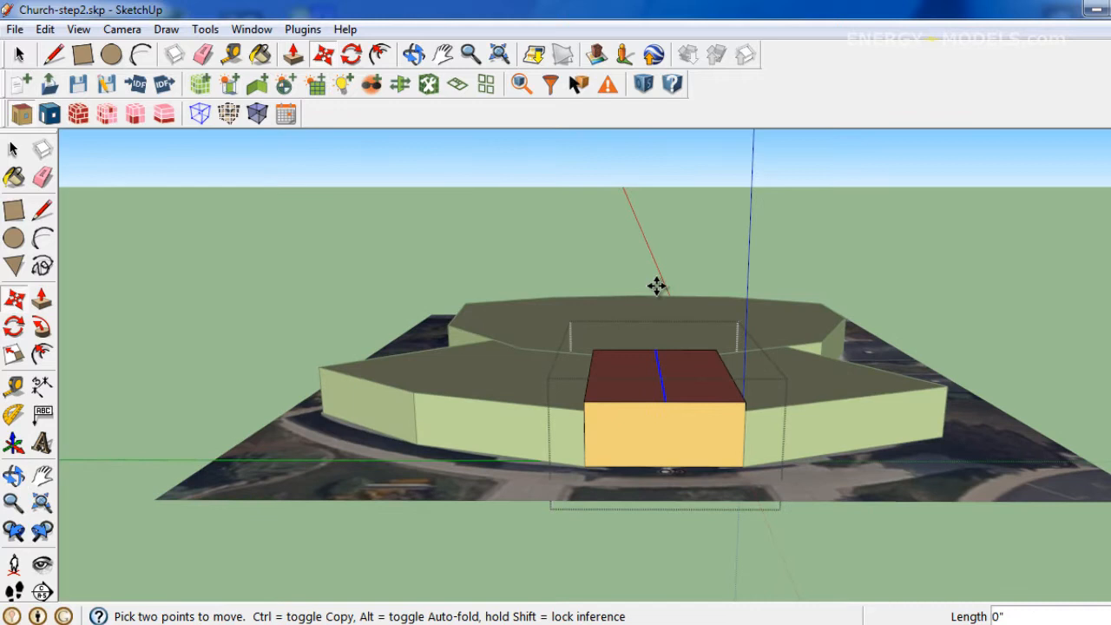
mouse_move(662, 322)
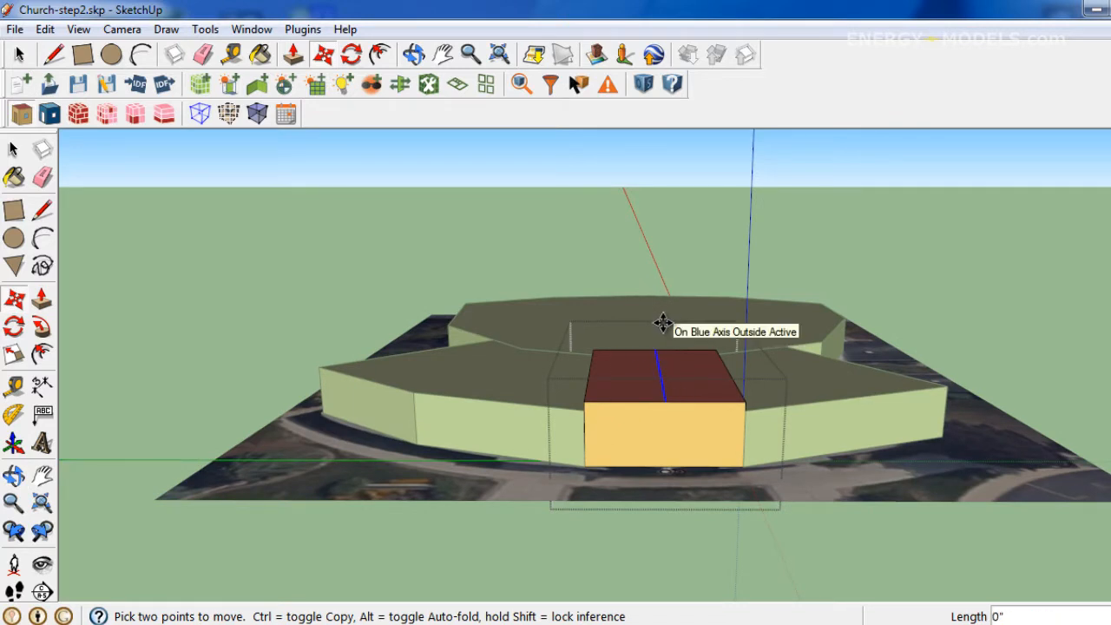
mouse_move(660, 334)
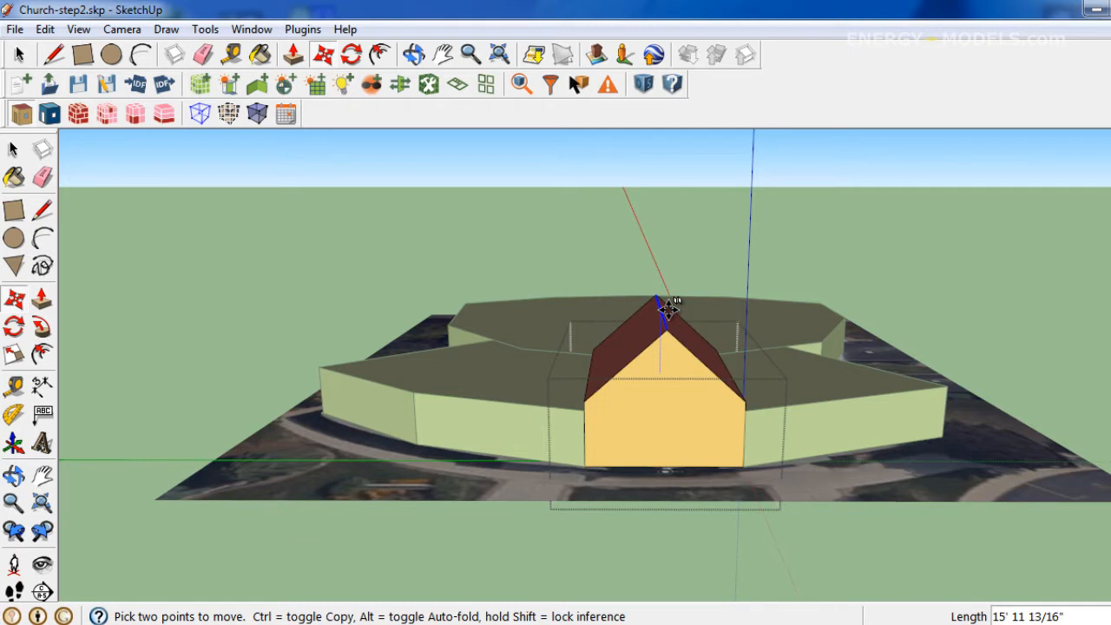
left_click_drag(664, 304, 682, 302)
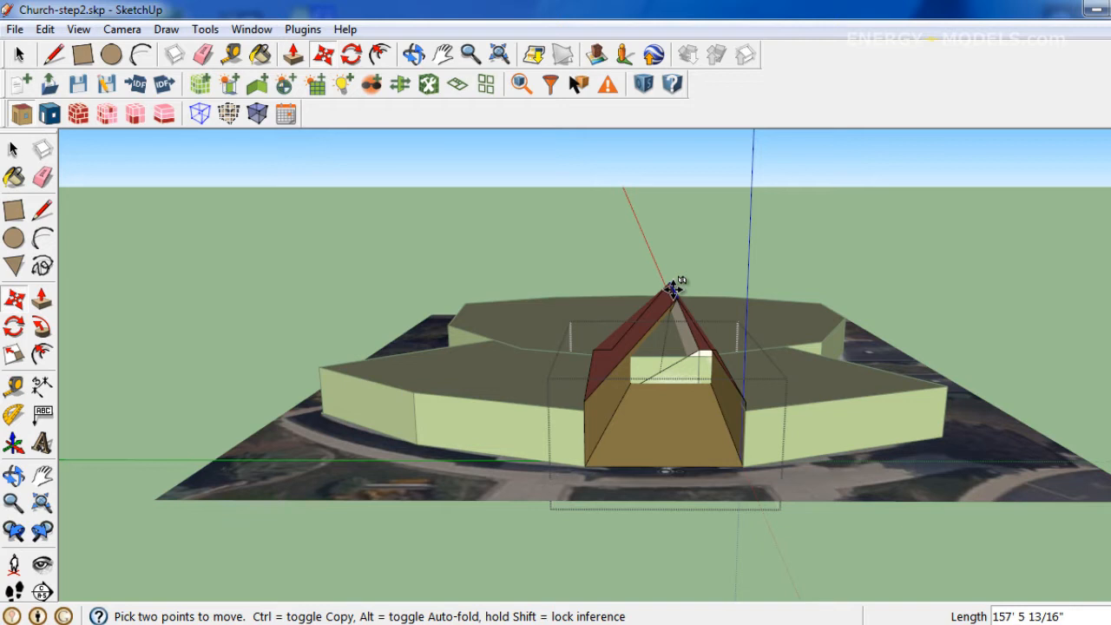
left_click_drag(673, 295, 673, 335)
type("2'")
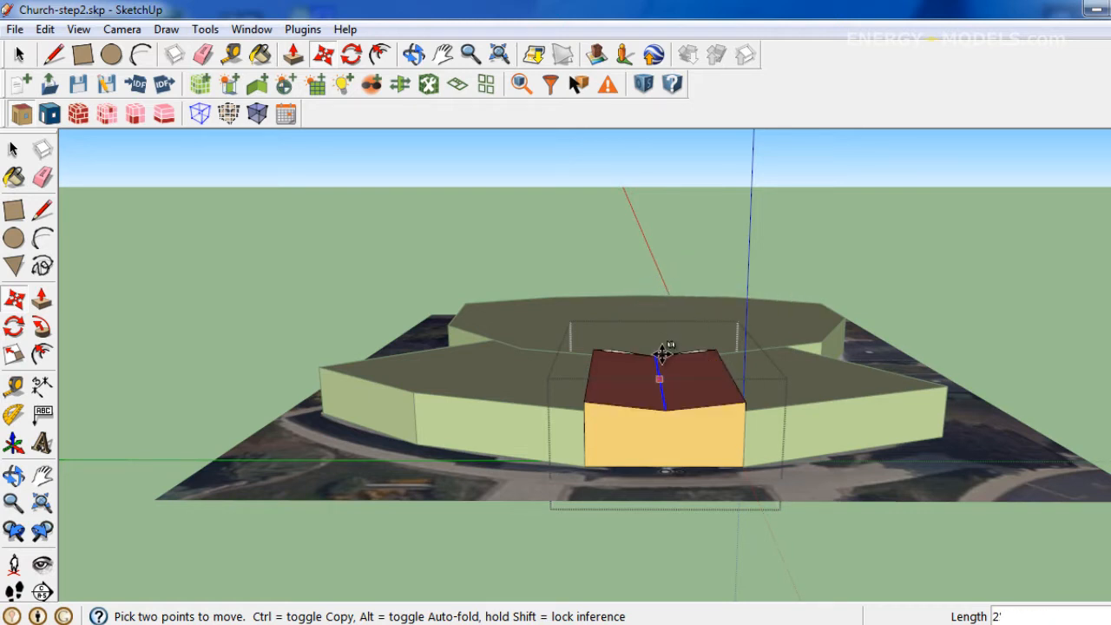
Lift the ridge 15 feet along the blue axis and orbit to inspect the gable
left_click_drag(660, 374, 664, 279)
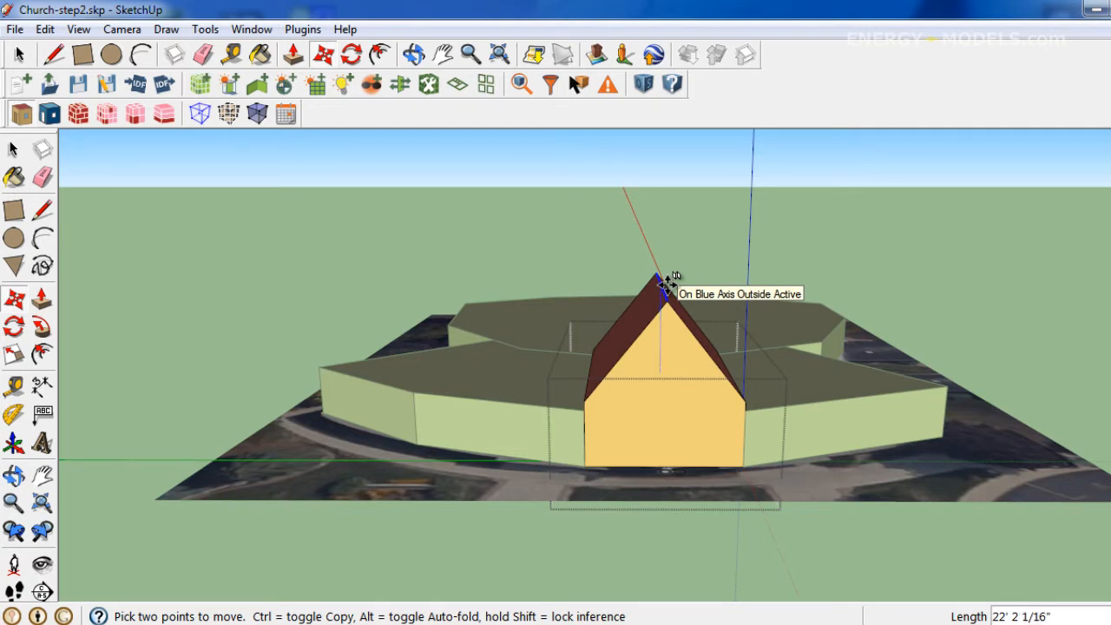
left_click(1025, 616)
type("15'")
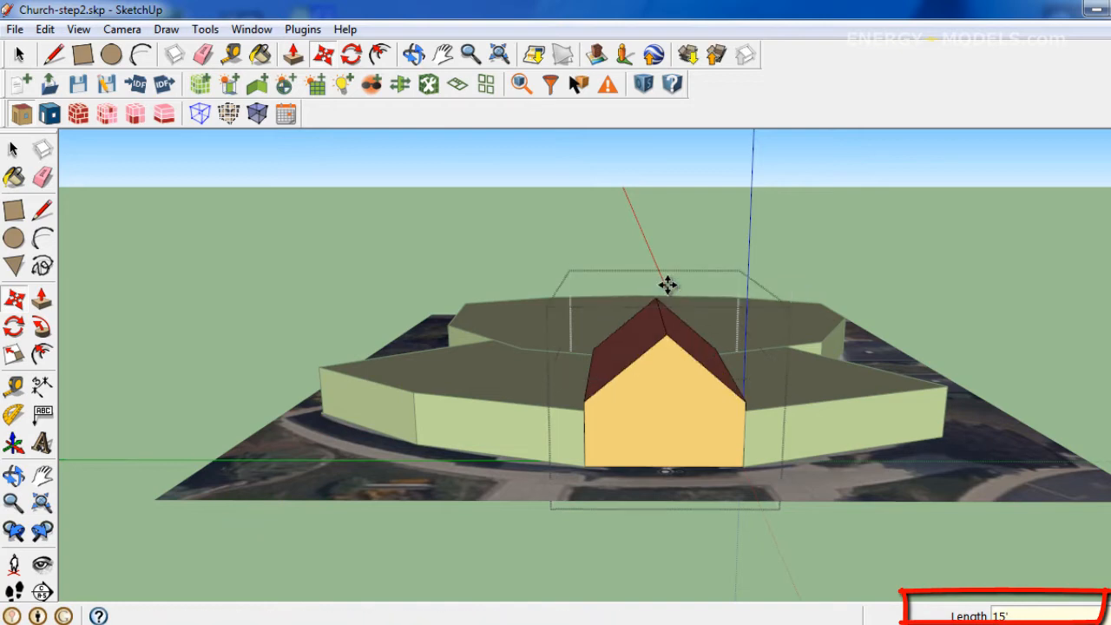
left_click(664, 417)
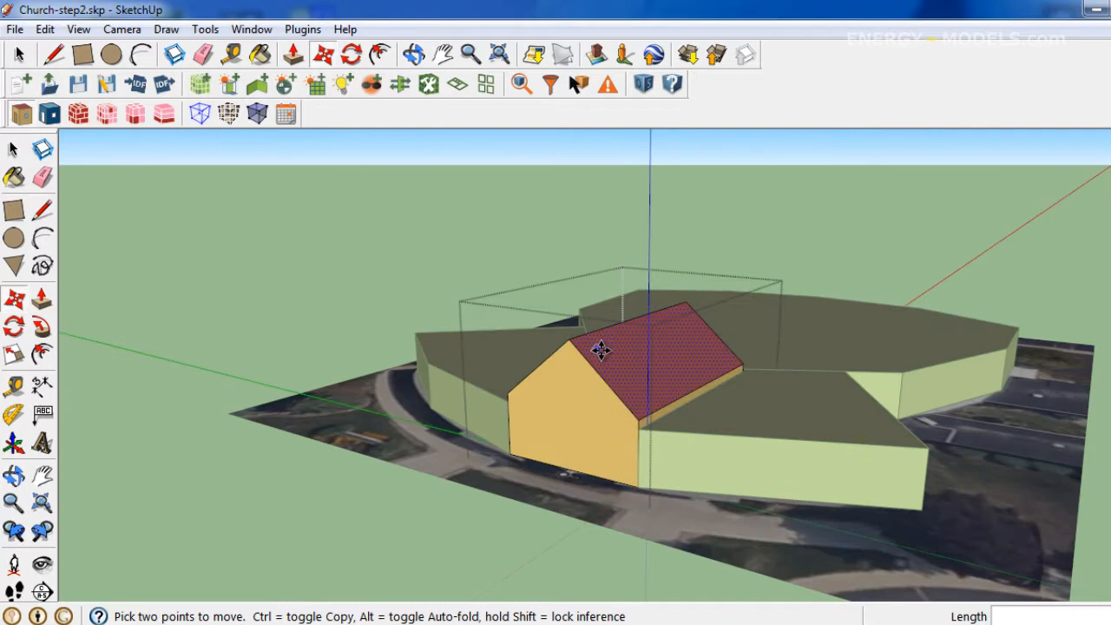
left_click_drag(602, 351, 671, 320)
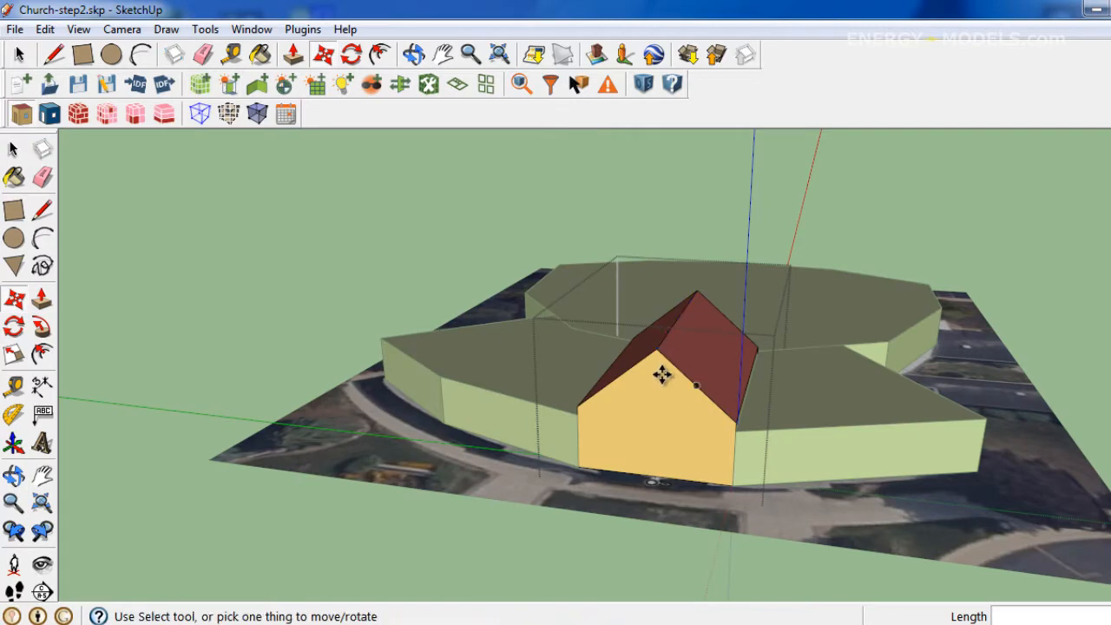
Orbit and pan the view to centre on the octagonal hall over the aerial photo
left_click_drag(663, 375, 213, 237)
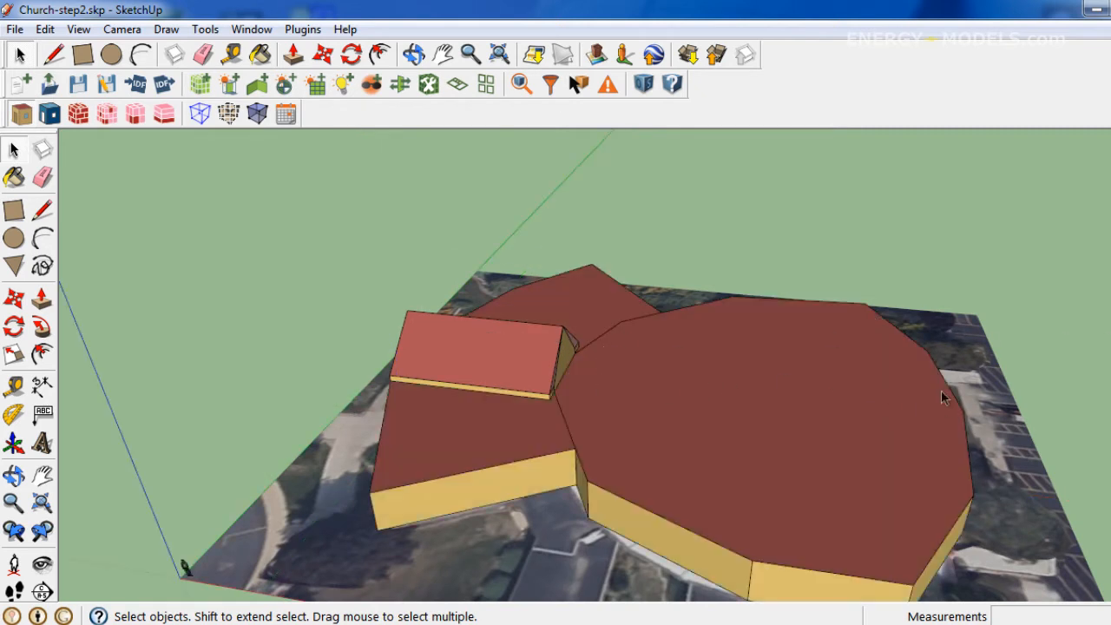
mouse_move(906, 499)
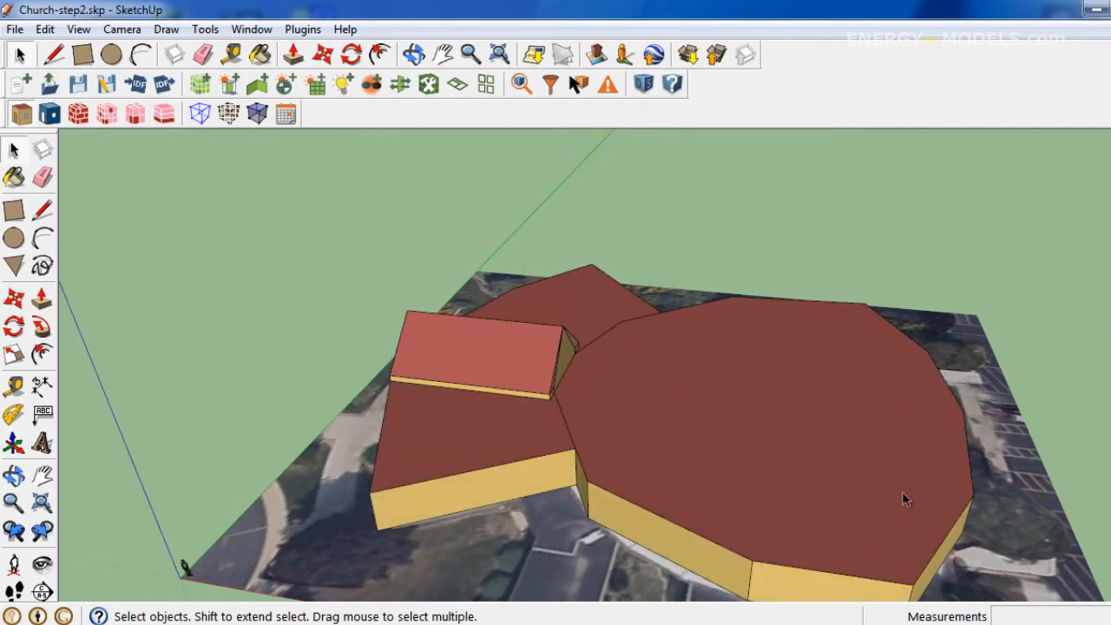
mouse_move(864, 271)
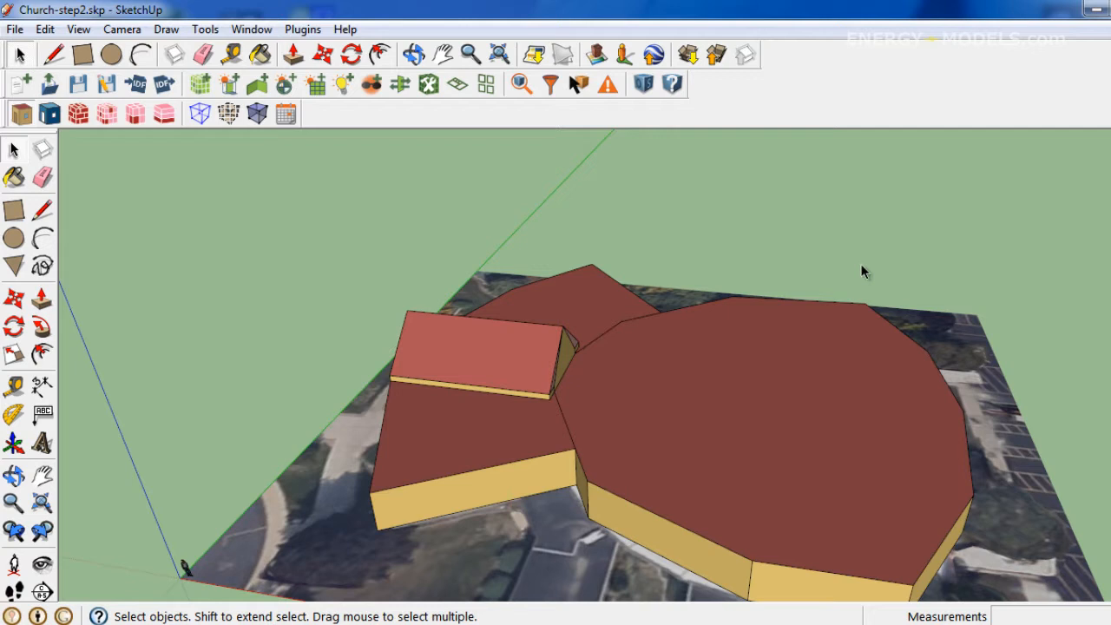
mouse_move(641, 371)
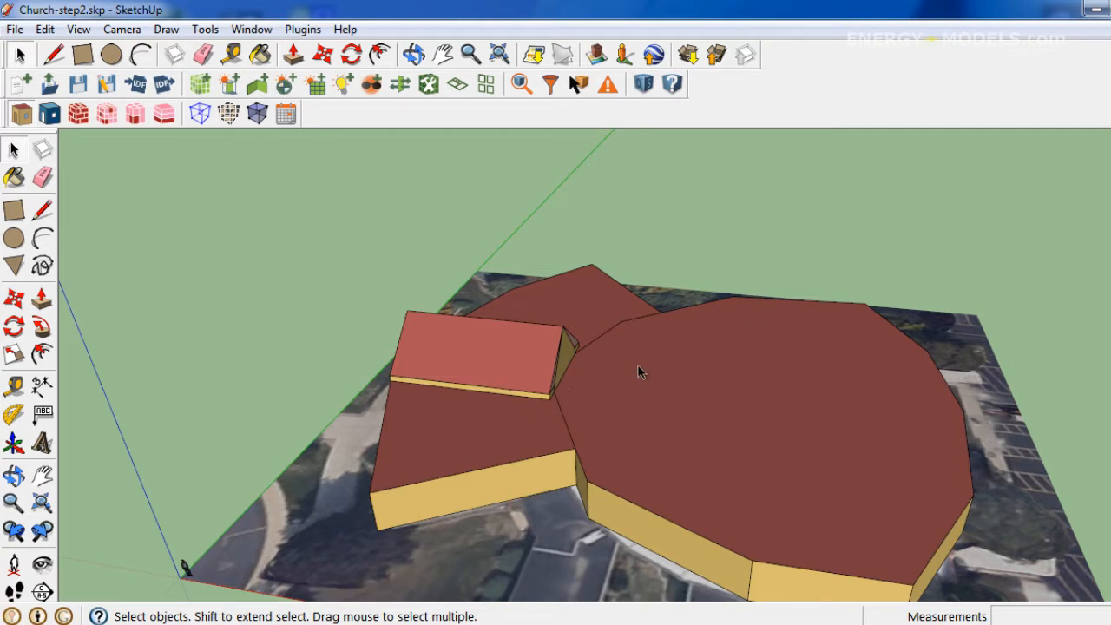
mouse_move(794, 319)
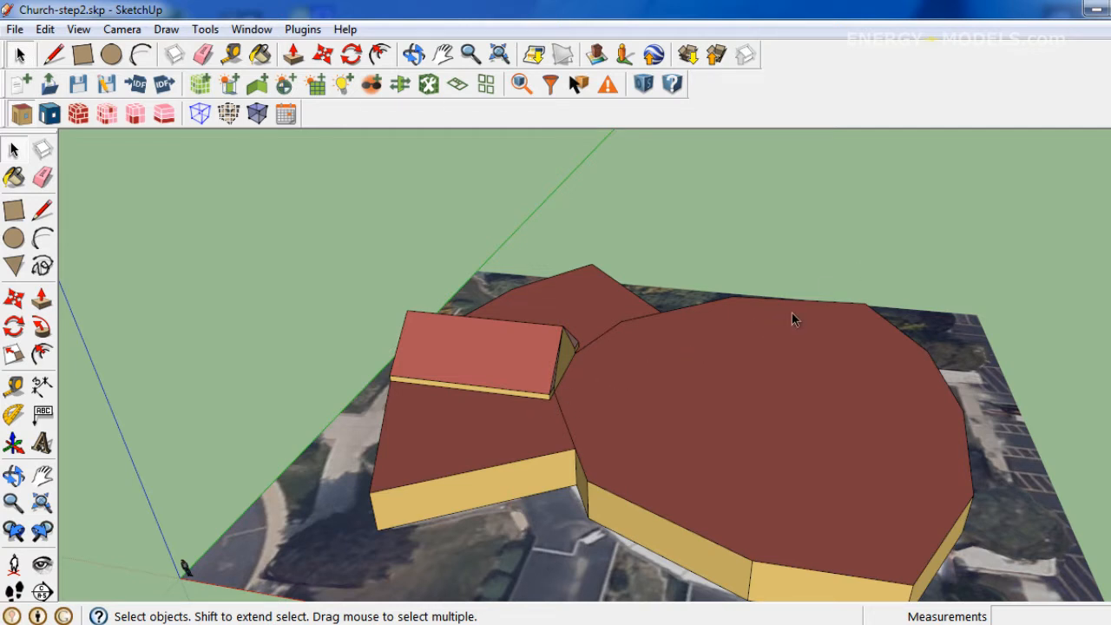
mouse_move(785, 335)
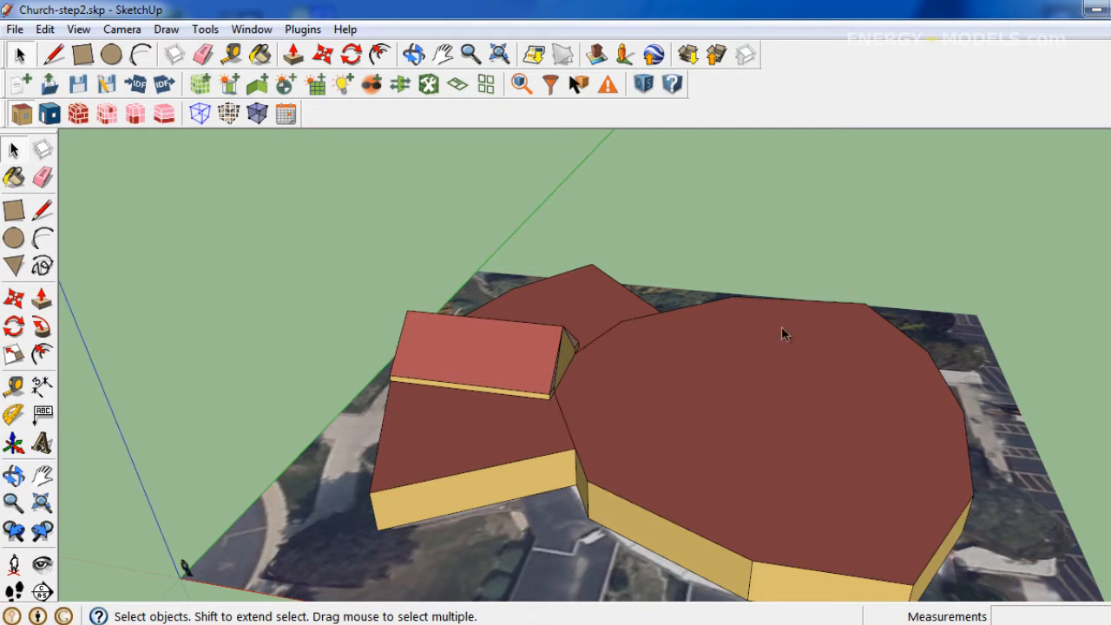
mouse_move(751, 522)
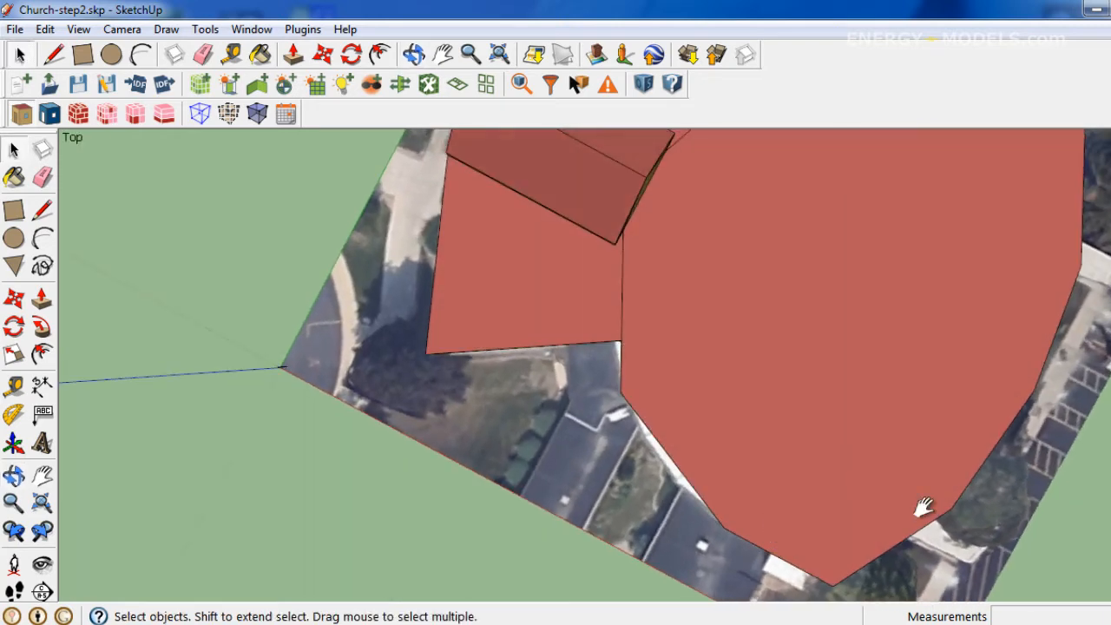
left_click_drag(924, 506, 689, 291)
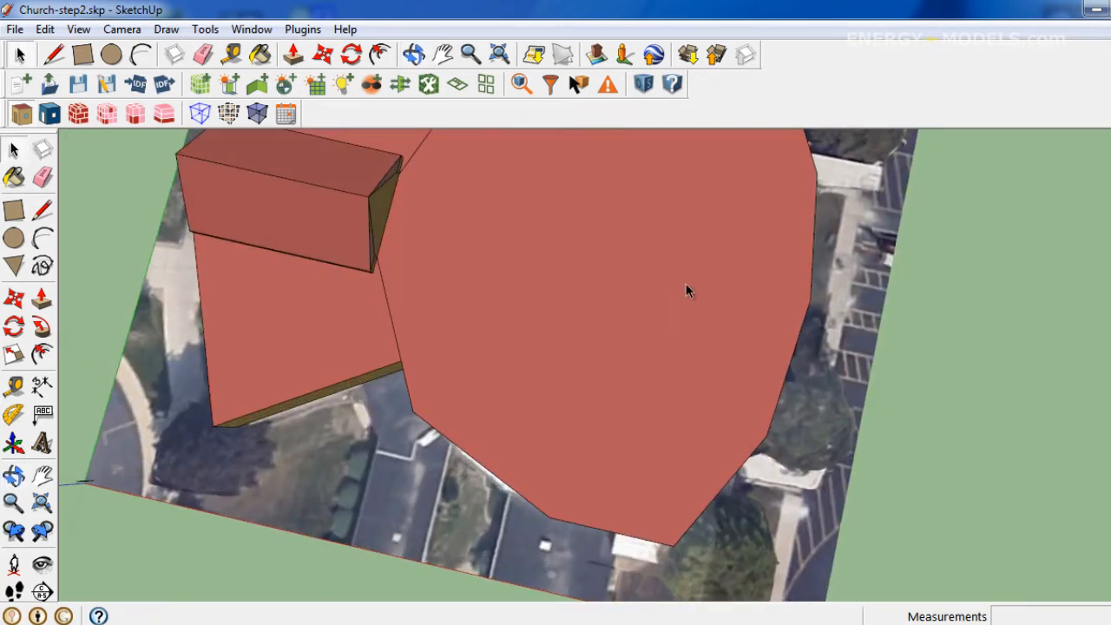
left_click_drag(686, 291, 846, 200)
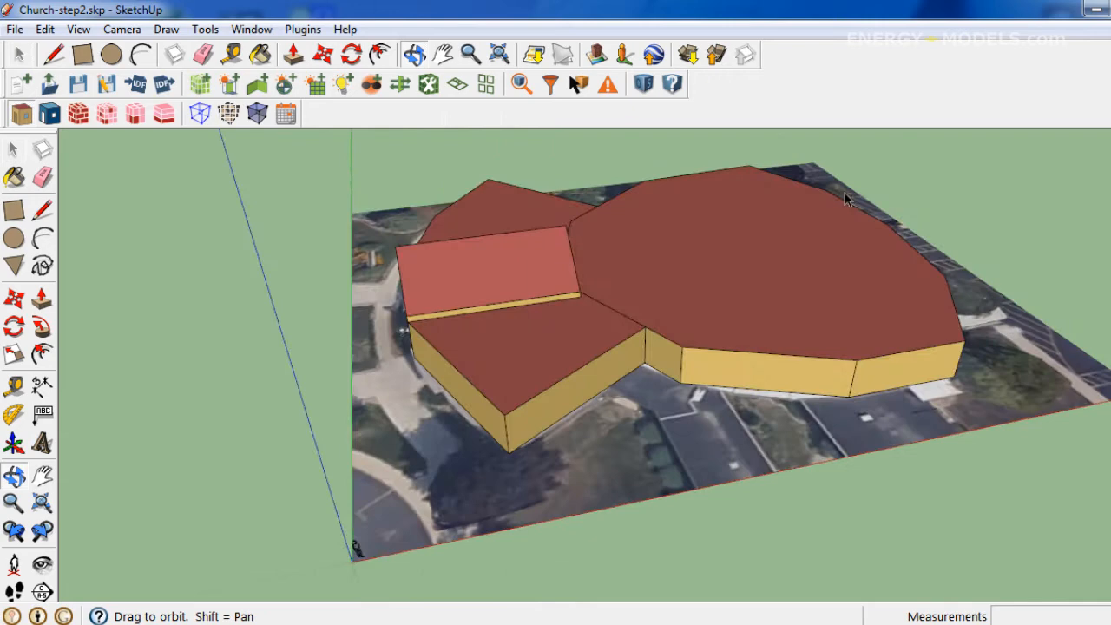
left_click_drag(847, 199, 710, 359)
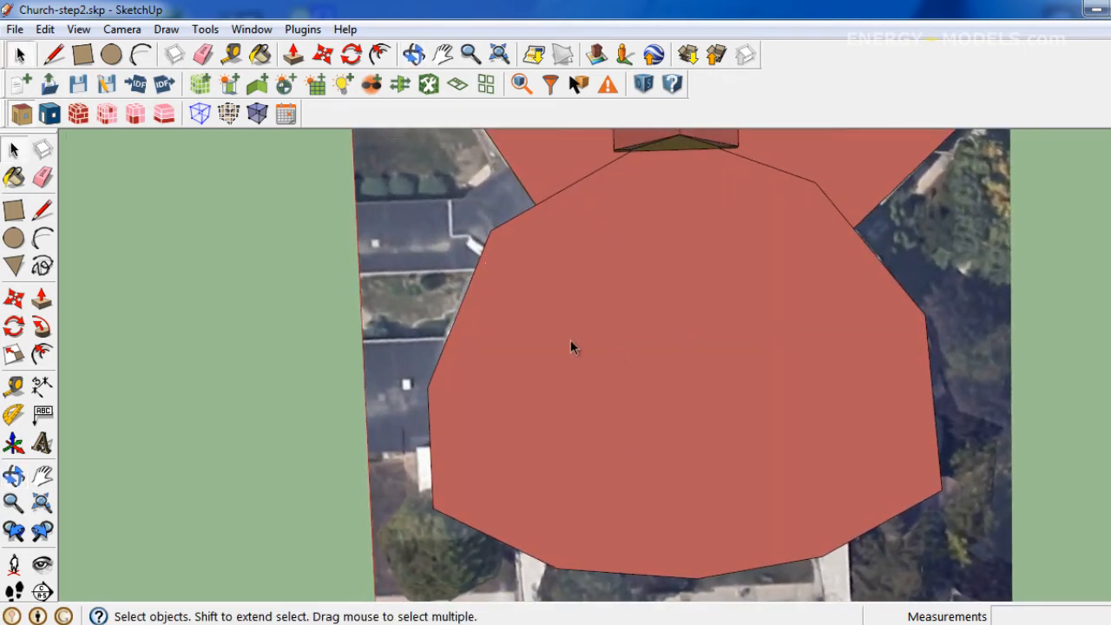
mouse_move(212, 137)
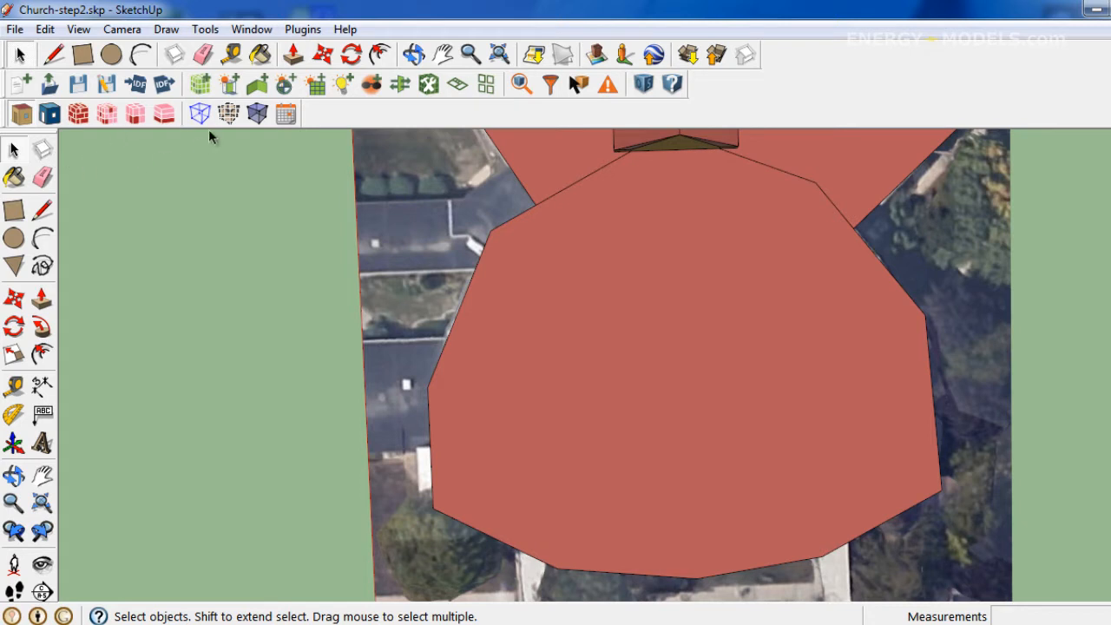
mouse_move(257, 113)
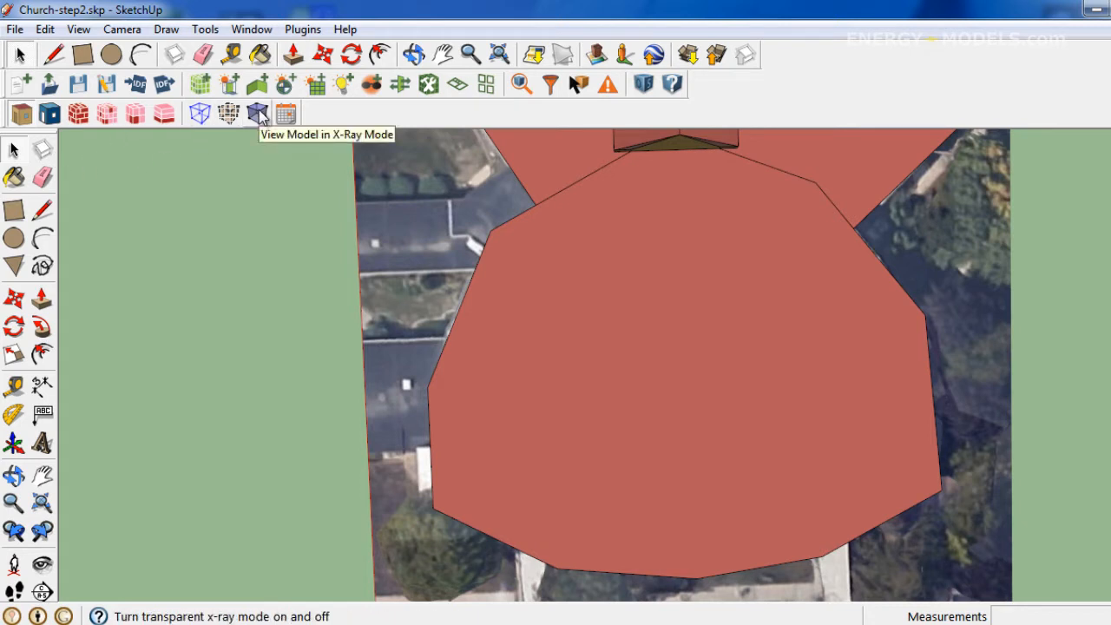
Make the model see-through to reveal the photo, then orbit toward the hall's top
left_click(257, 114)
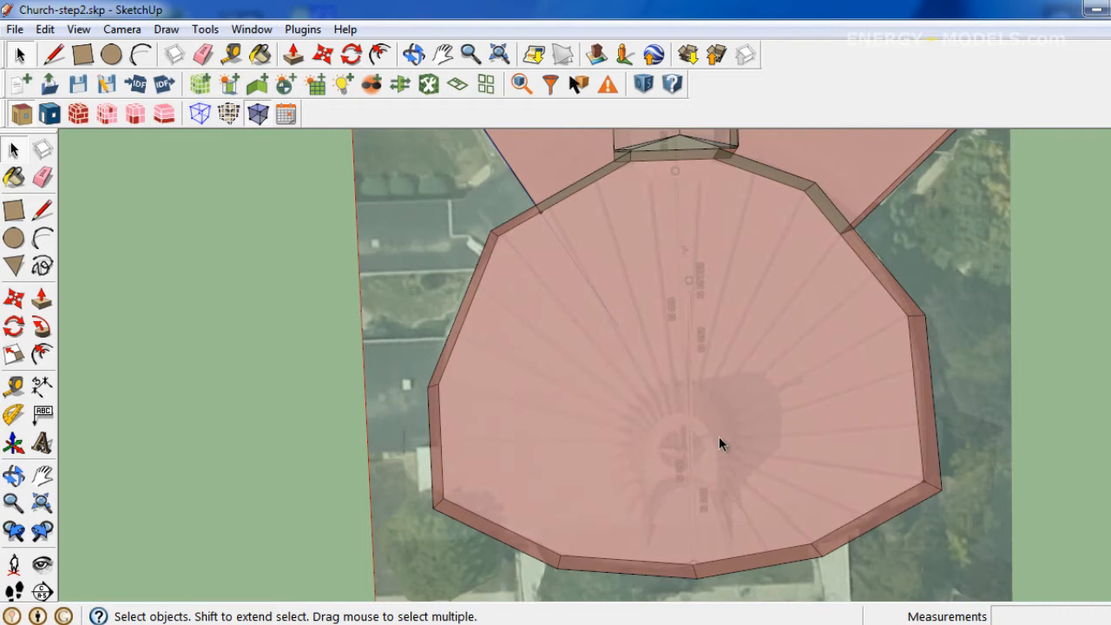
mouse_move(753, 202)
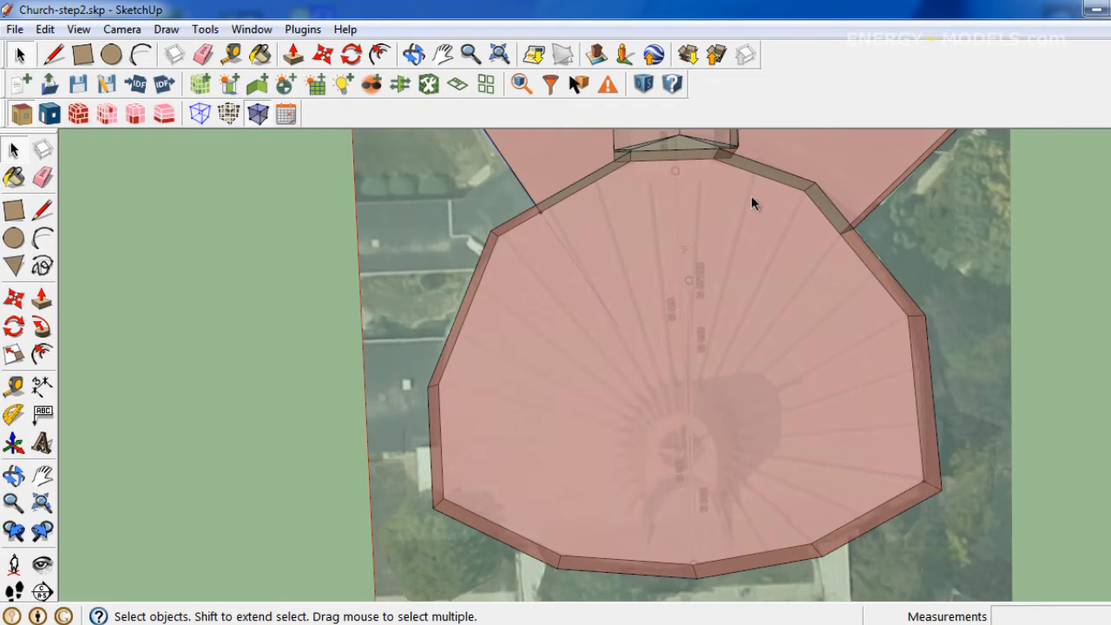
mouse_move(717, 508)
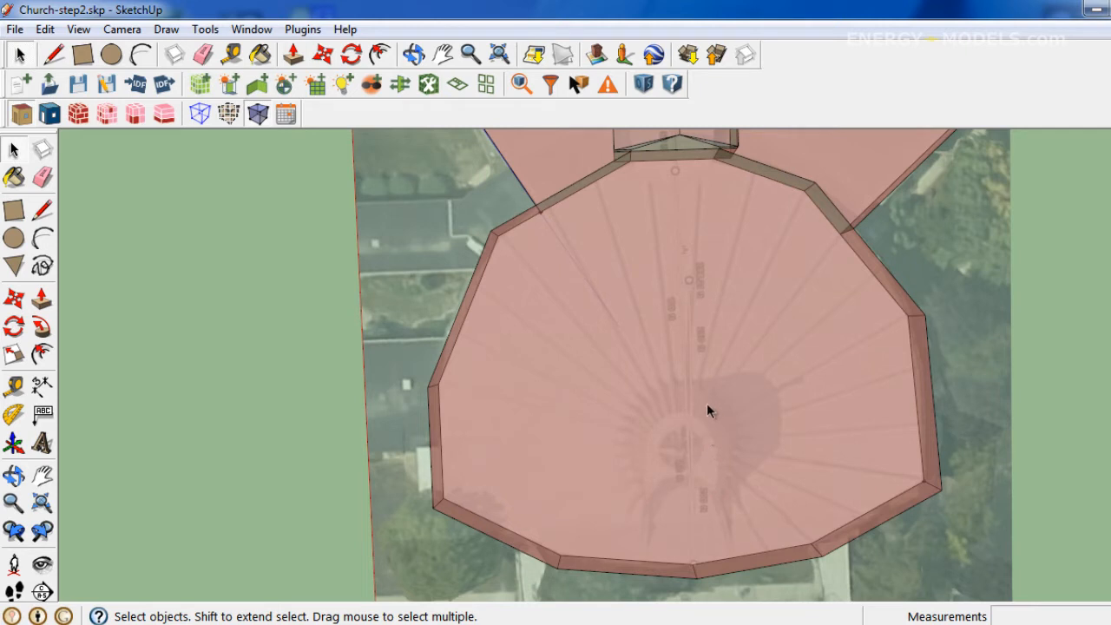
mouse_move(499, 200)
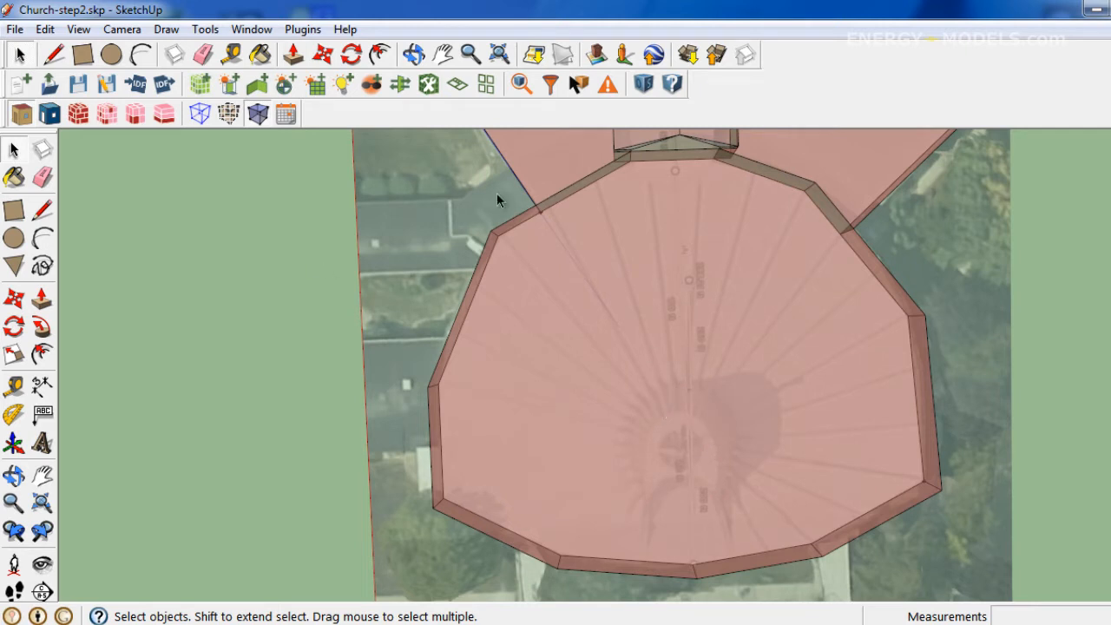
mouse_move(816, 243)
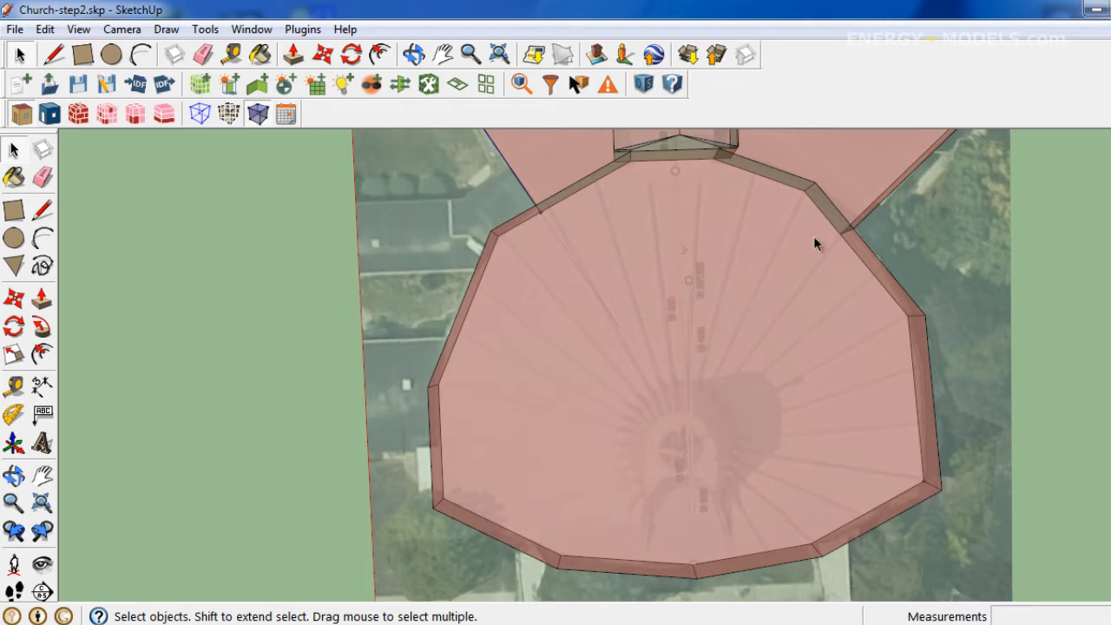
mouse_move(944, 369)
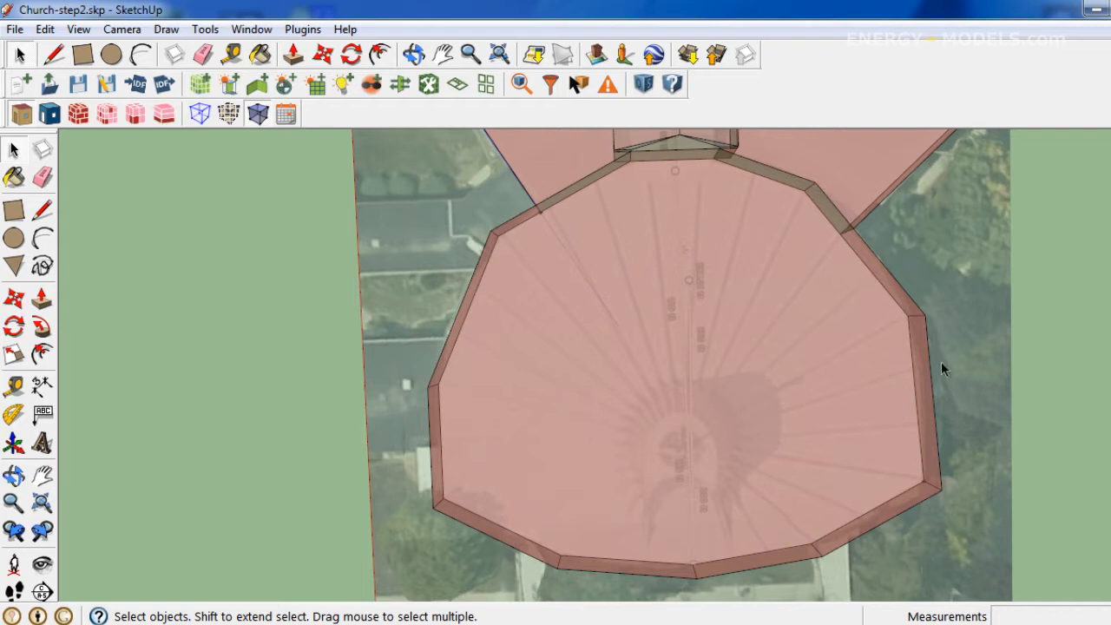
mouse_move(923, 317)
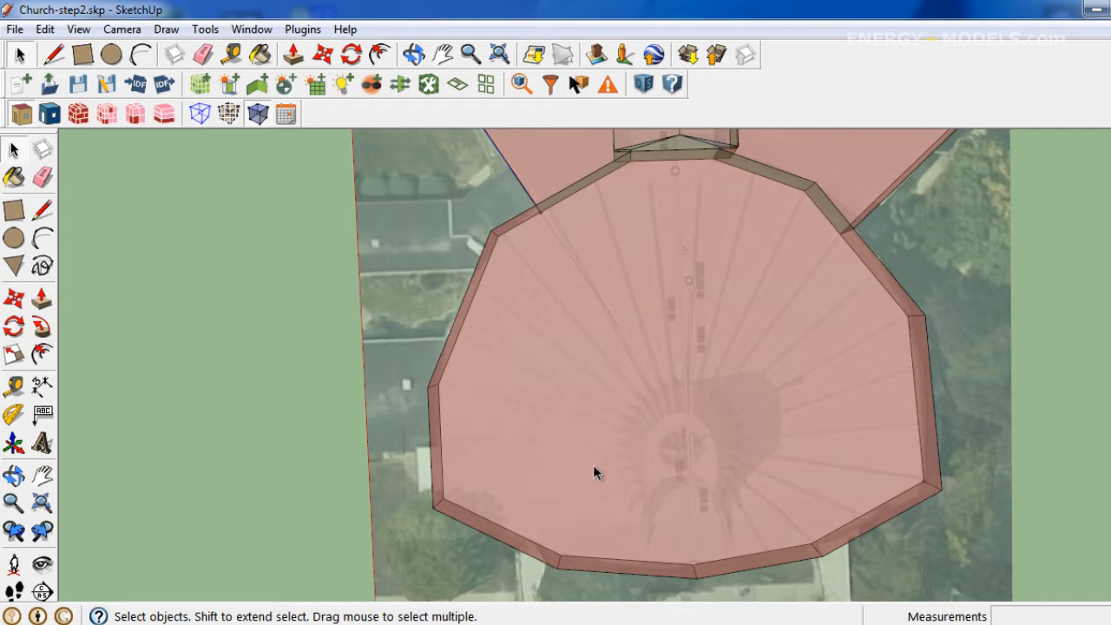
left_click_drag(596, 471, 652, 376)
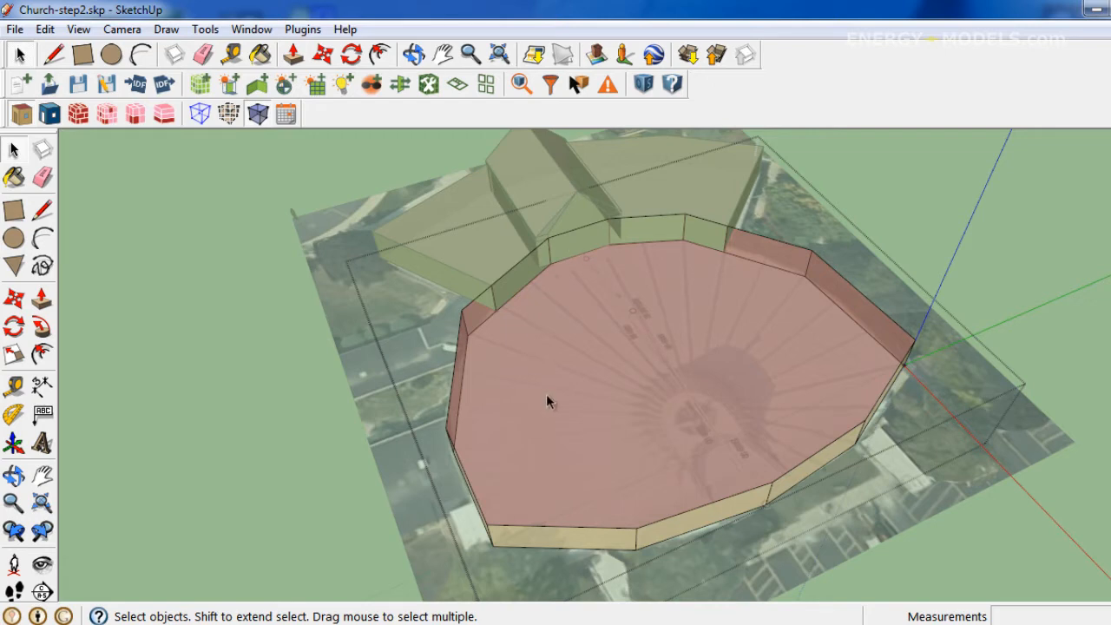
mouse_move(546, 419)
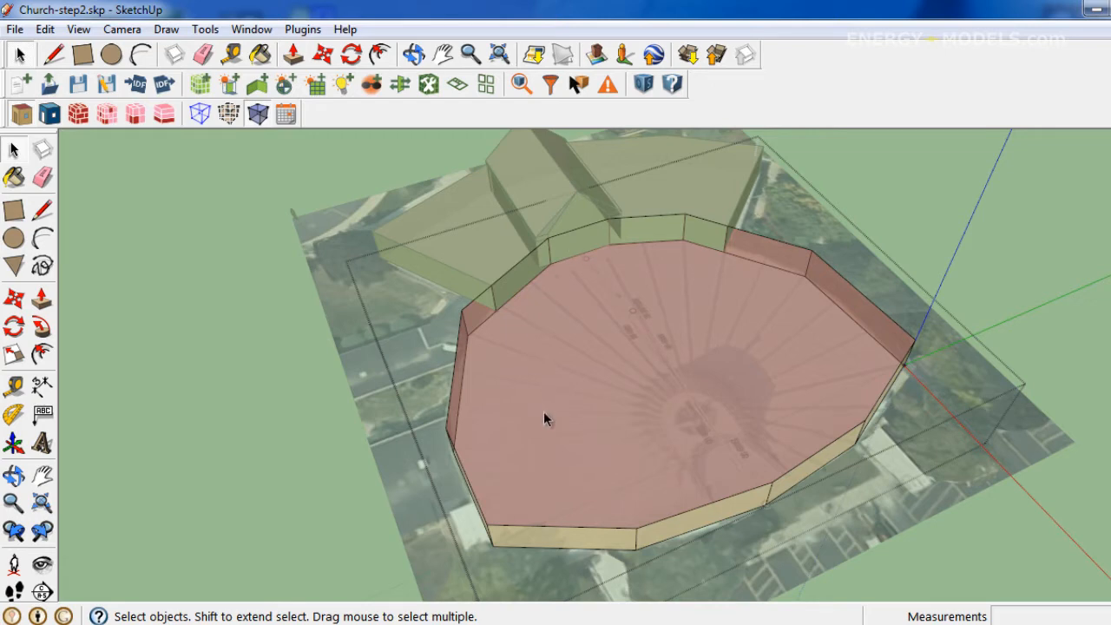
mouse_move(749, 390)
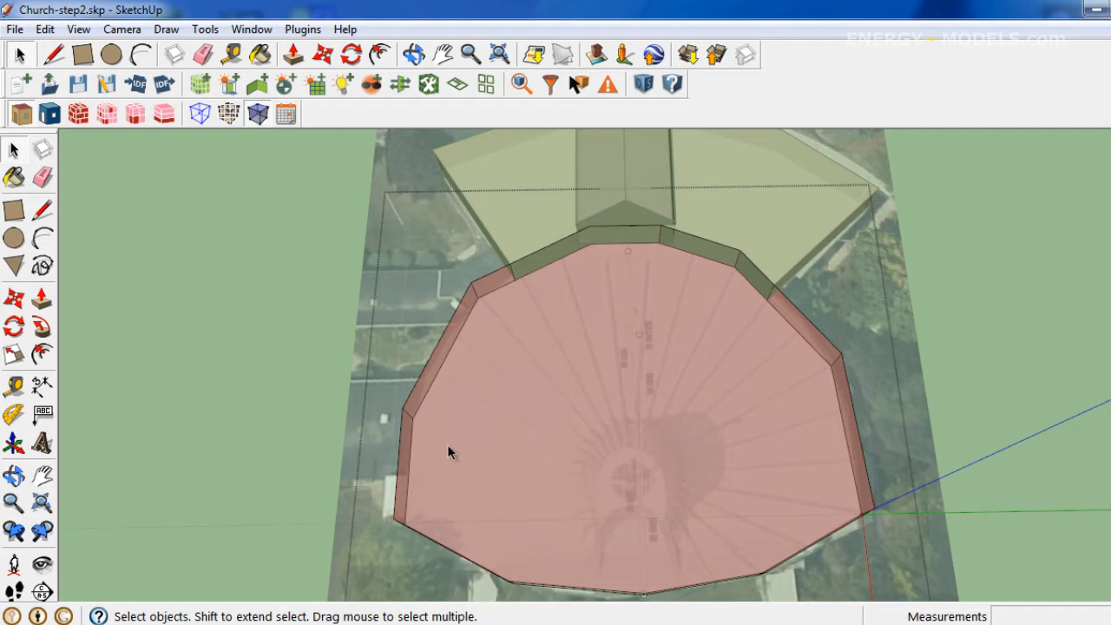
Draw edges from the hall top's corners to its central point
left_click(53, 54)
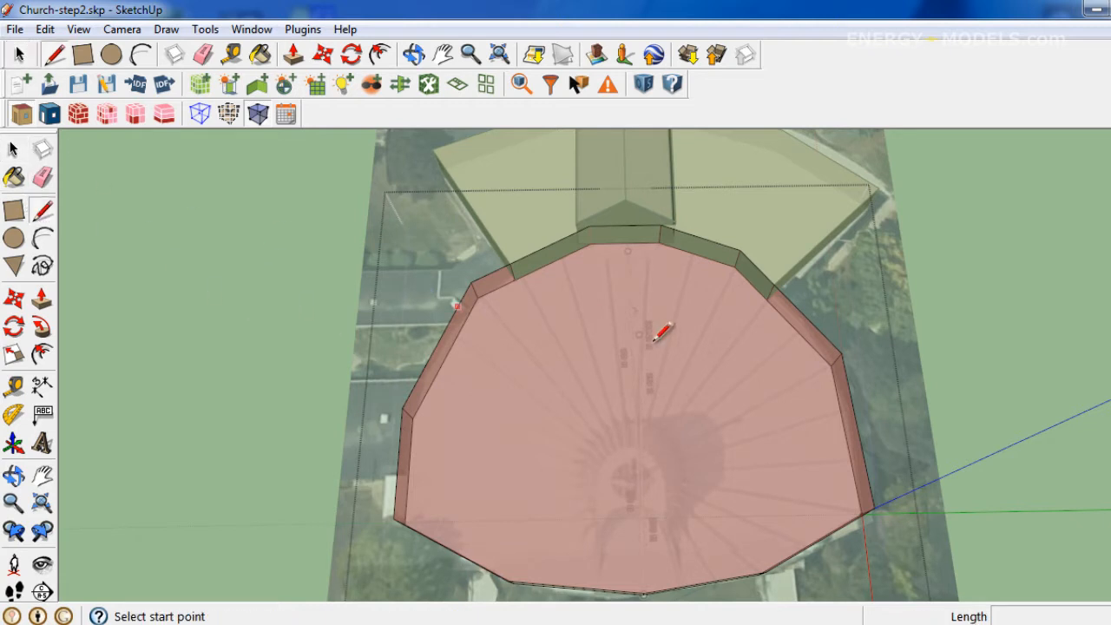
mouse_move(777, 282)
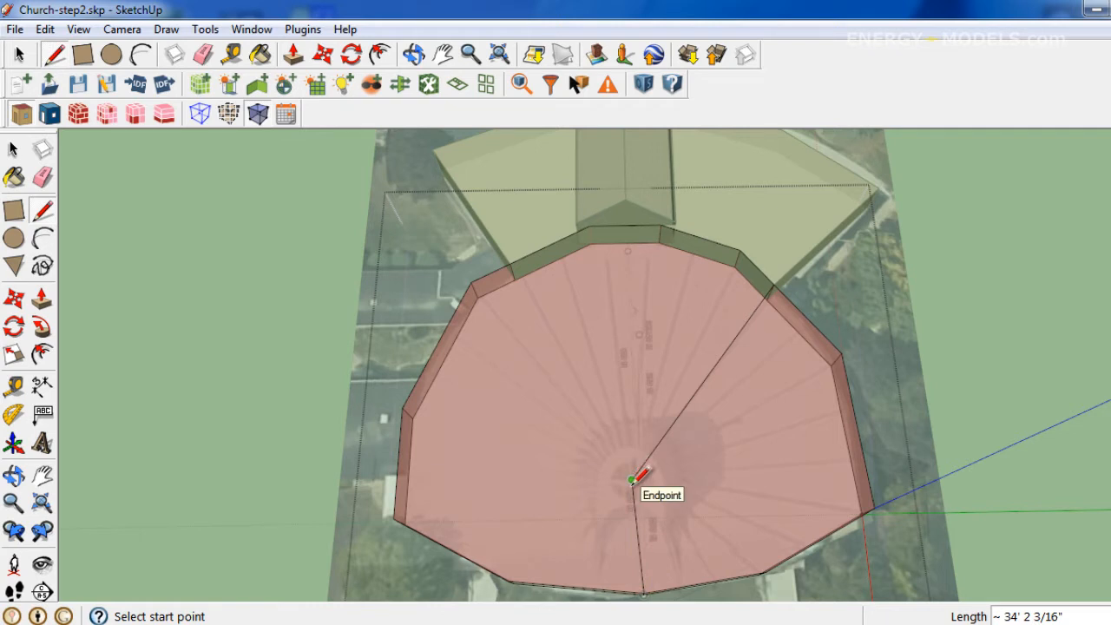
left_click(632, 479)
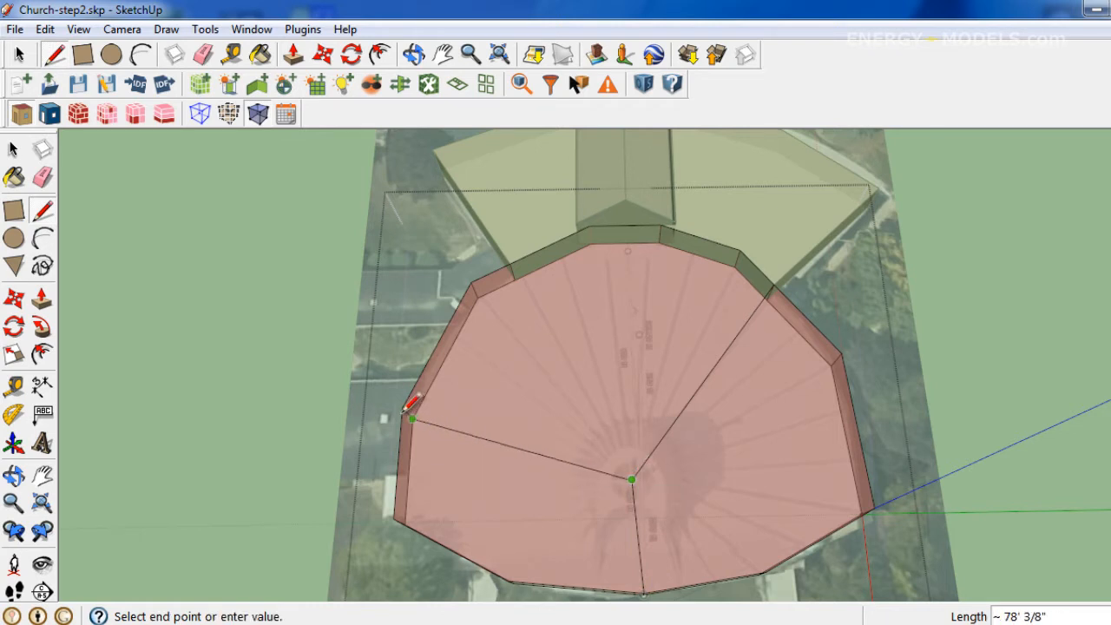
mouse_move(410, 408)
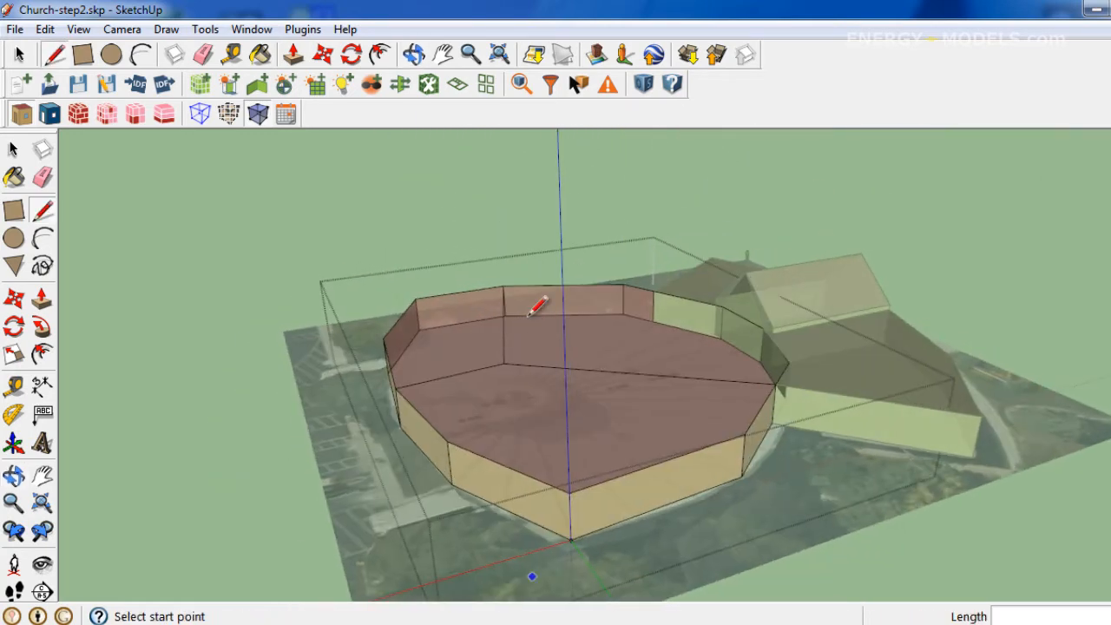
mouse_move(782, 378)
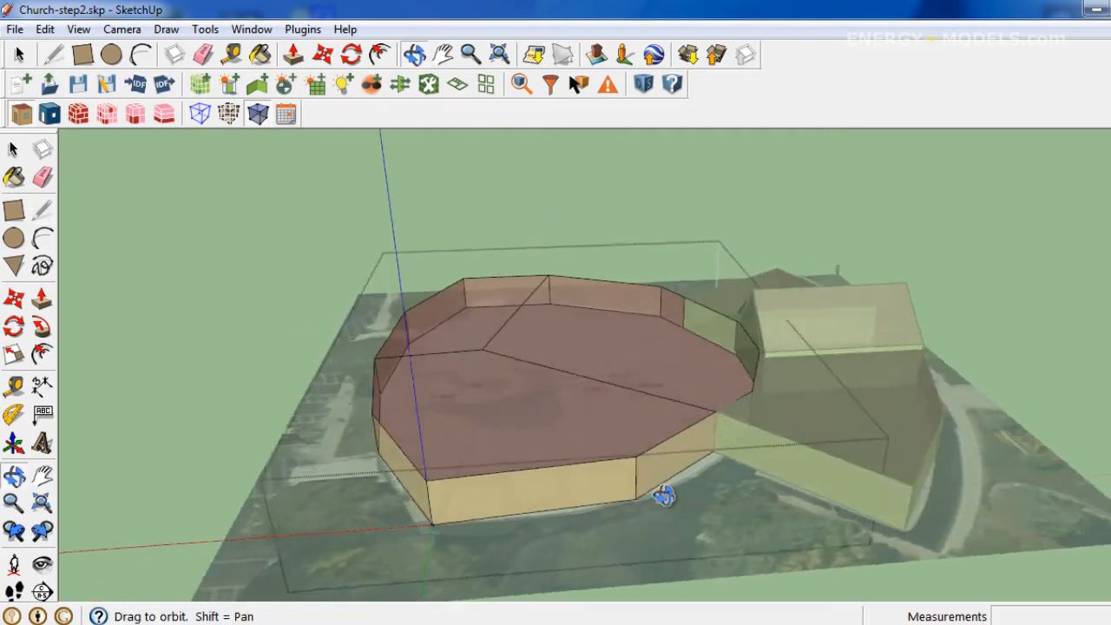
left_click(53, 54)
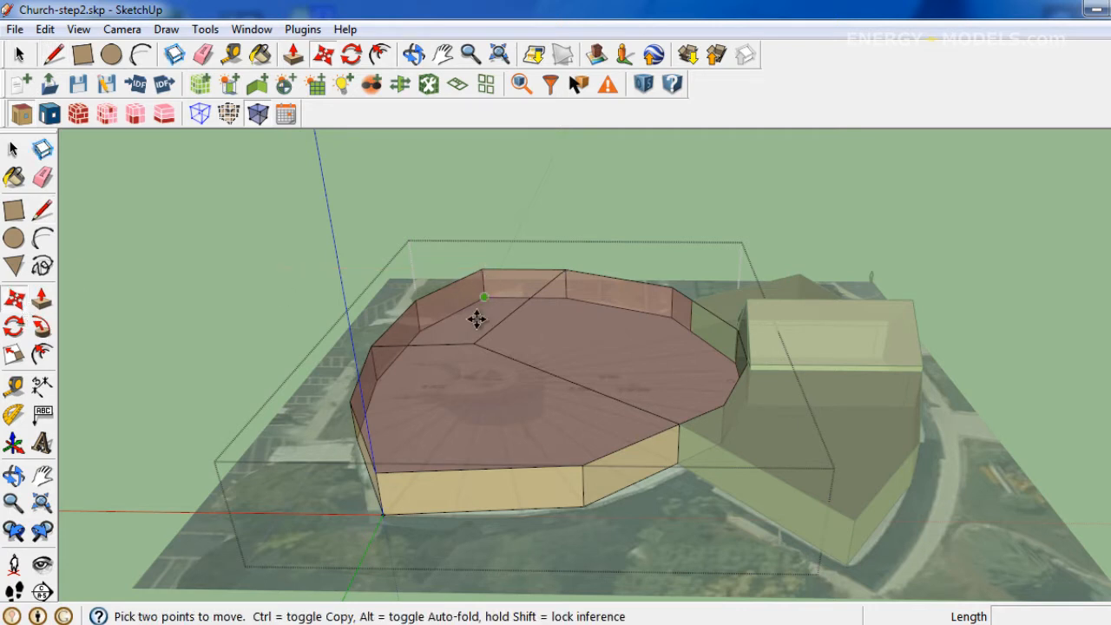
mouse_move(473, 285)
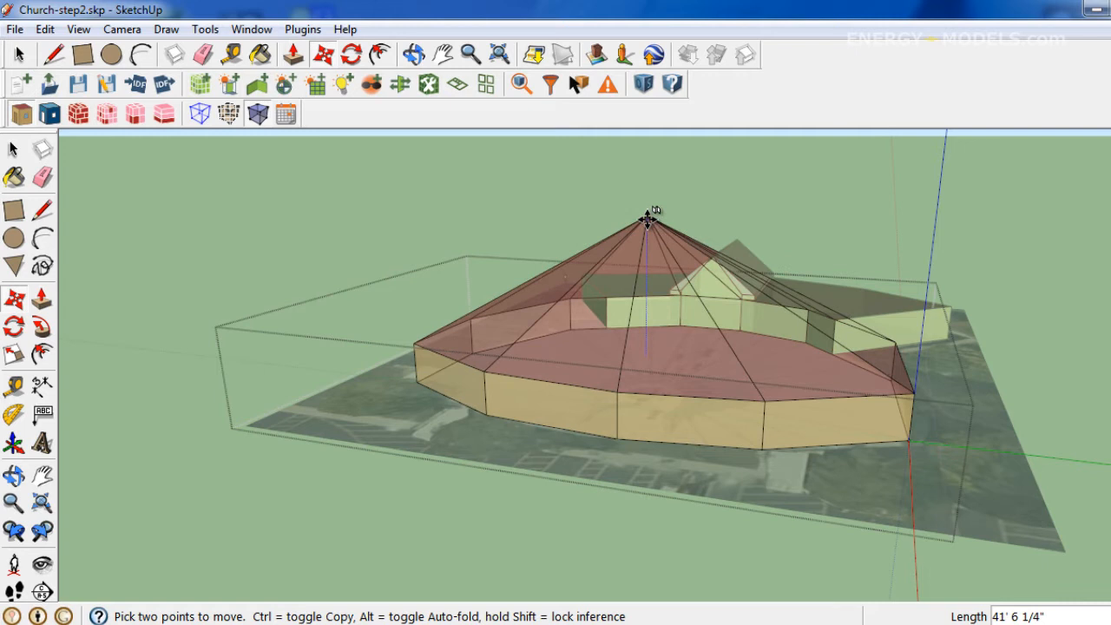
Drag the hall top's centre point up 30 feet to form the roof peak
left_click_drag(647, 221, 650, 243)
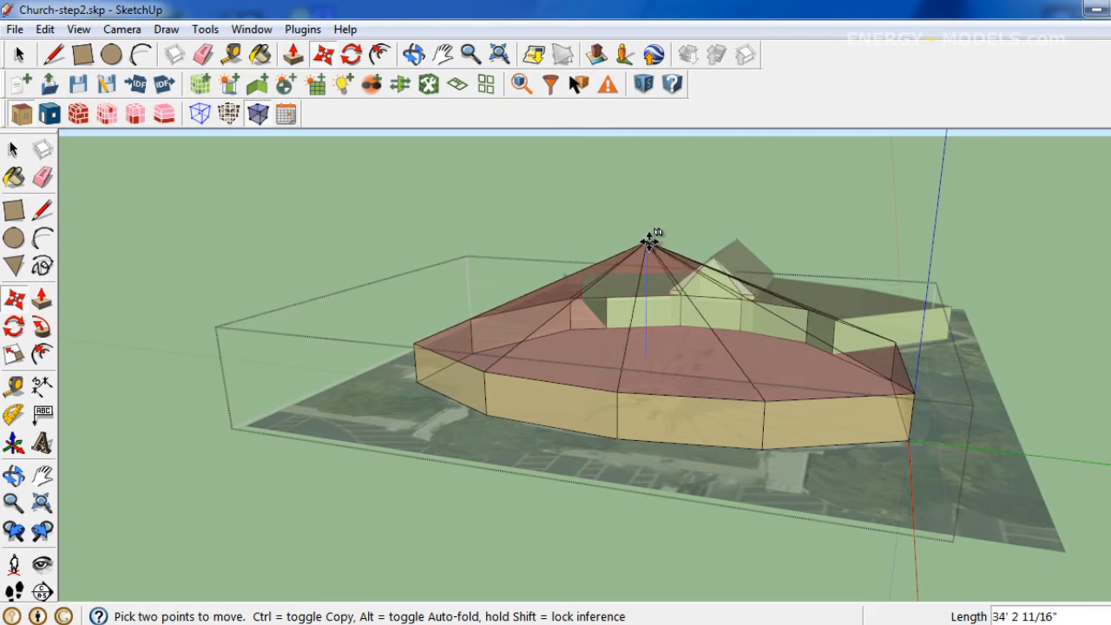
left_click_drag(647, 244, 651, 261)
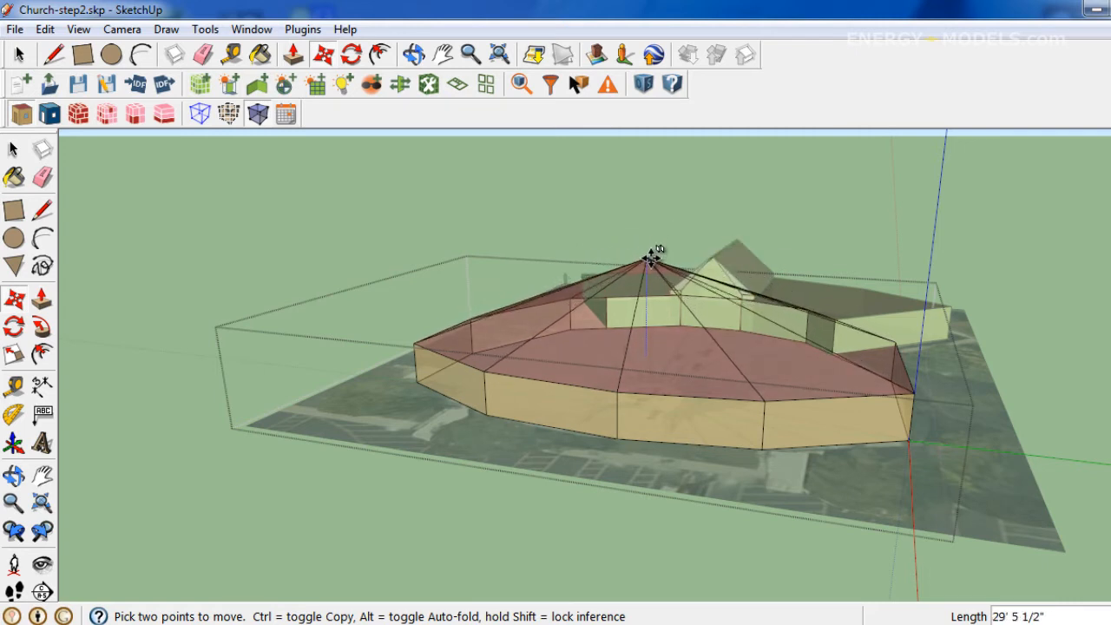
mouse_move(649, 255)
type("30'")
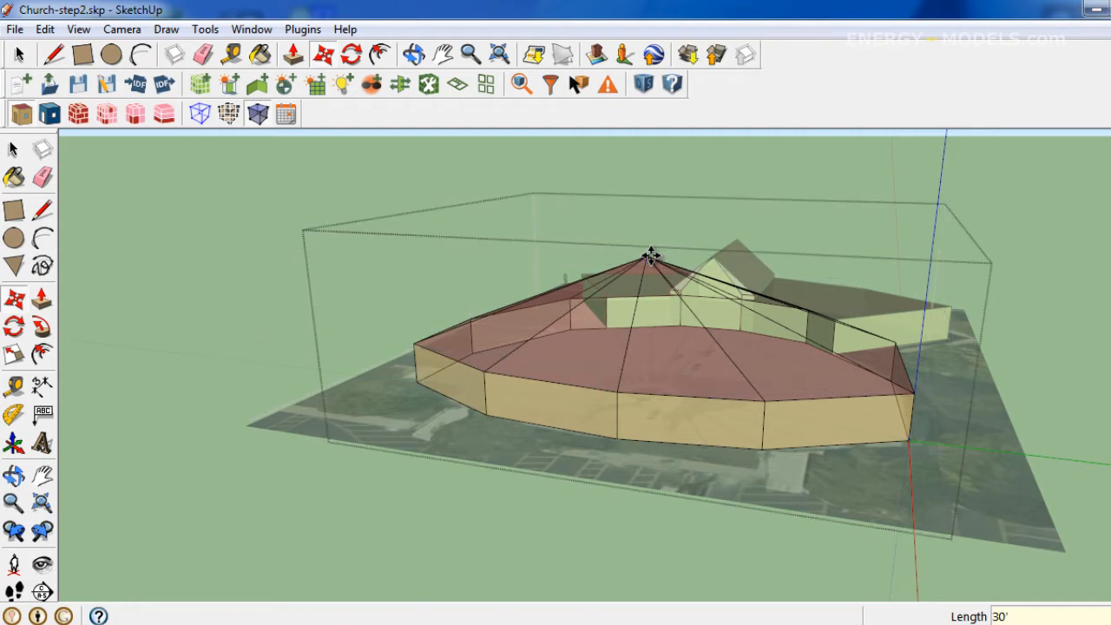
left_click_drag(652, 256, 695, 413)
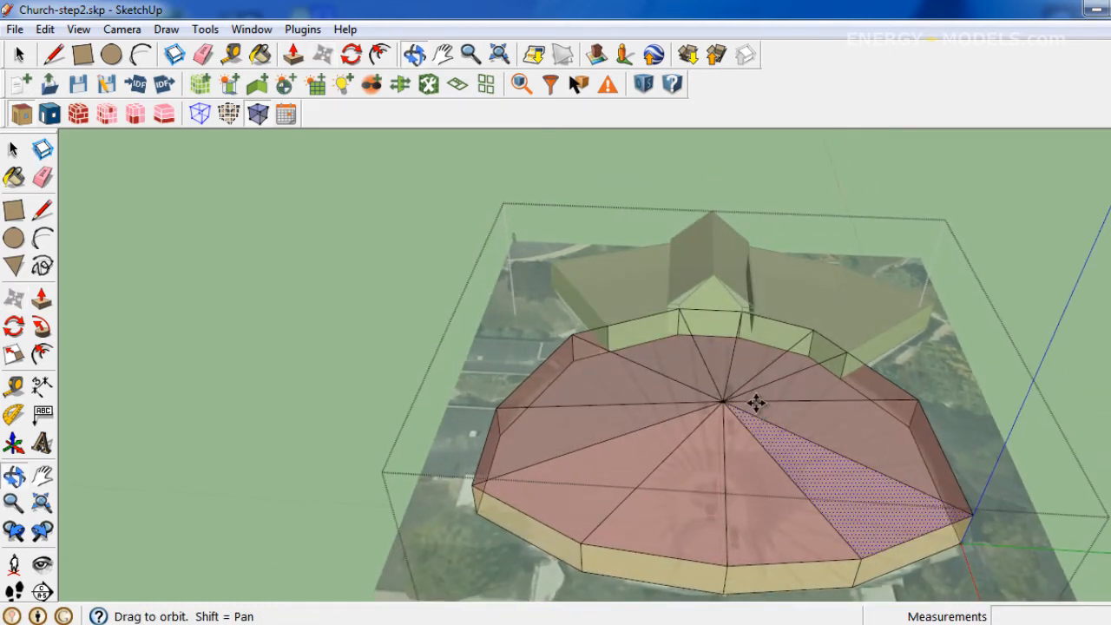
Switch to the Top standard view from the Camera menu
left_click(13, 298)
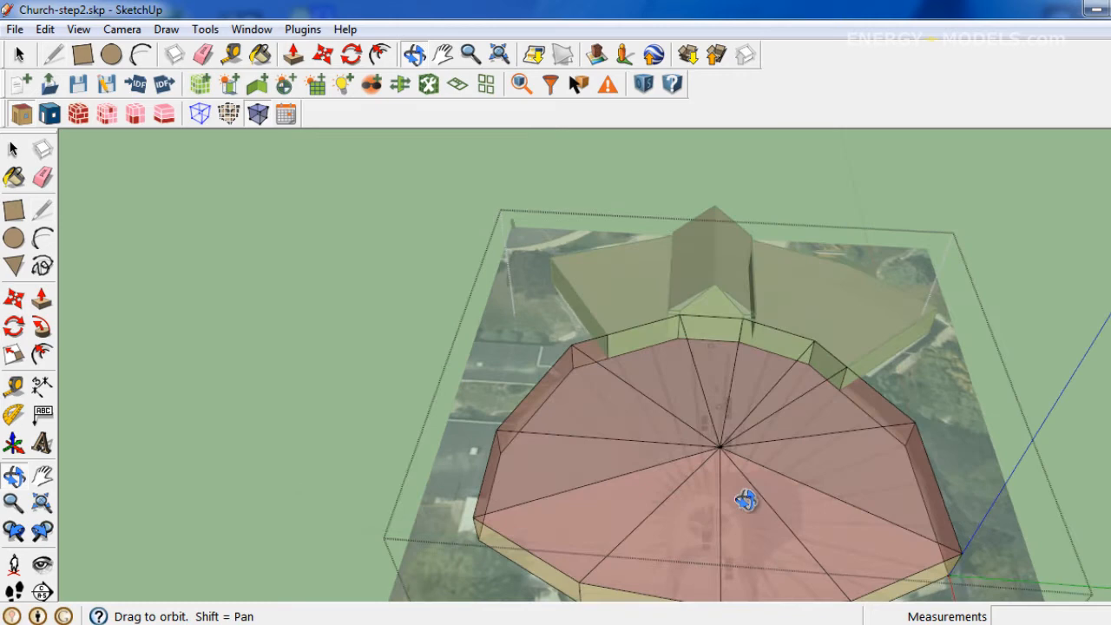
left_click(122, 29)
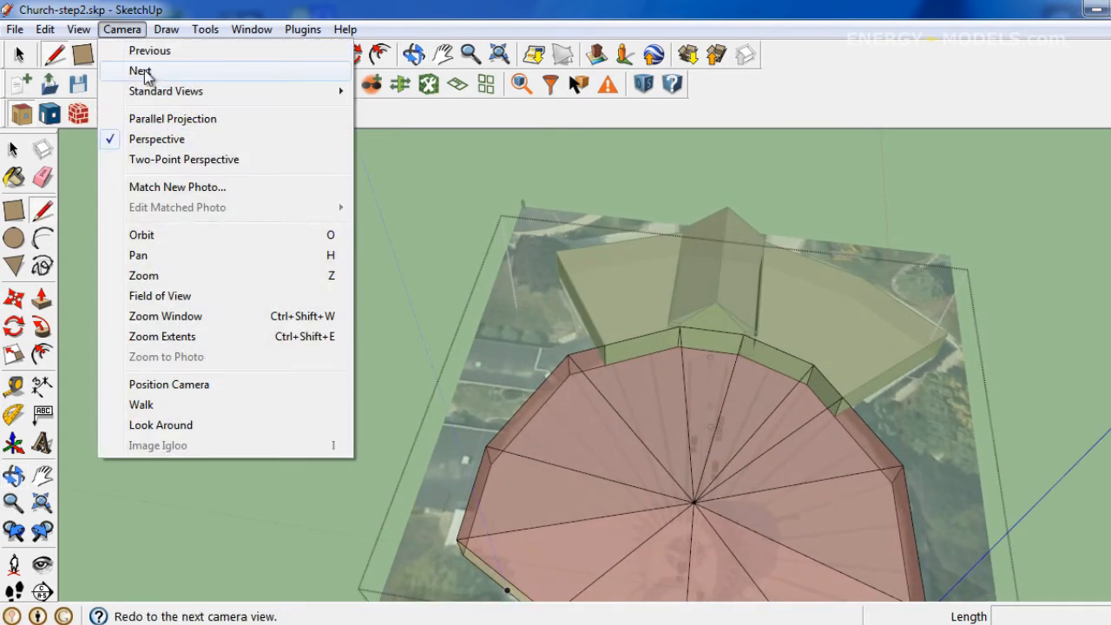
left_click(165, 90)
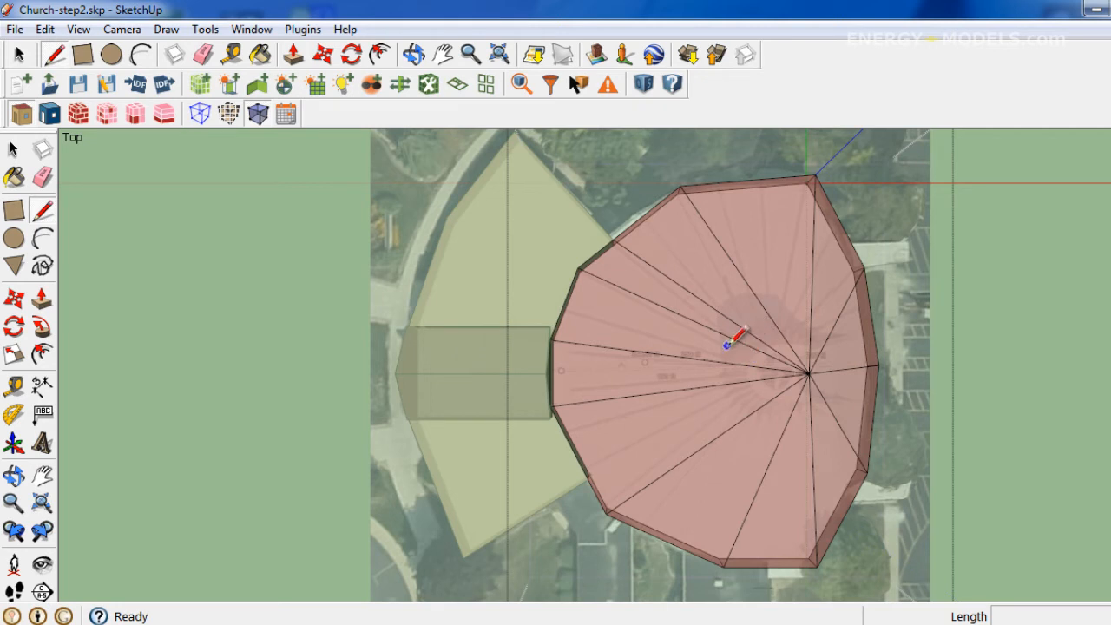
mouse_move(734, 337)
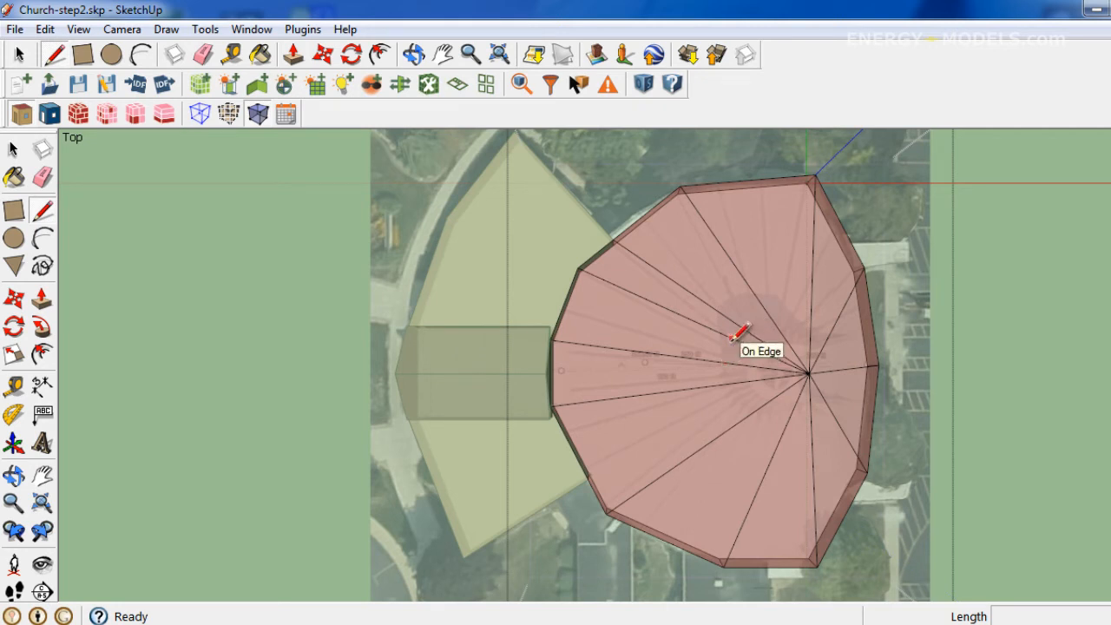
mouse_move(733, 334)
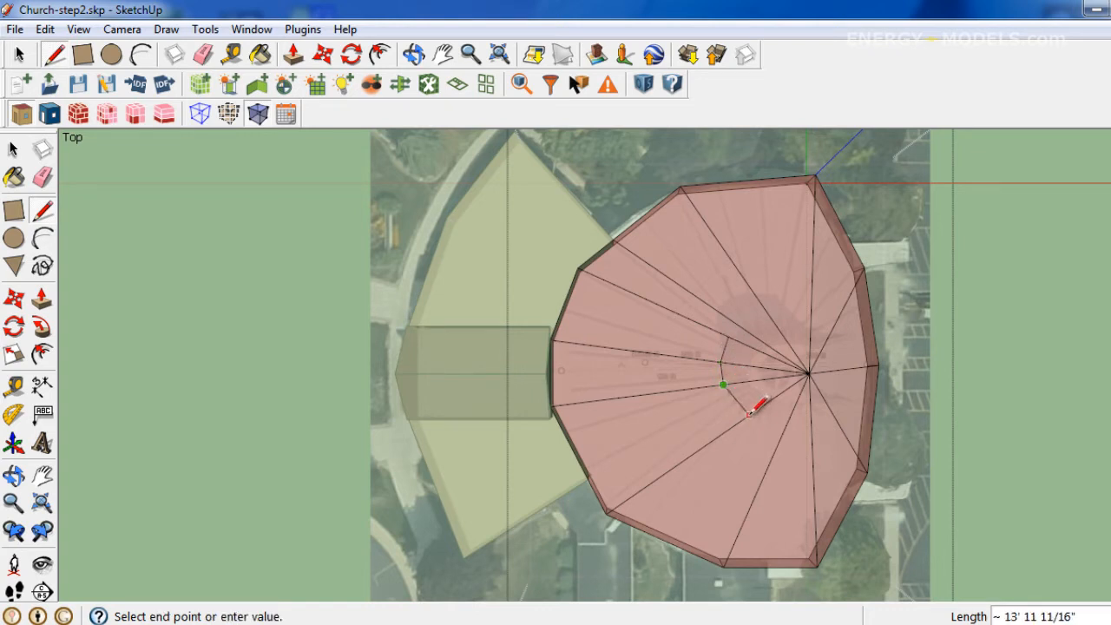
Draw a small ring of edges across the radiating ridge lines near the hall roof's peak
left_click(752, 414)
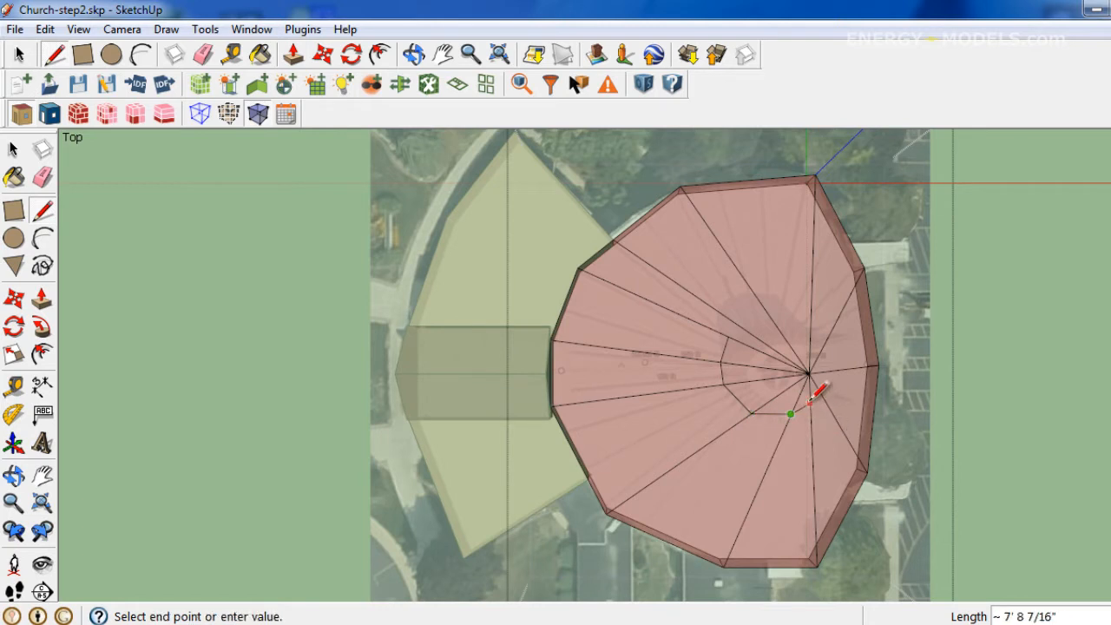
mouse_move(820, 396)
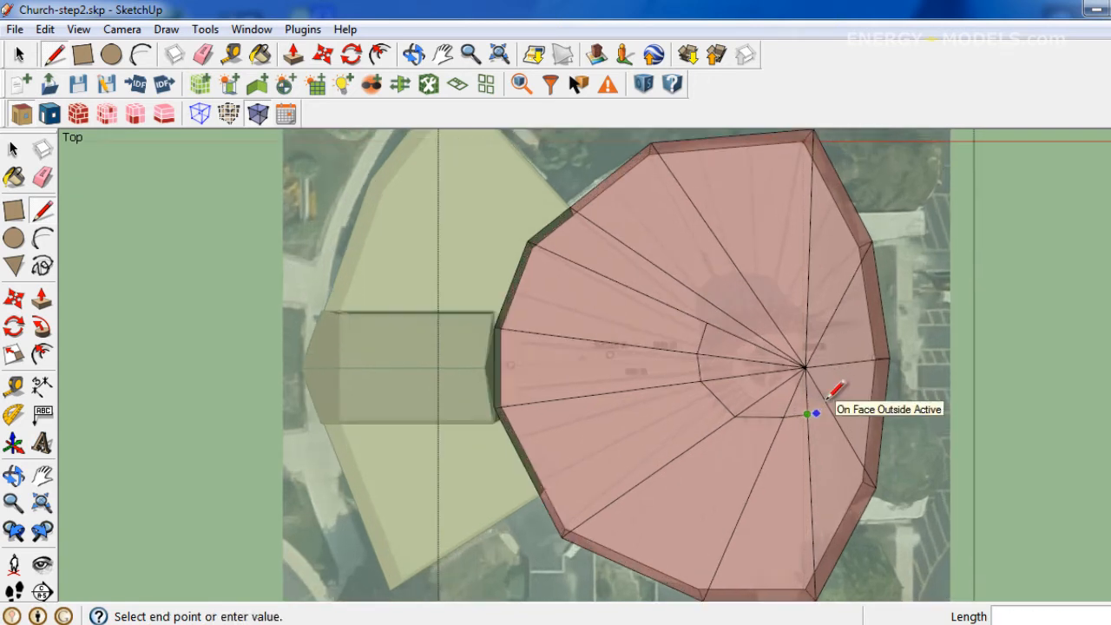
left_click(807, 414)
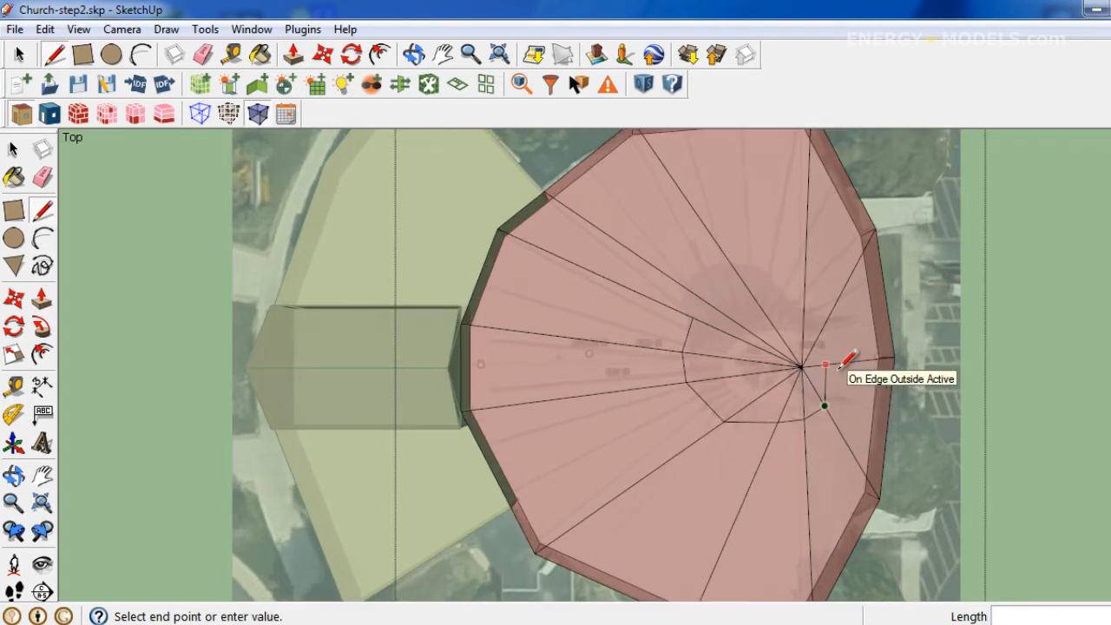
mouse_move(849, 362)
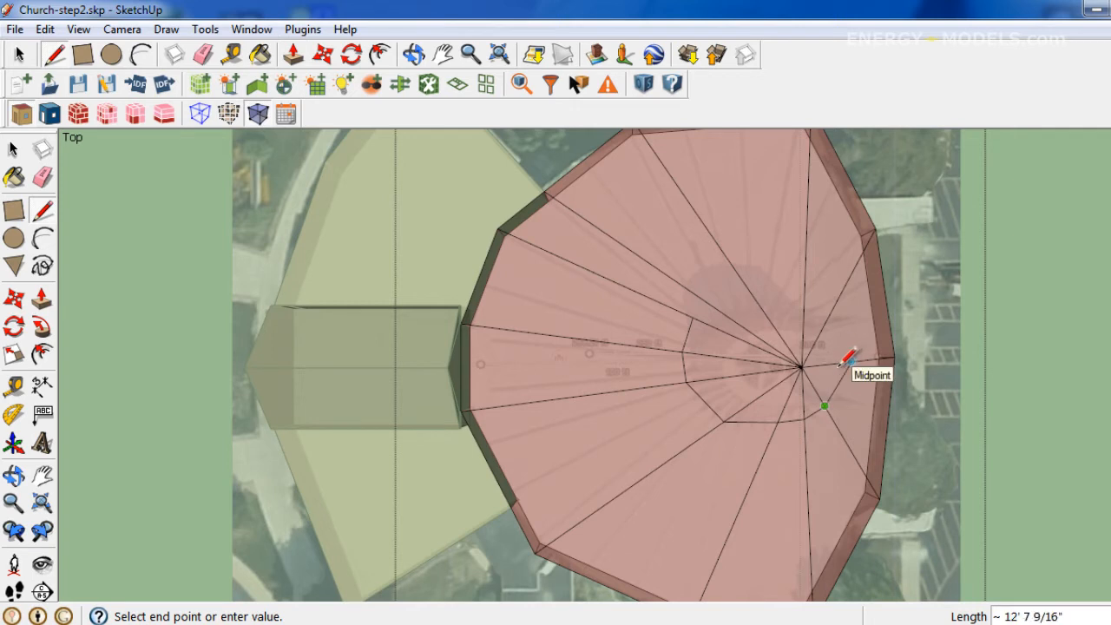
mouse_move(842, 360)
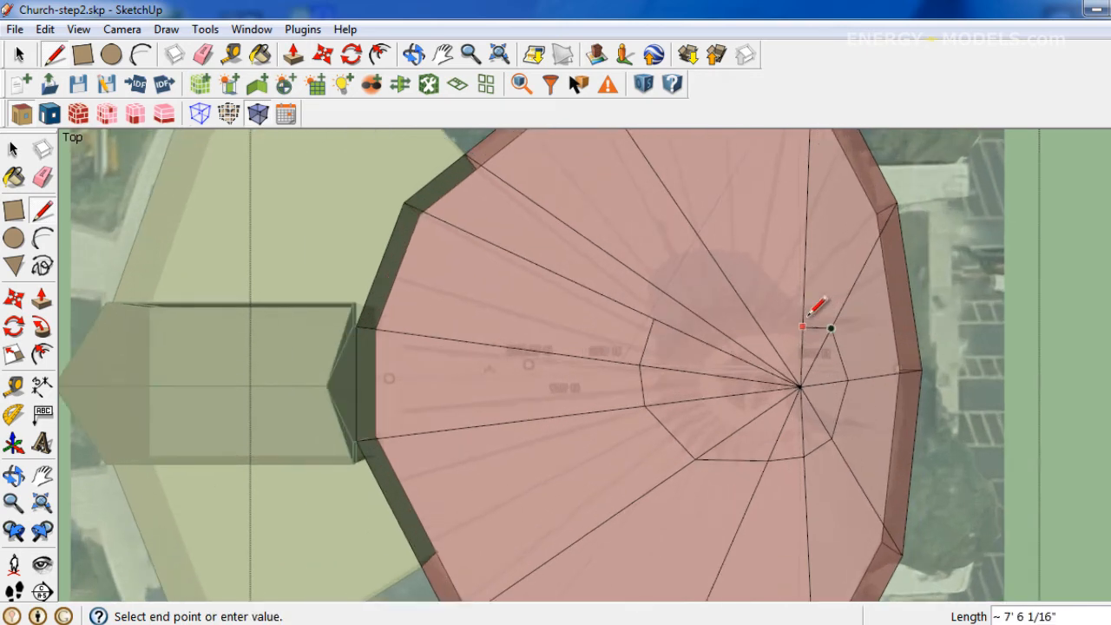
mouse_move(815, 304)
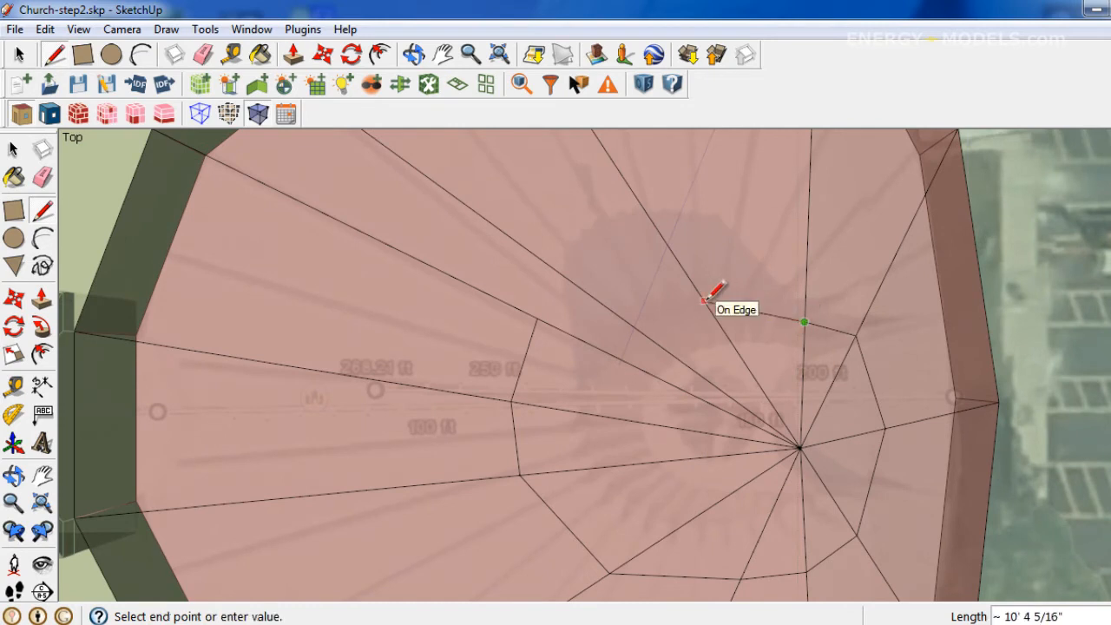
left_click(708, 296)
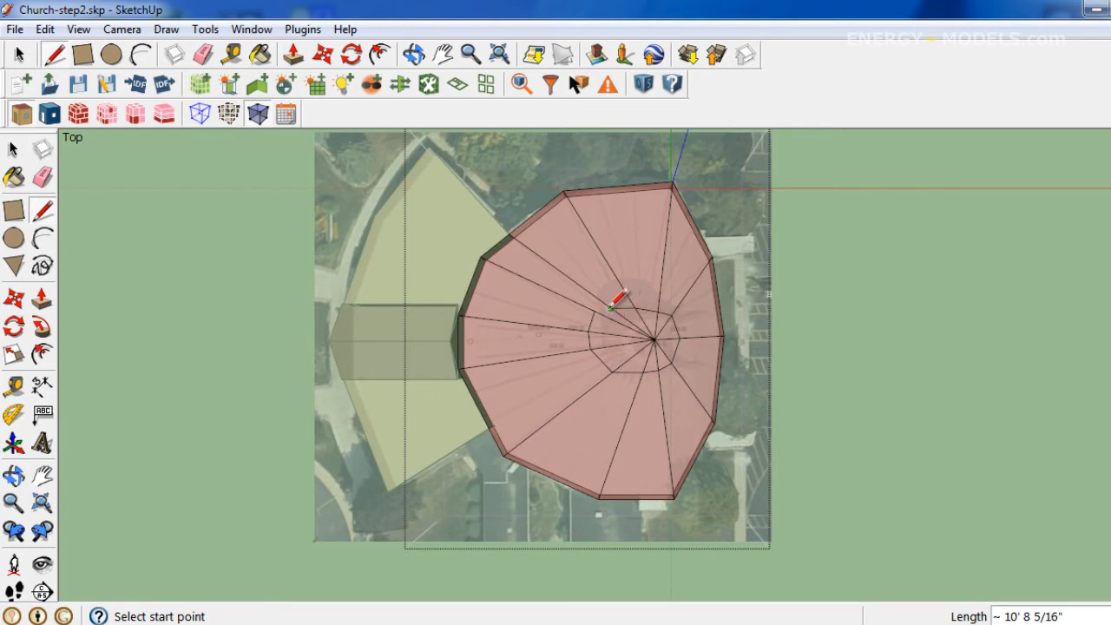
left_click(612, 309)
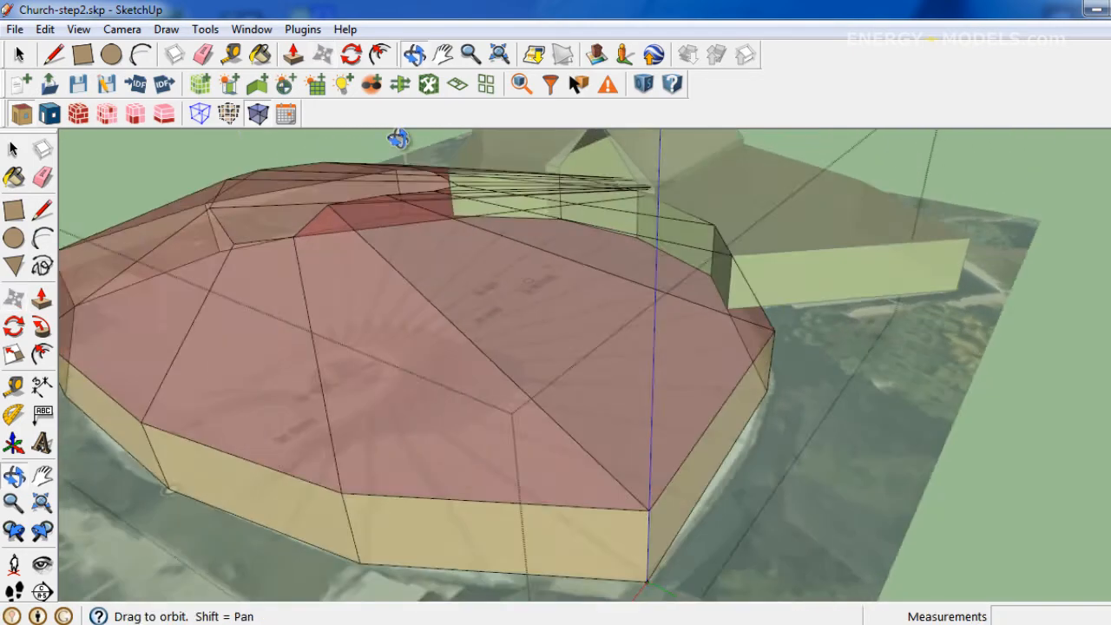
Move the hall roof apex straight up 30 feet to form a tall spire
left_click_drag(399, 139, 518, 172)
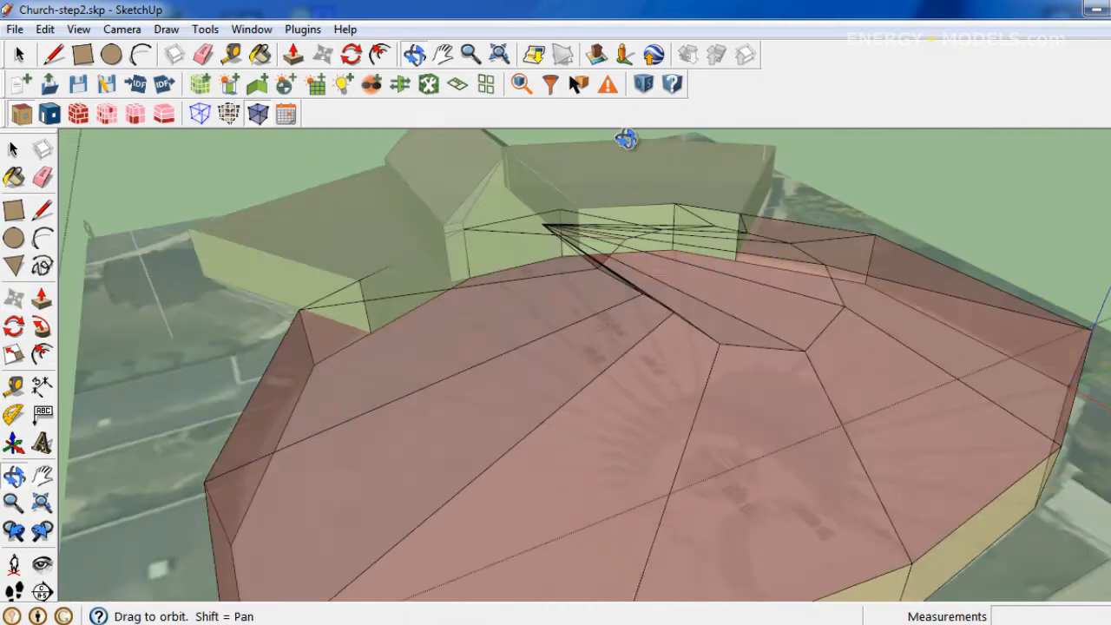
left_click_drag(625, 139, 339, 141)
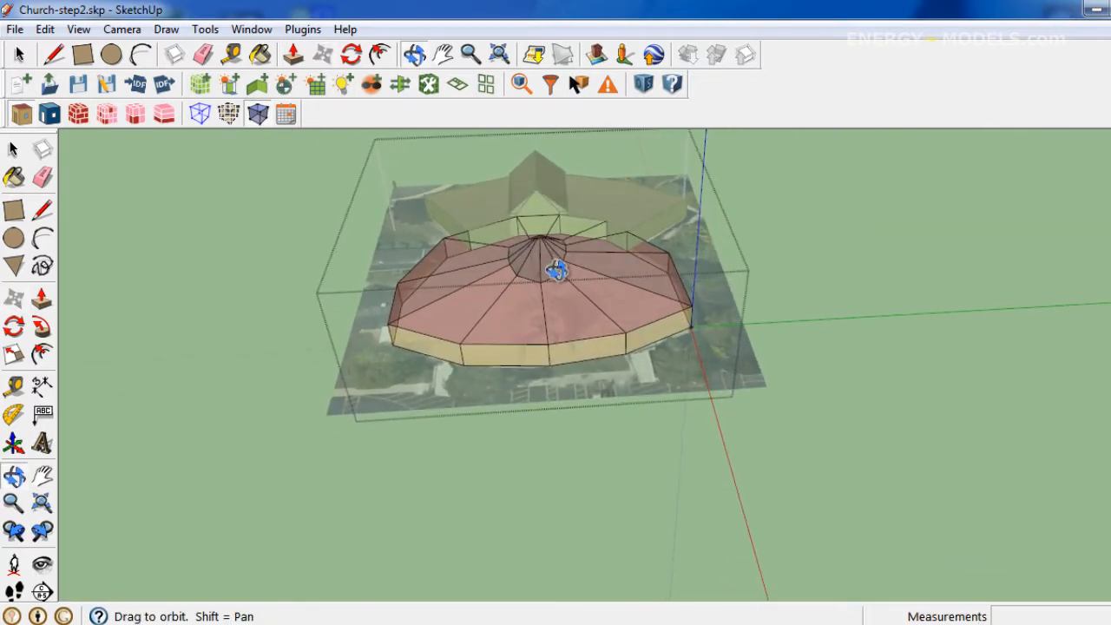
left_click_drag(556, 269, 591, 434)
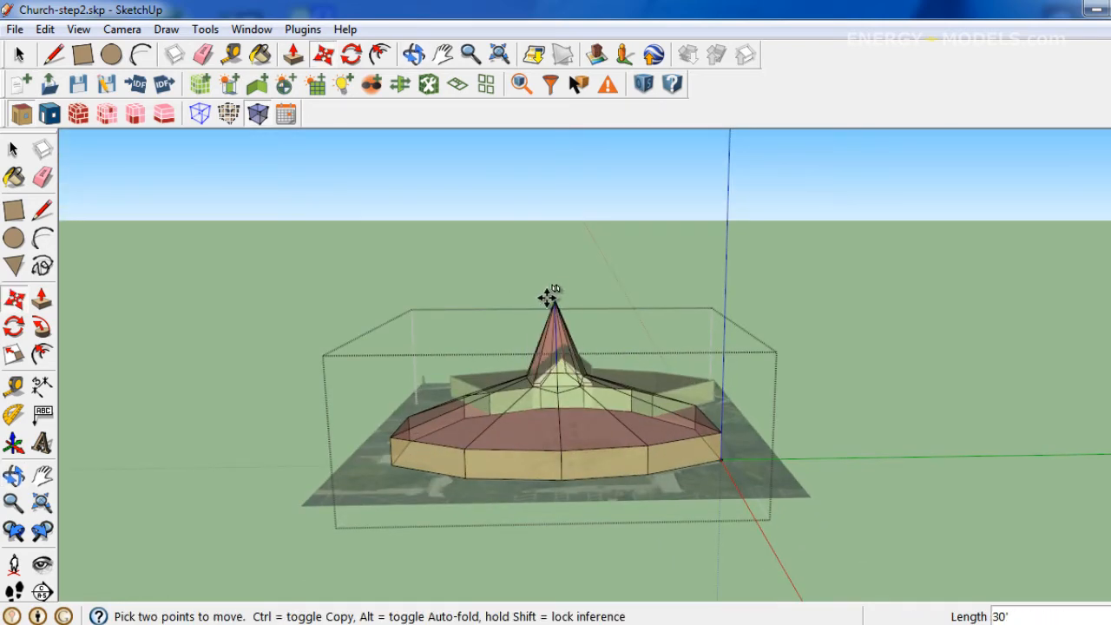
left_click_drag(545, 295, 545, 317)
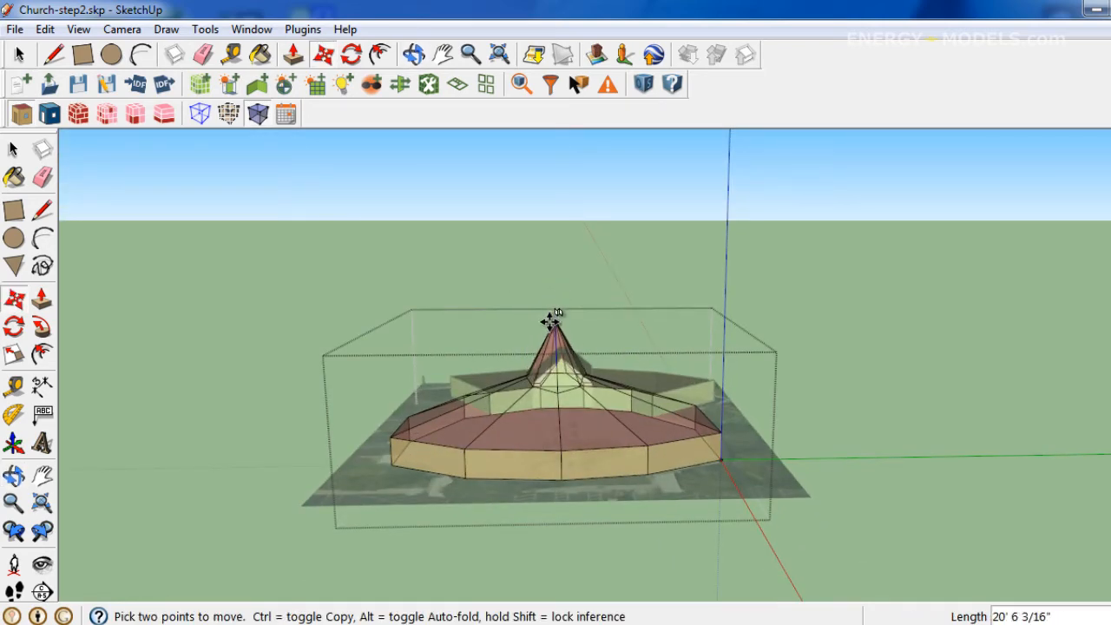
mouse_move(554, 290)
type("30'")
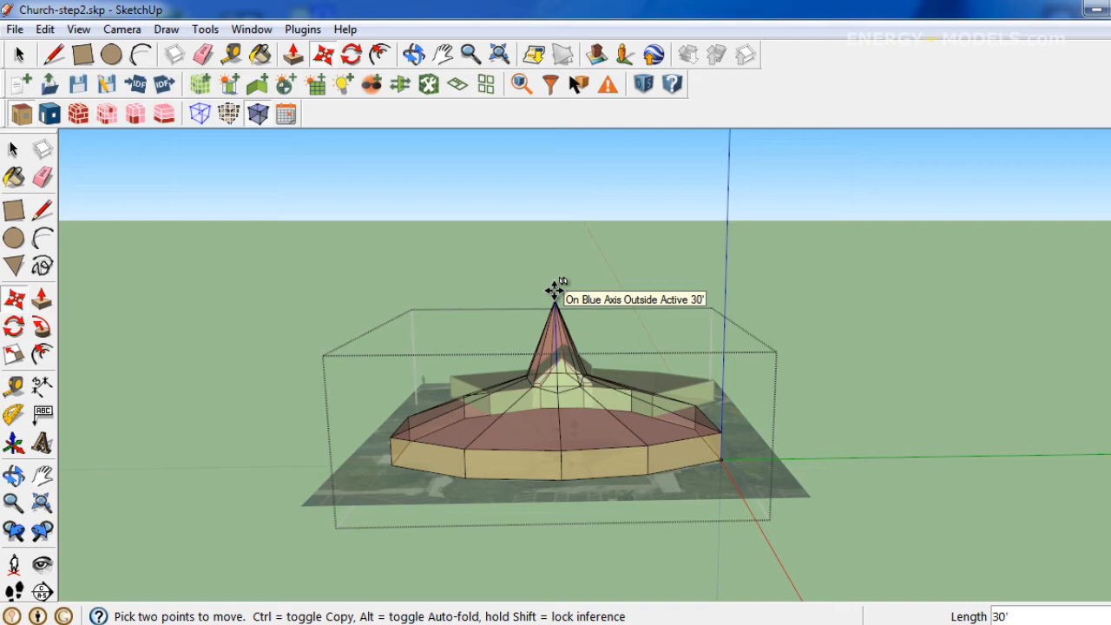
mouse_move(554, 285)
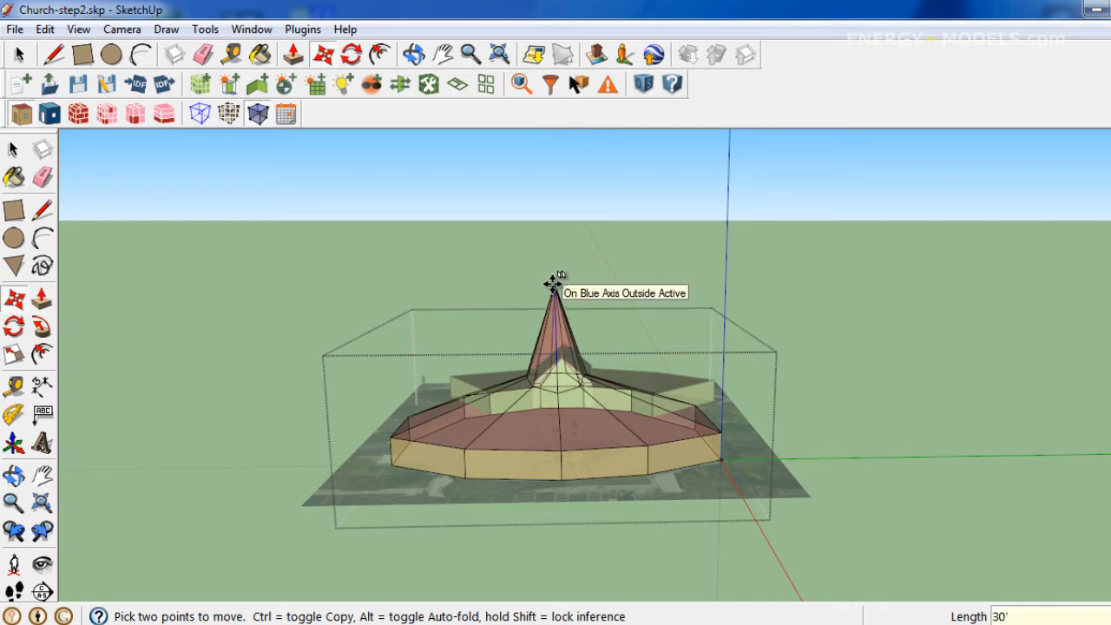
left_click(829, 343)
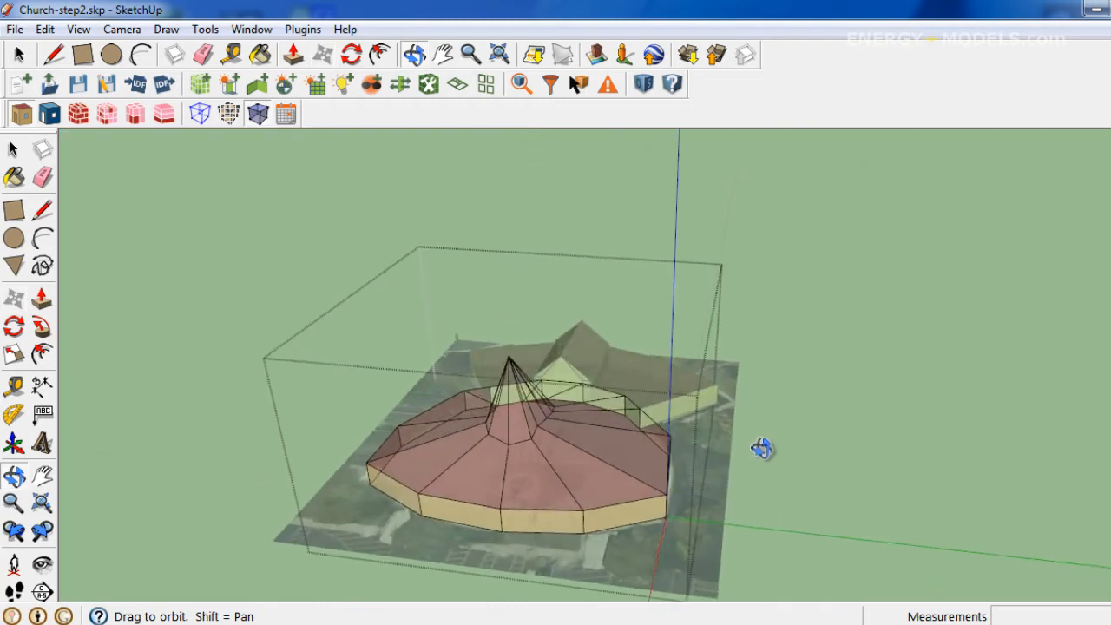
left_click_drag(761, 449, 364, 382)
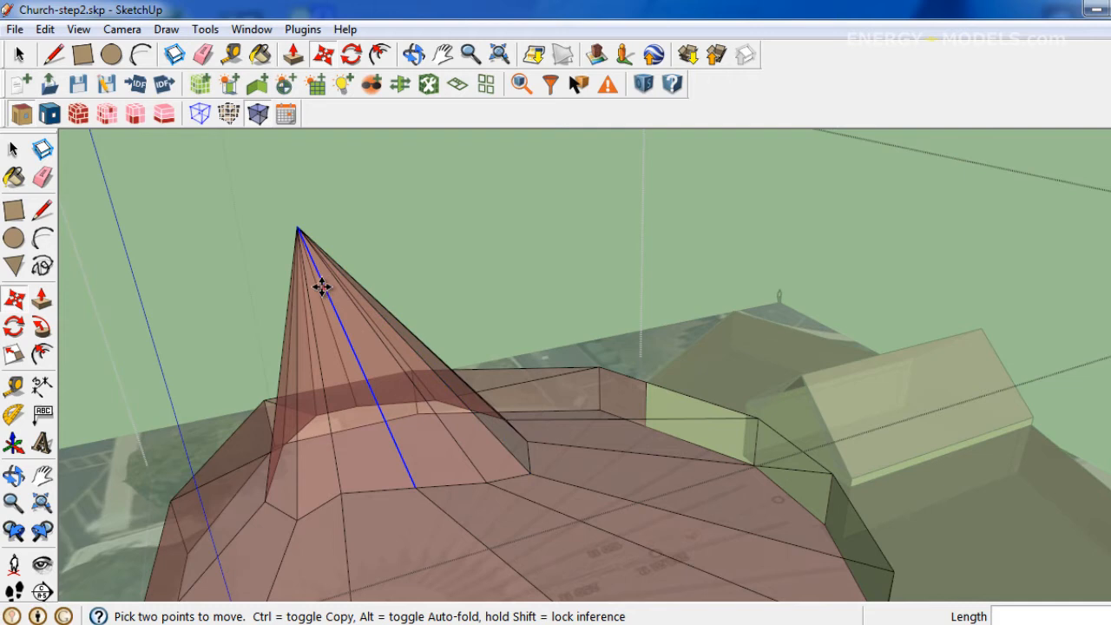
mouse_move(302, 315)
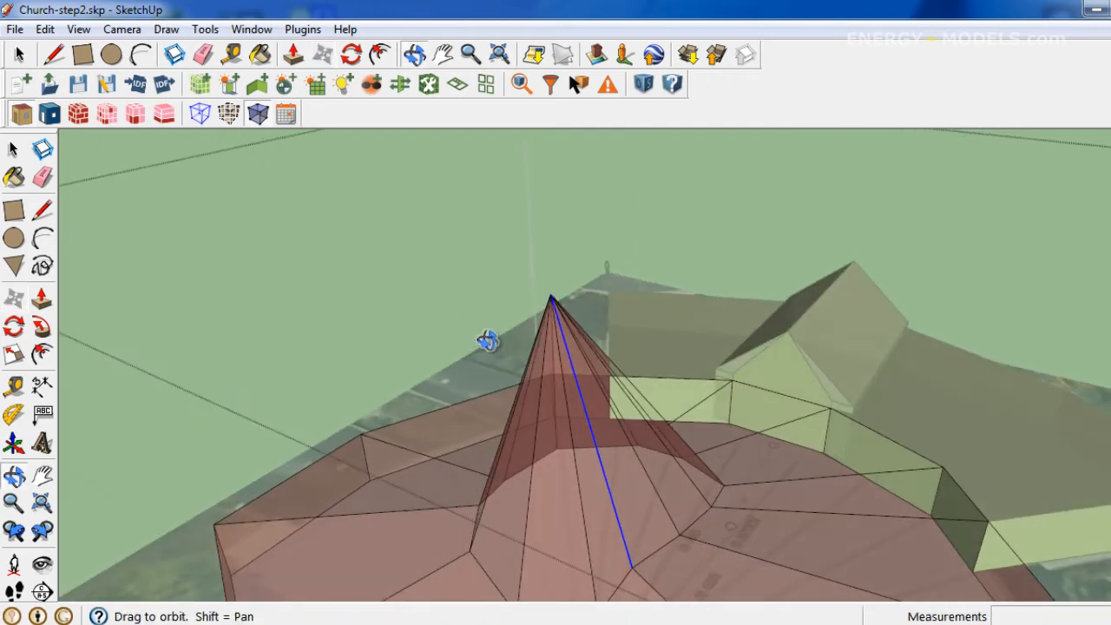
Draw cut lines across the spire's faces a short way below its tip
left_click_drag(488, 340, 635, 375)
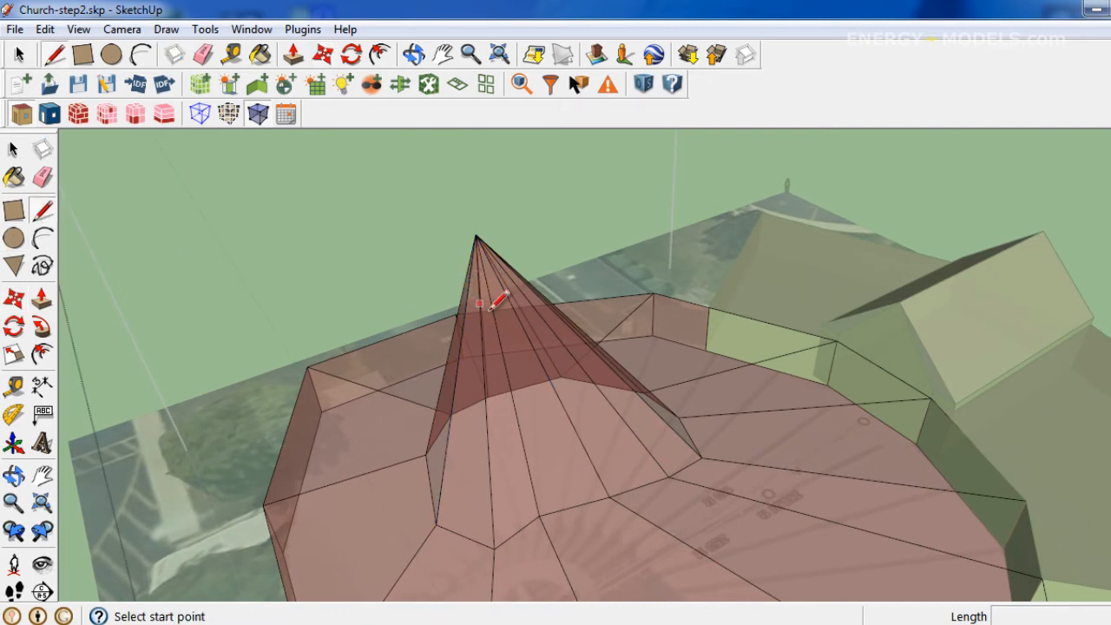
mouse_move(677, 313)
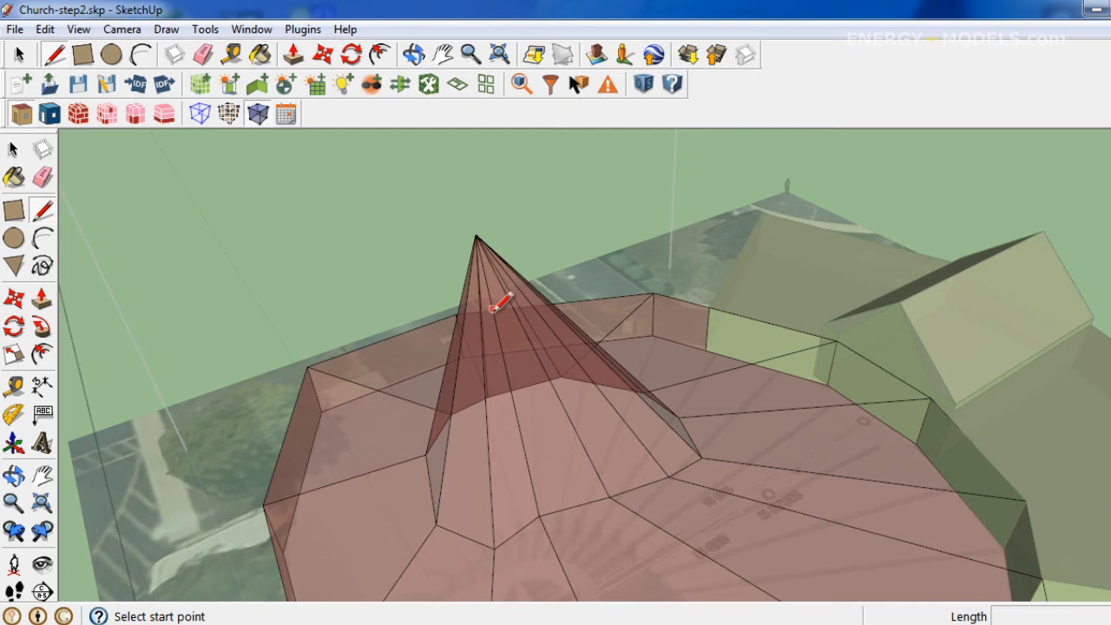
left_click(483, 328)
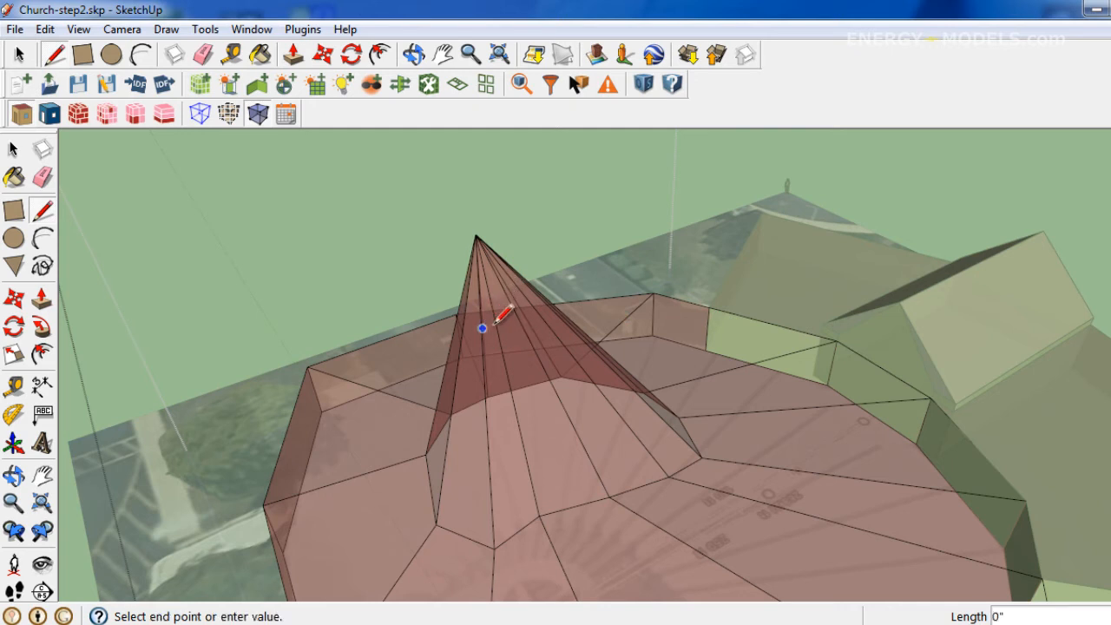
left_click(482, 329)
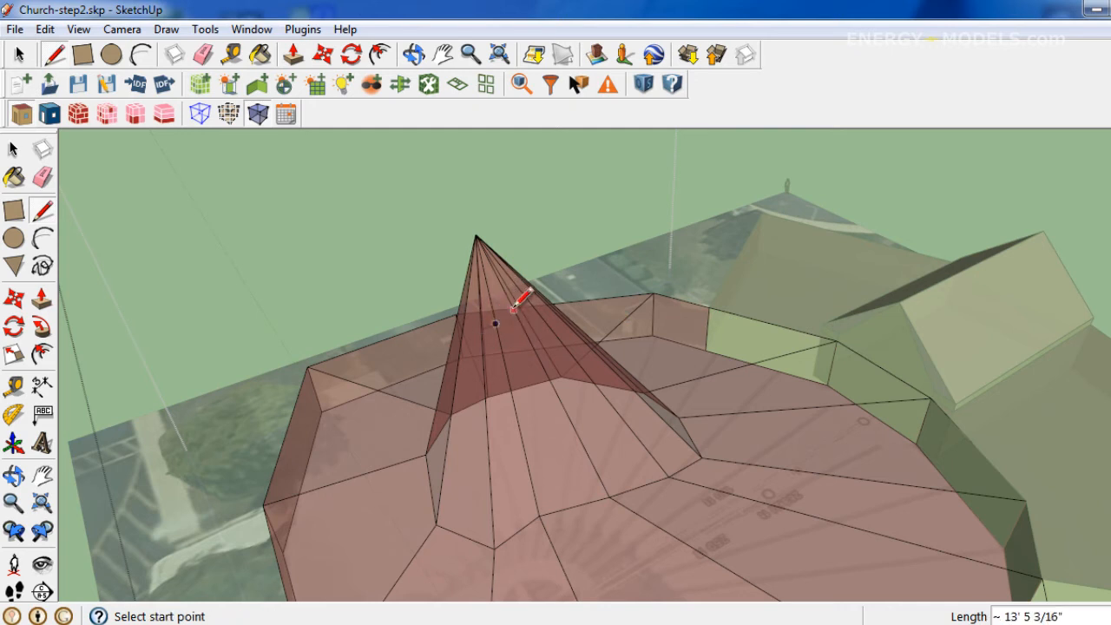
left_click(495, 324)
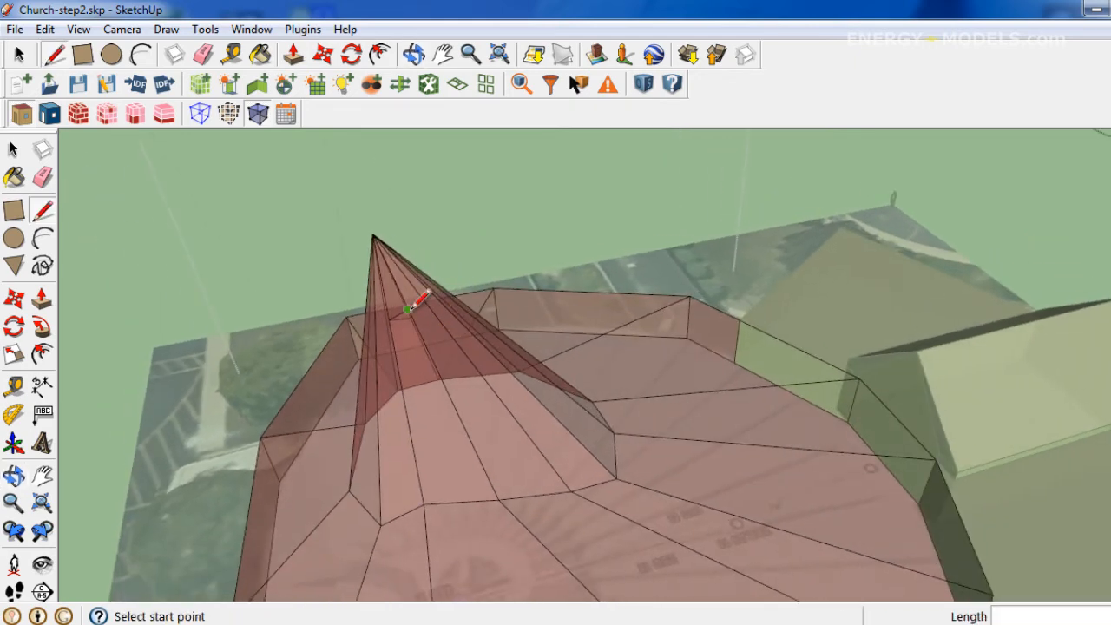
left_click(408, 306)
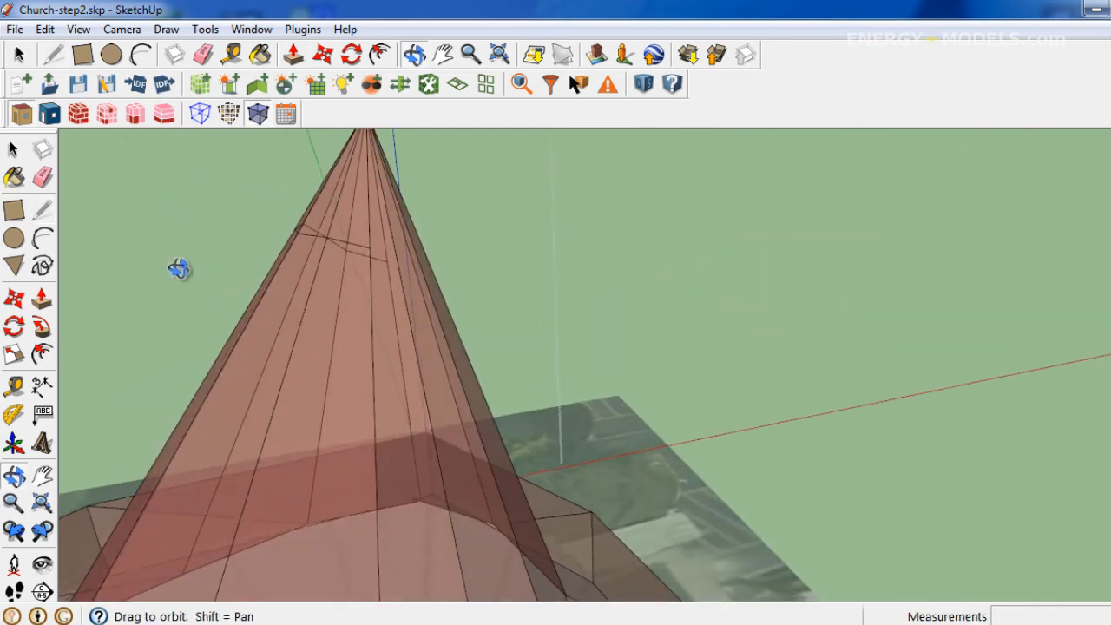
Turn off X-ray display and orbit to the steeple's remaining faces
left_click(369, 247)
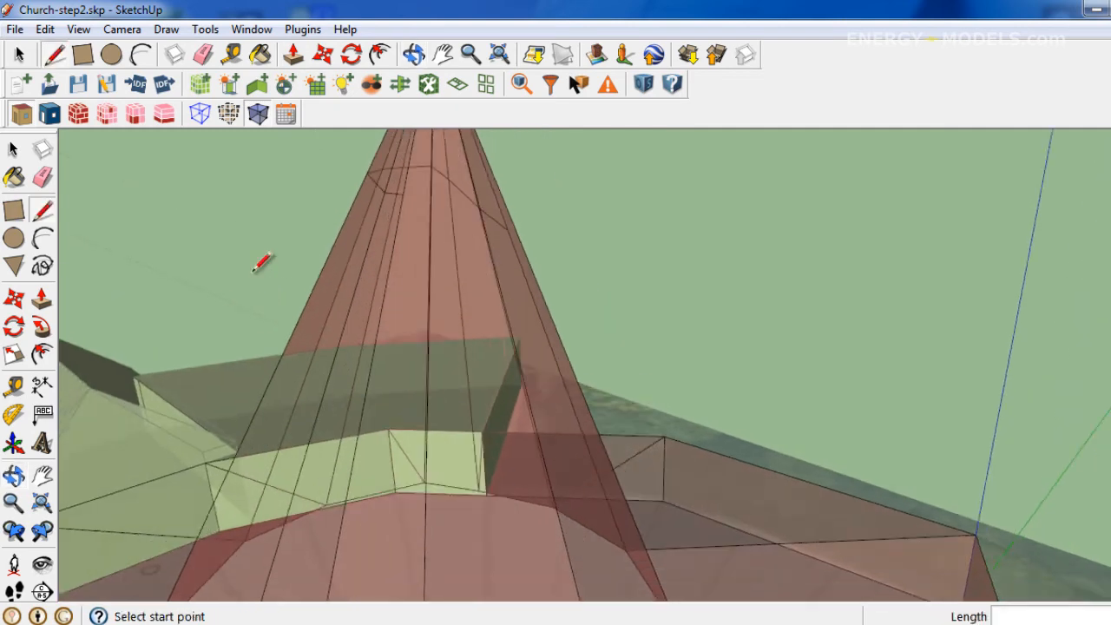
mouse_move(258, 113)
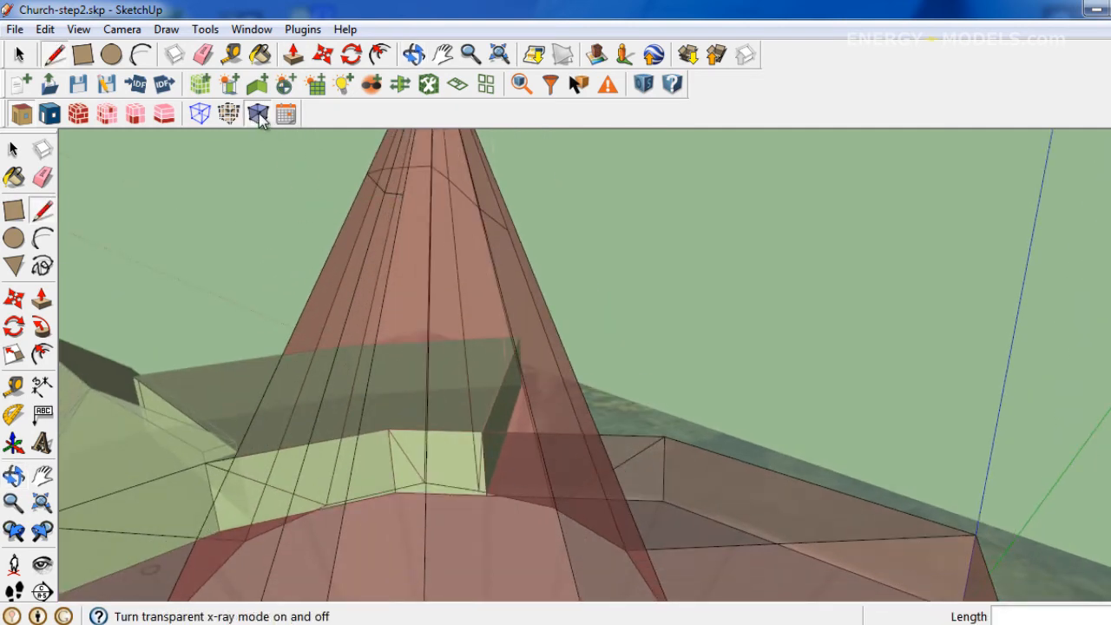
left_click(257, 113)
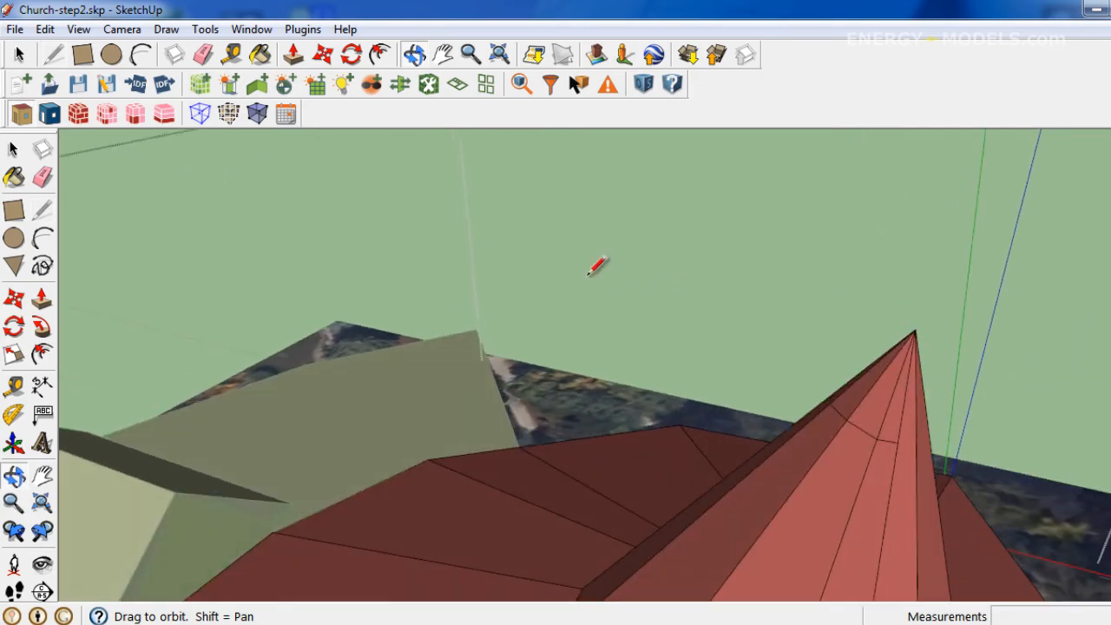
left_click_drag(600, 265, 695, 305)
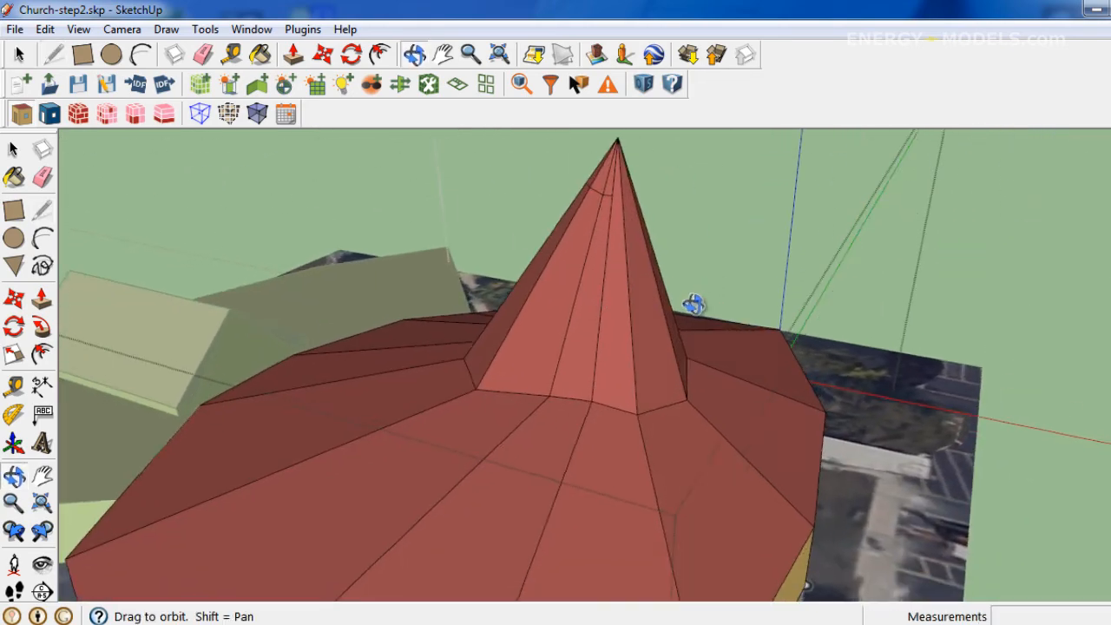
left_click_drag(695, 304, 608, 313)
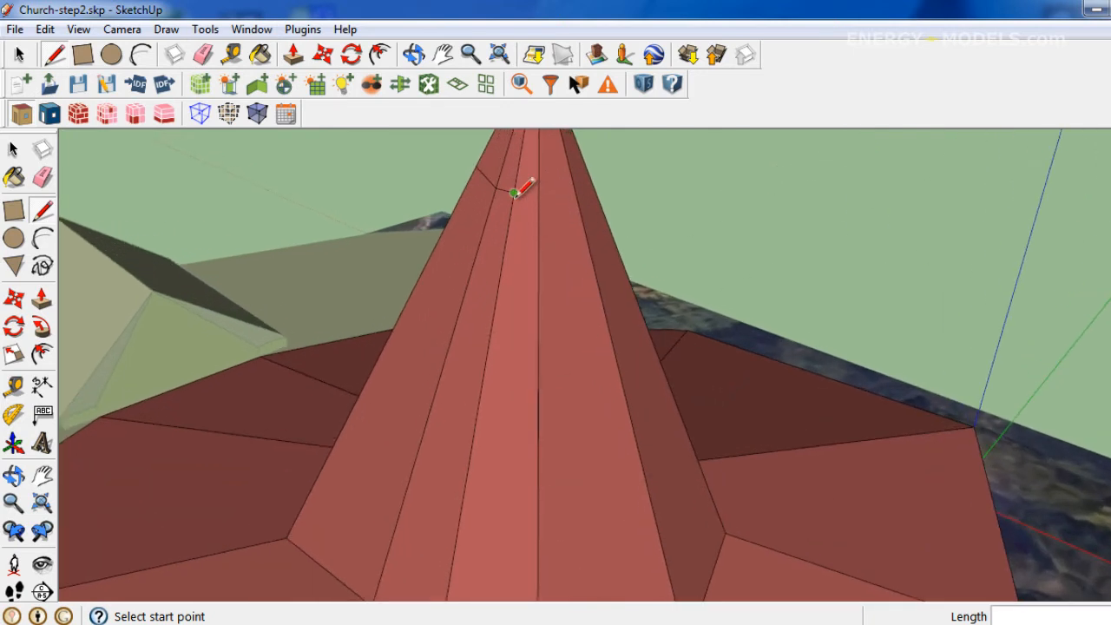
Draw further cut edges across the remaining steeple faces near the top
left_click(514, 192)
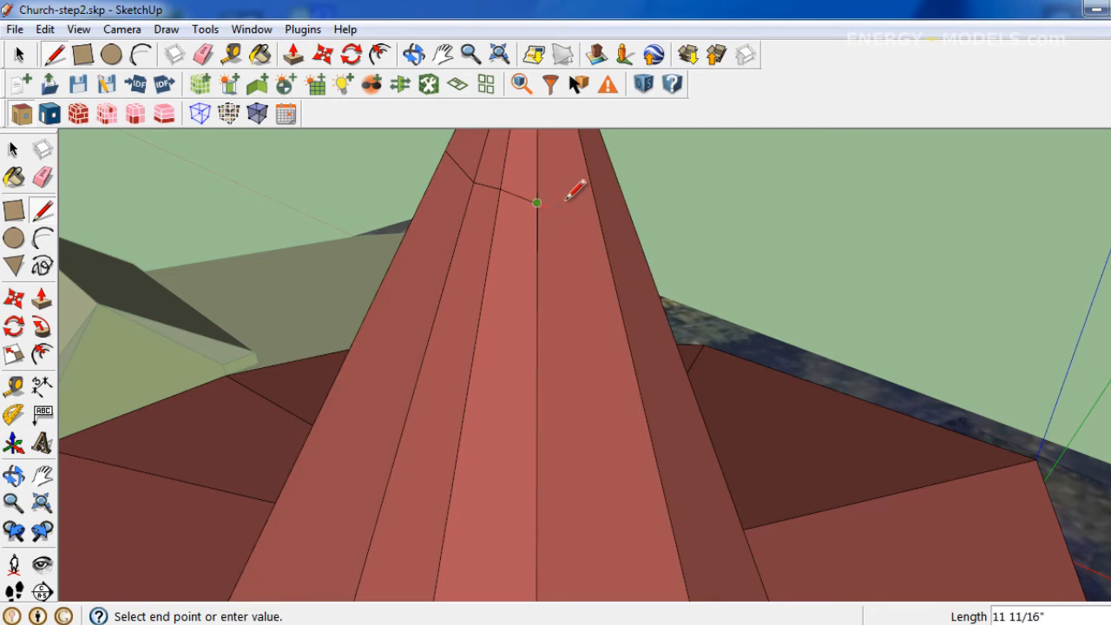
left_click(599, 219)
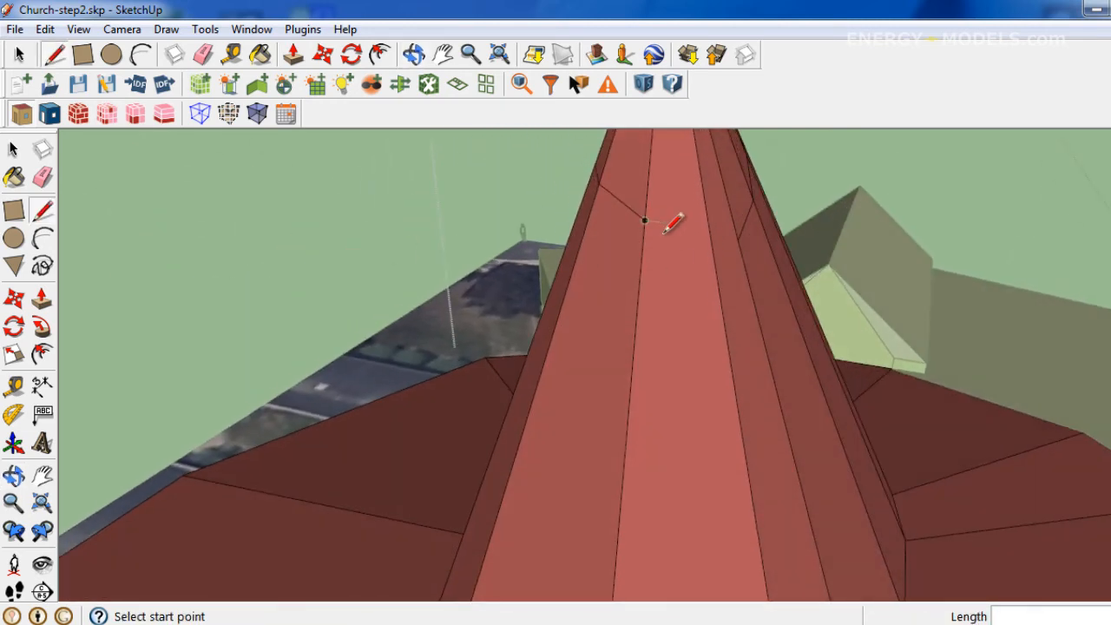
left_click(645, 221)
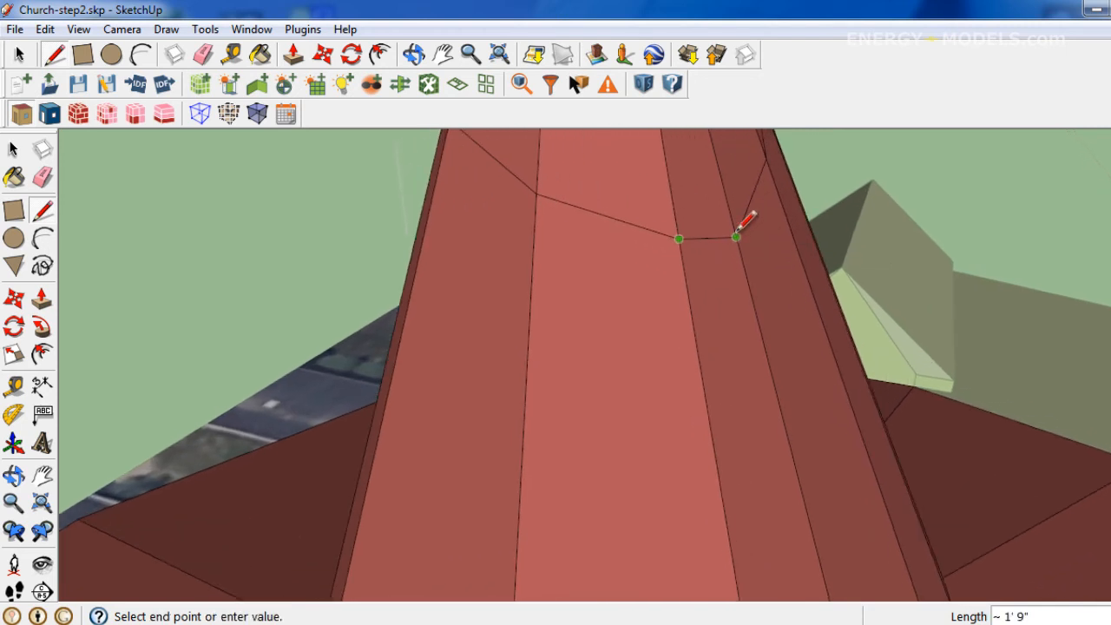
left_click_drag(678, 238, 646, 270)
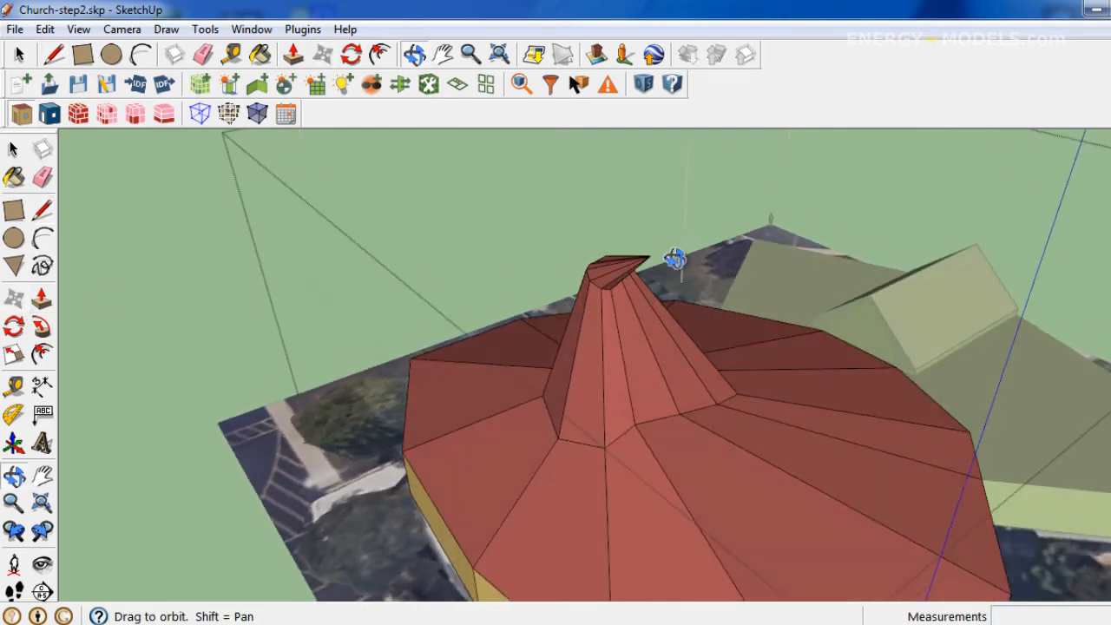
Orbit to inspect the flat-topped steeple, then view the whole church model
left_click_drag(678, 259, 464, 262)
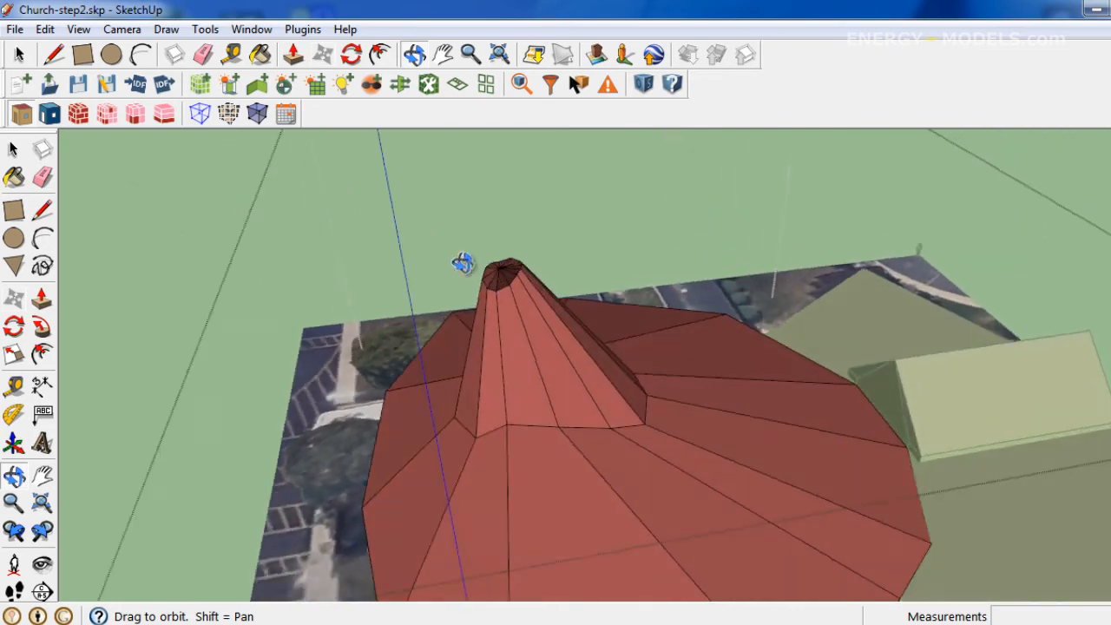
left_click_drag(464, 263, 725, 269)
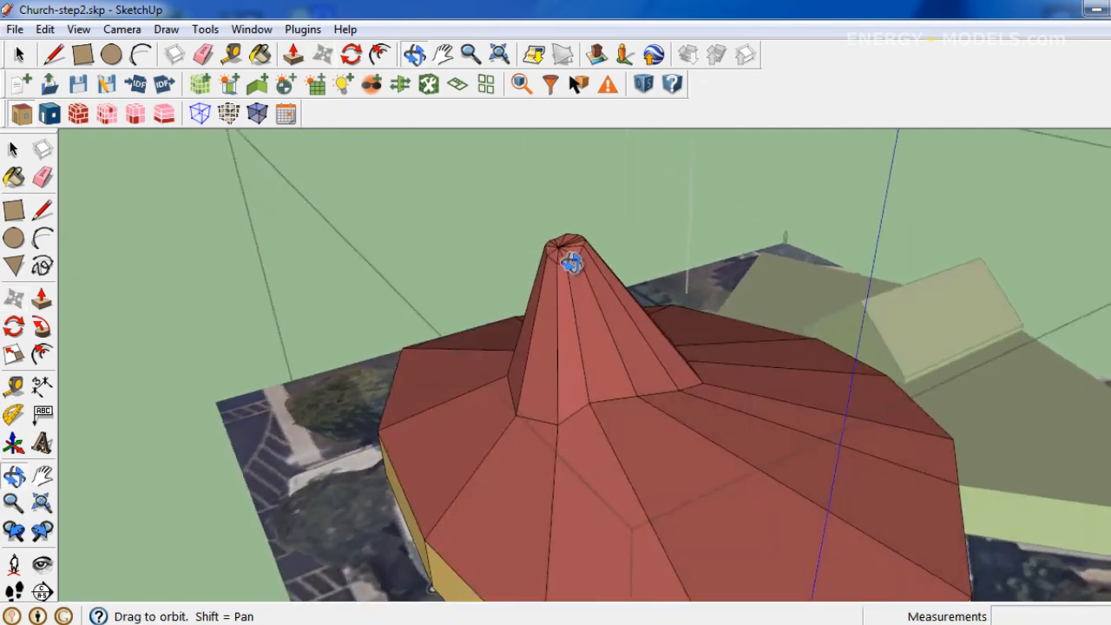
left_click_drag(571, 260, 573, 270)
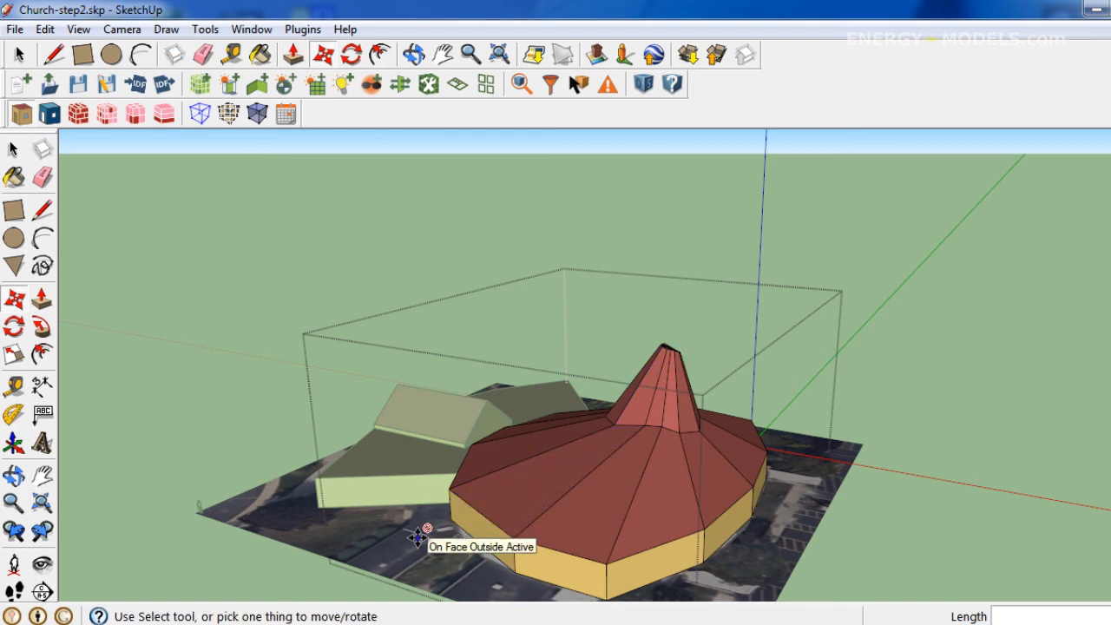
left_click_drag(417, 537, 955, 494)
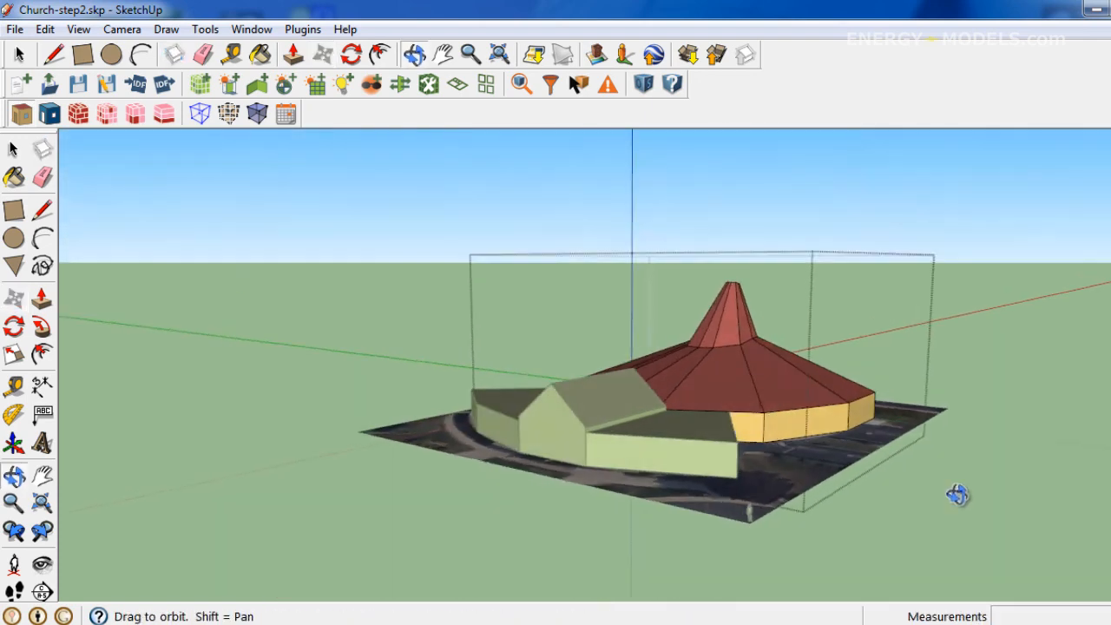
left_click_drag(956, 495, 803, 595)
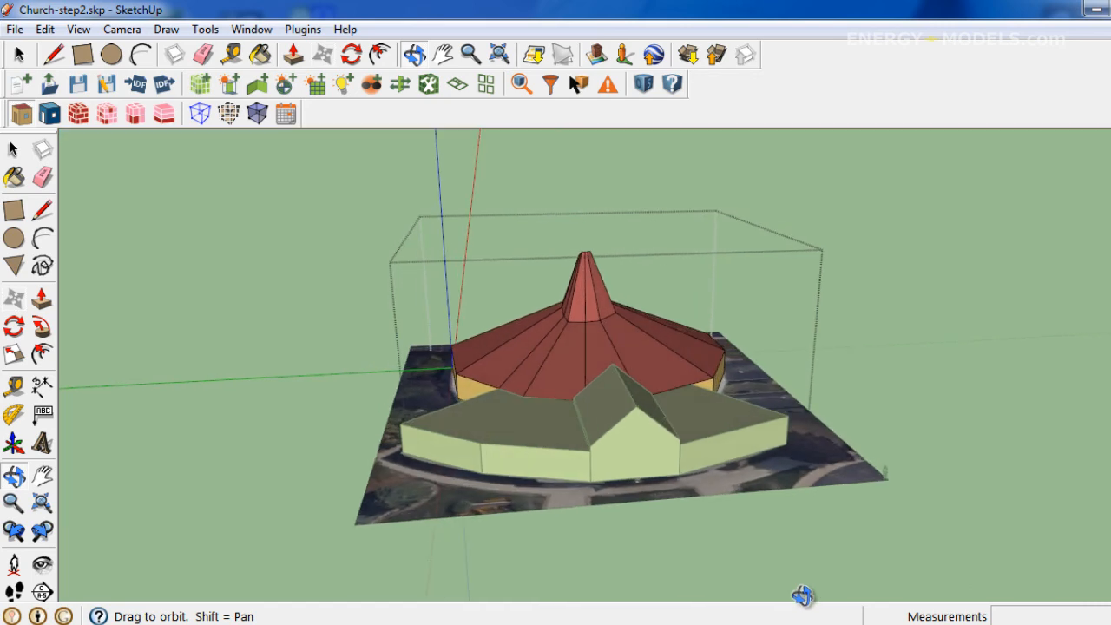